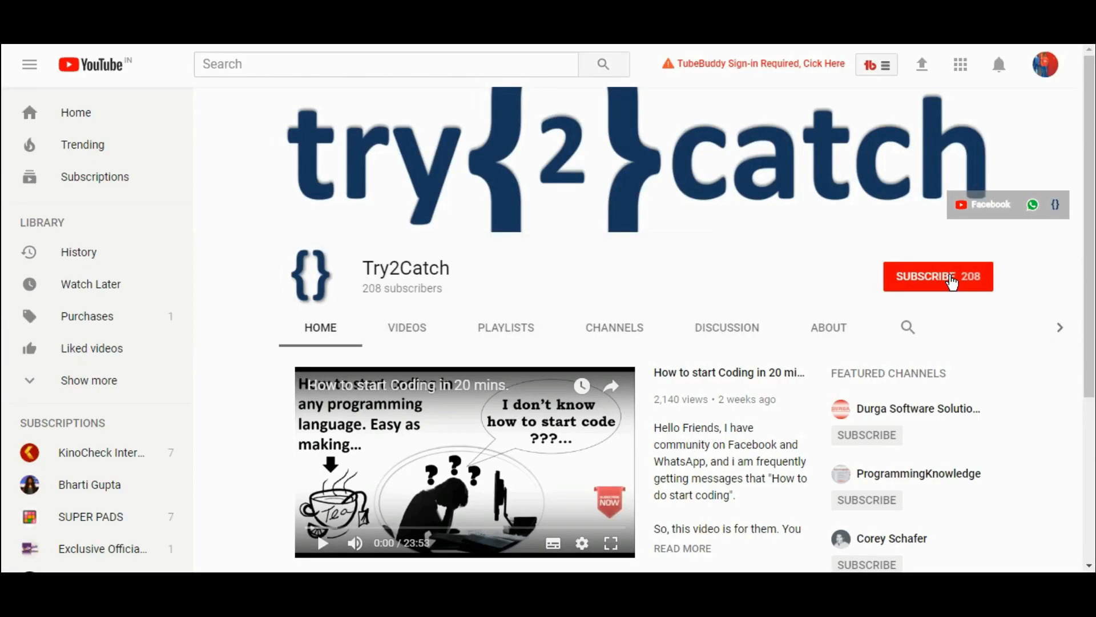
Leave the Try2Catch YouTube channel and bring up the FB Dev Facebook page
{"action": "left_click", "coordinate": [938, 276]}
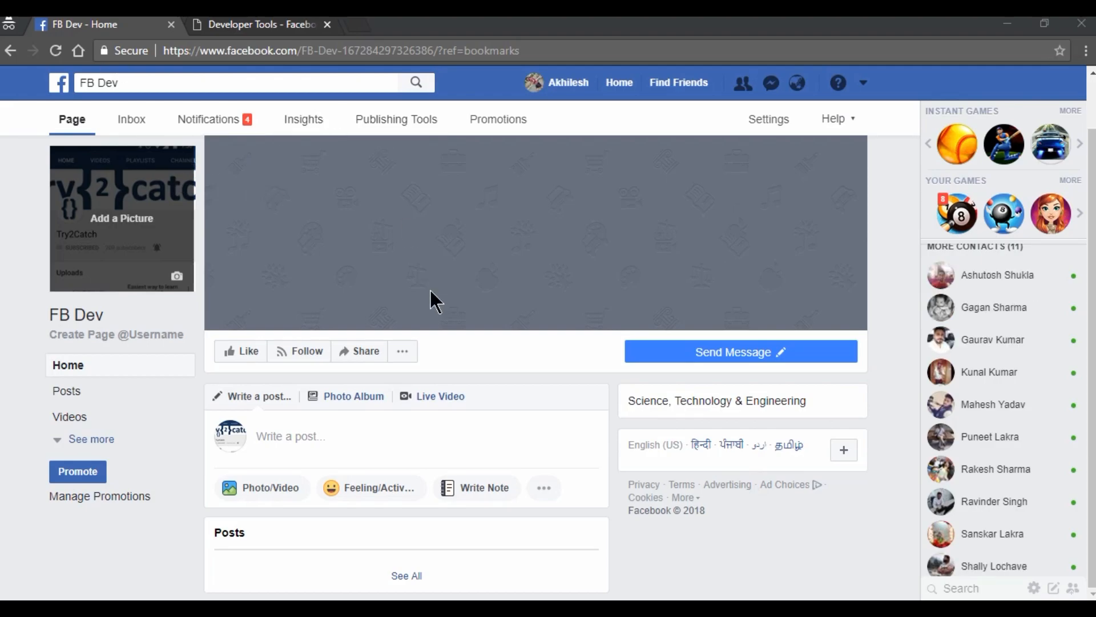
Switch the browser to the developers.facebook.com Developer Tools page
{"action": "left_click", "coordinate": [235, 82]}
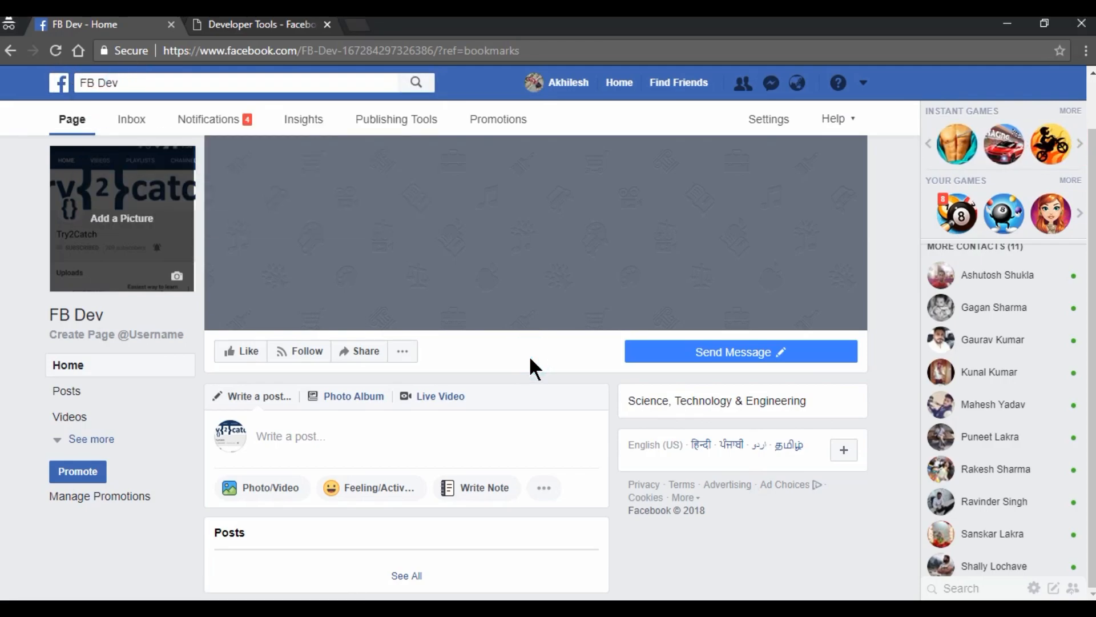
{"action": "mouse_move", "coordinate": [263, 46]}
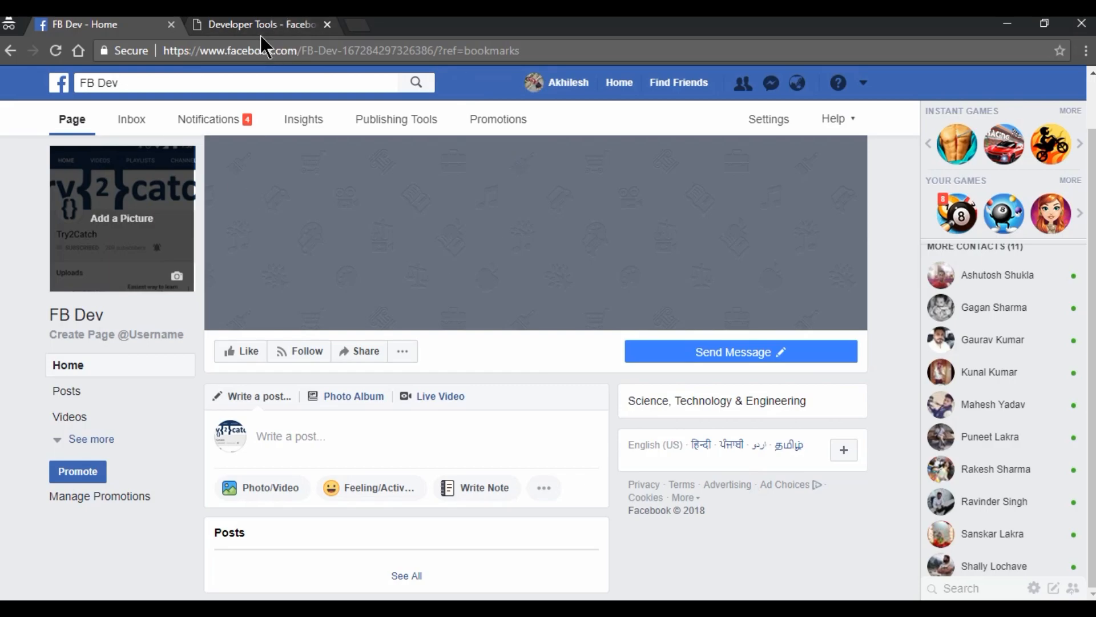
{"action": "left_click", "coordinate": [259, 24]}
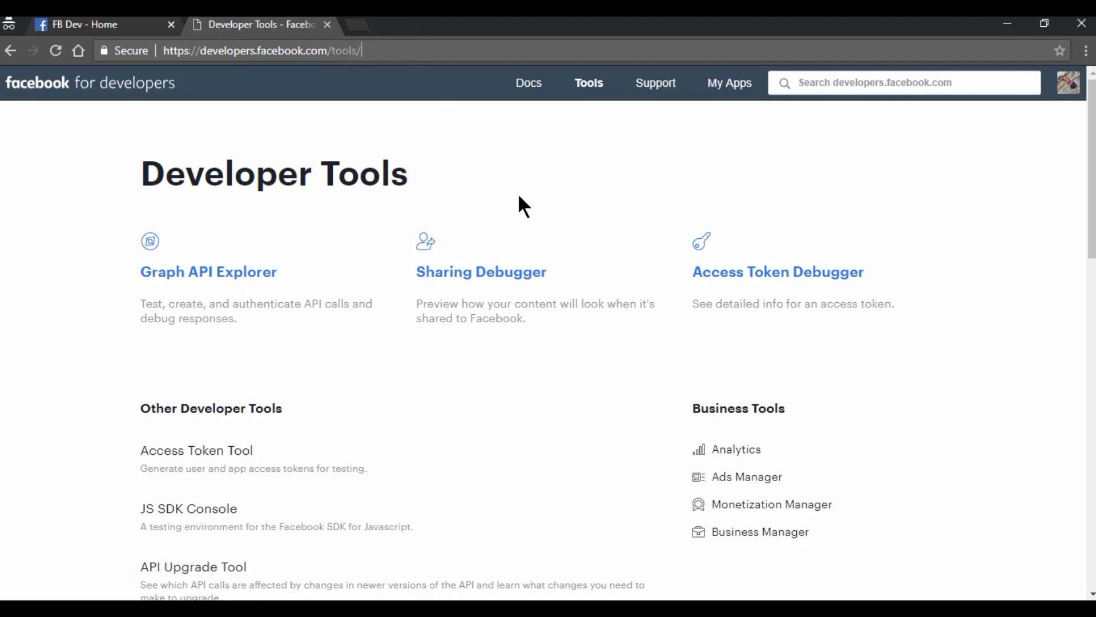
{"action": "mouse_move", "coordinate": [401, 216]}
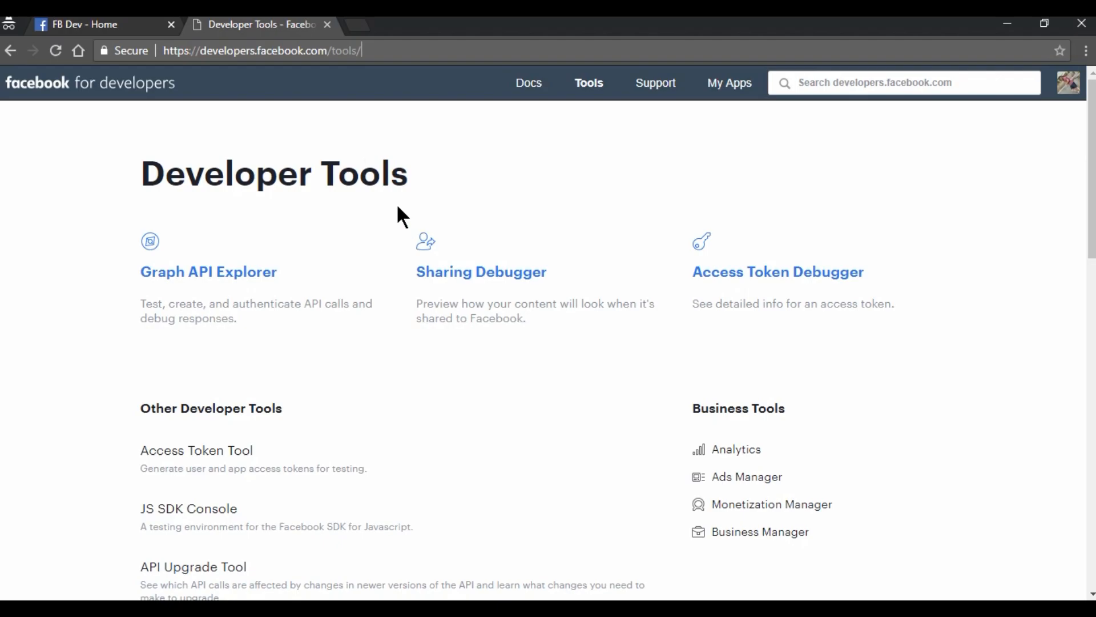
From My Apps, create a new app ID with display name Fb_page and submit it
{"action": "left_click", "coordinate": [730, 82]}
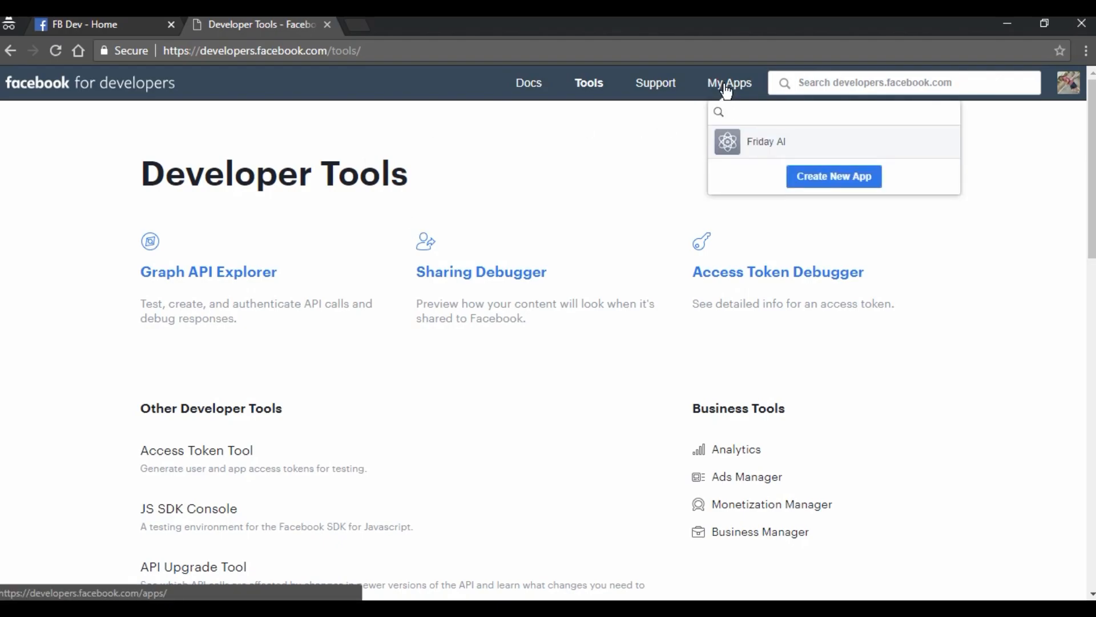
{"action": "mouse_move", "coordinate": [833, 176]}
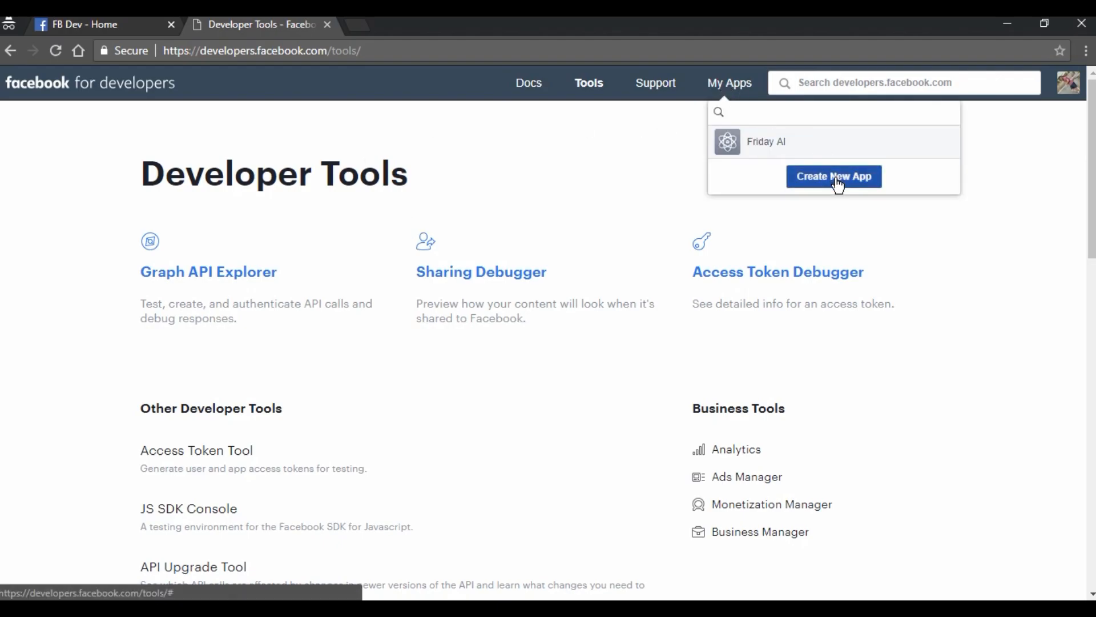
{"action": "left_click", "coordinate": [832, 176]}
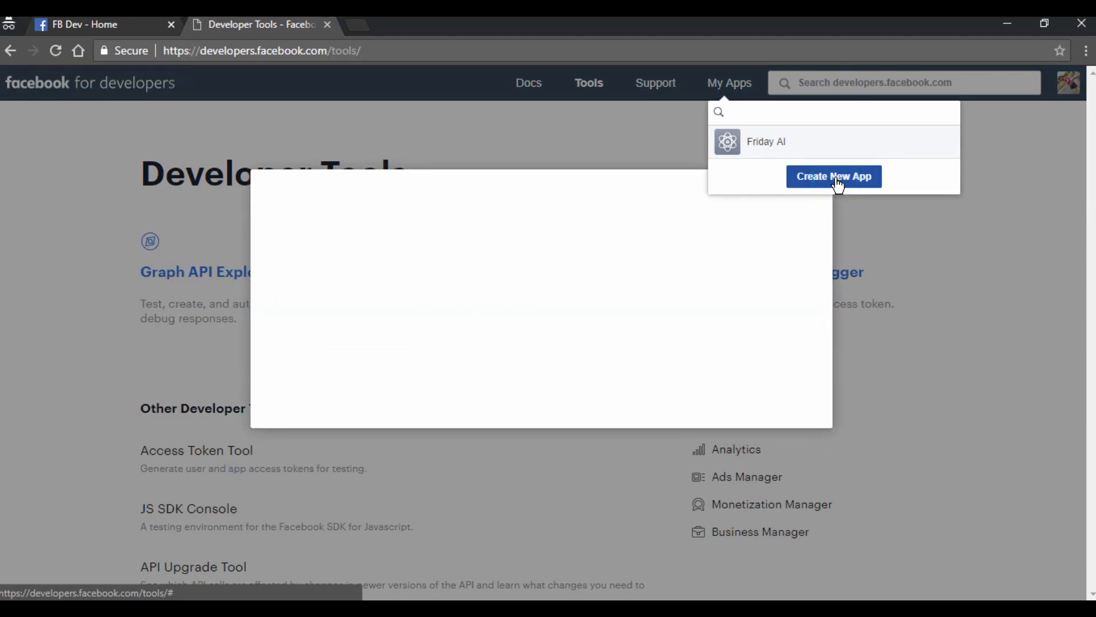
{"action": "left_click", "coordinate": [833, 175]}
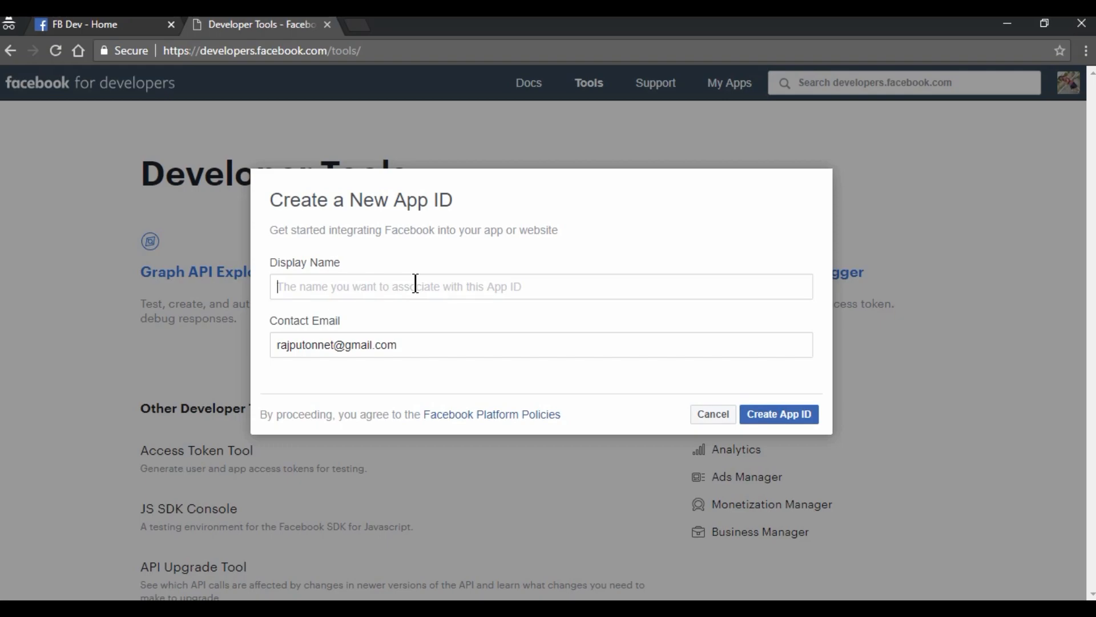
{"action": "type", "text": "Fn"}
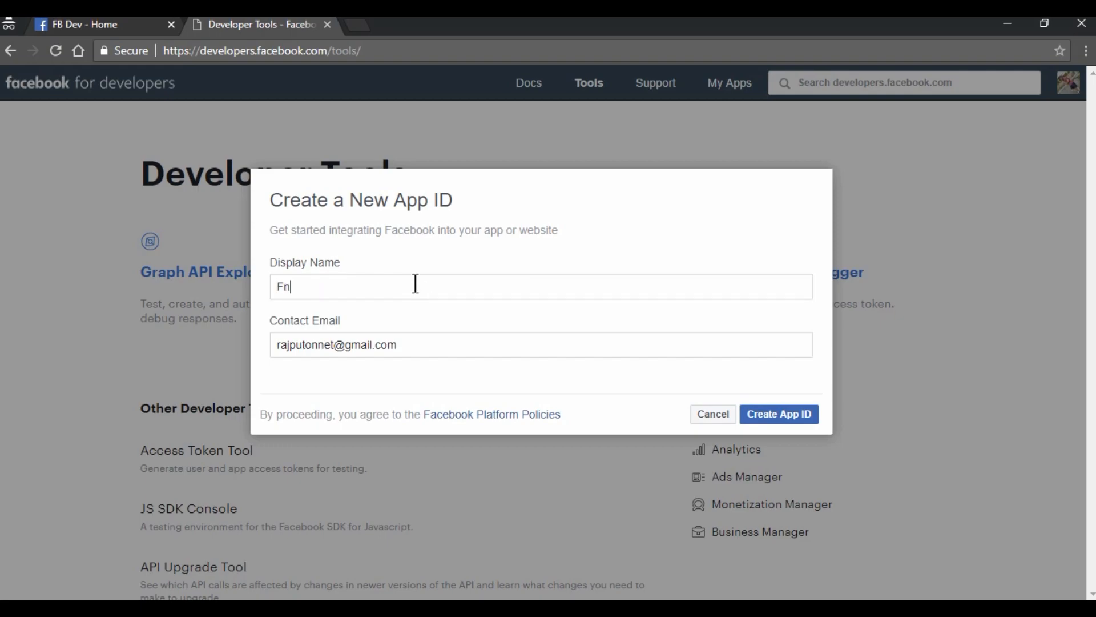
{"action": "type", "text": "Fb_page"}
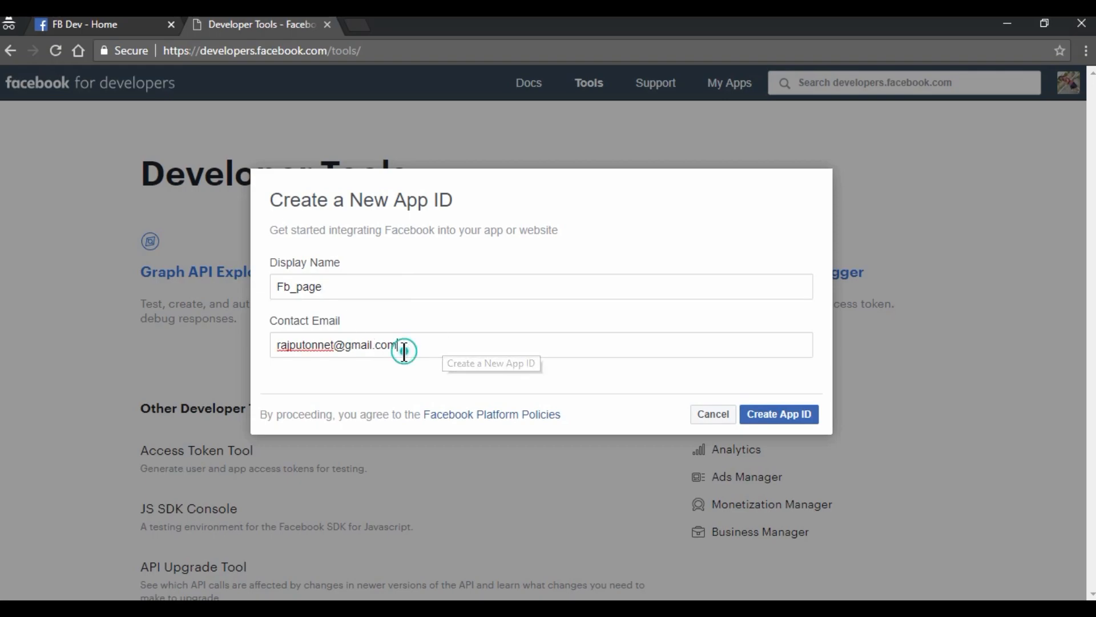
{"action": "mouse_move", "coordinate": [778, 413]}
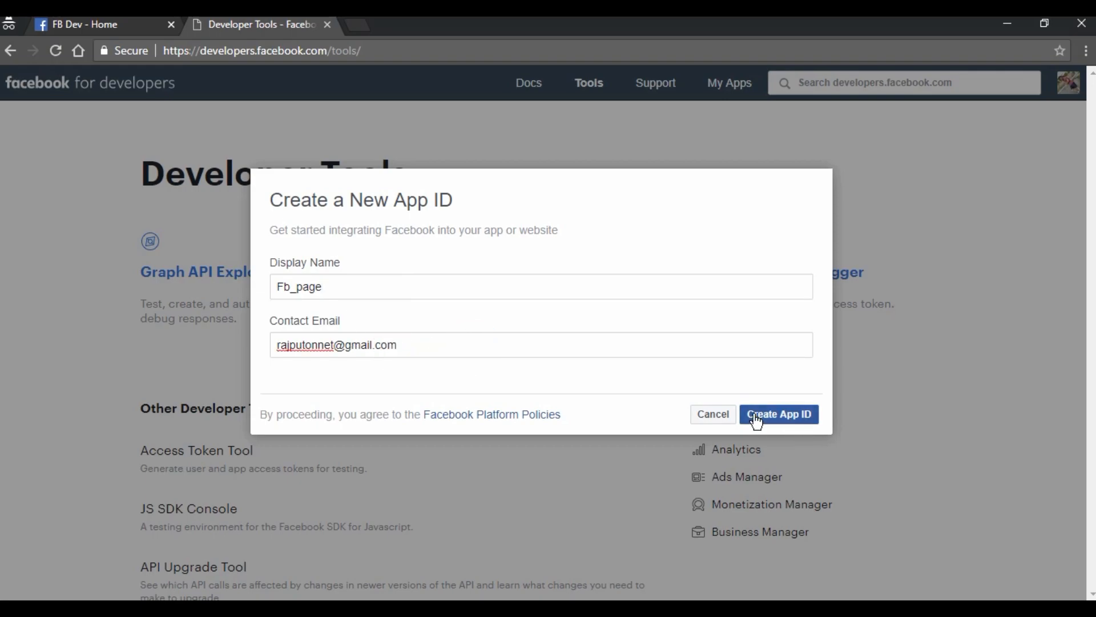
{"action": "left_click", "coordinate": [778, 413]}
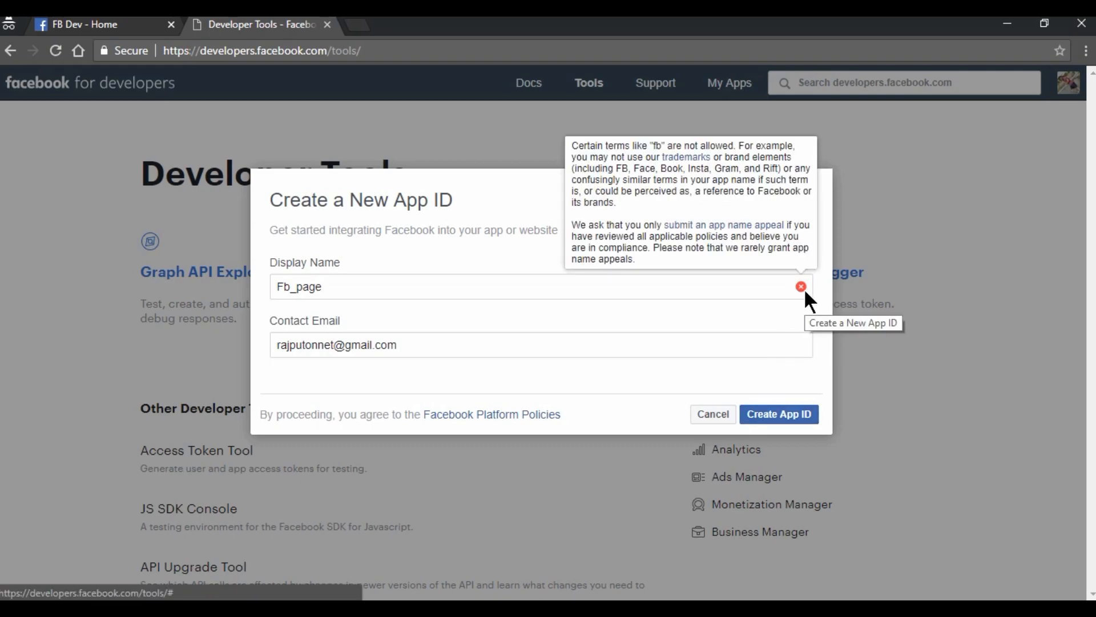
{"action": "mouse_move", "coordinate": [708, 145]}
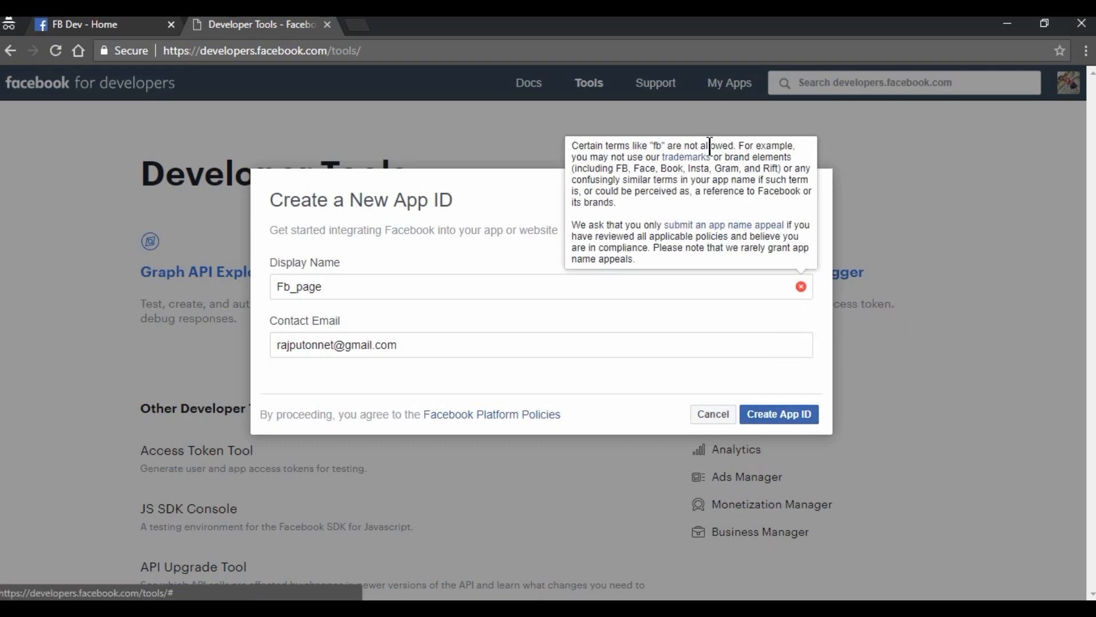
After the 'fb' rejection, rename the app to dev_page and submit it again
{"action": "left_click", "coordinate": [298, 285]}
{"action": "type", "text": "dev"}
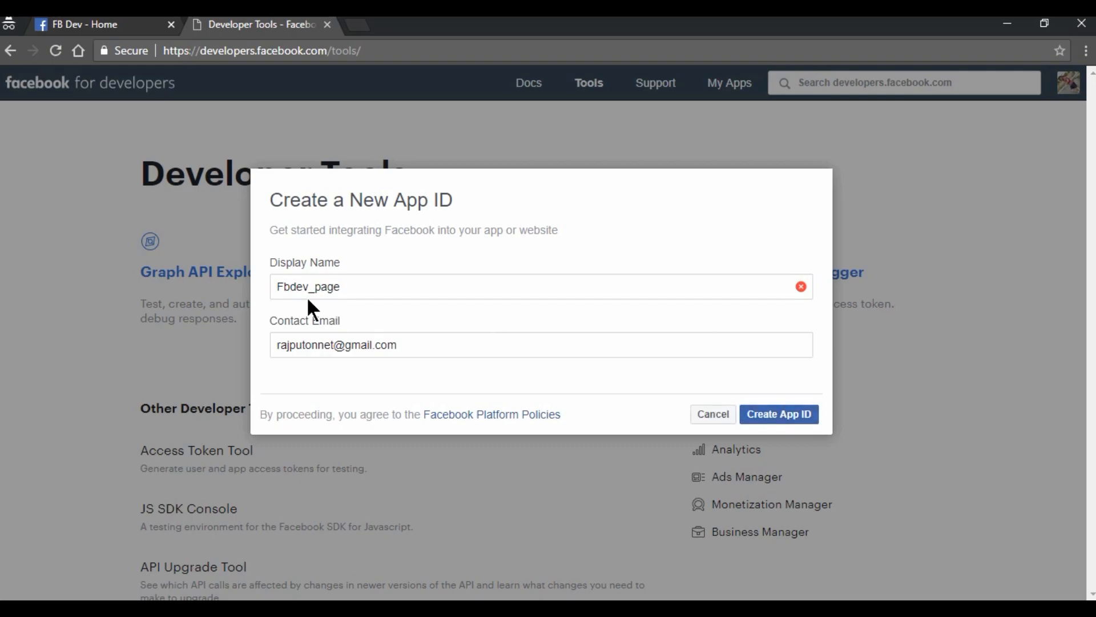
{"action": "key", "text": "Backspace"}
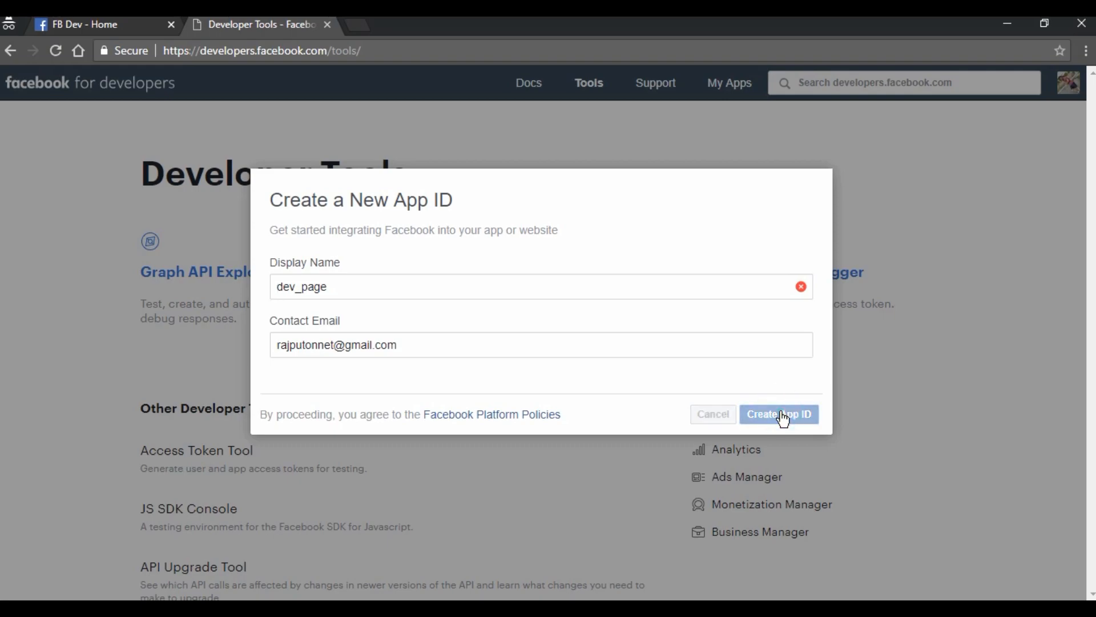
{"action": "left_click", "coordinate": [777, 413]}
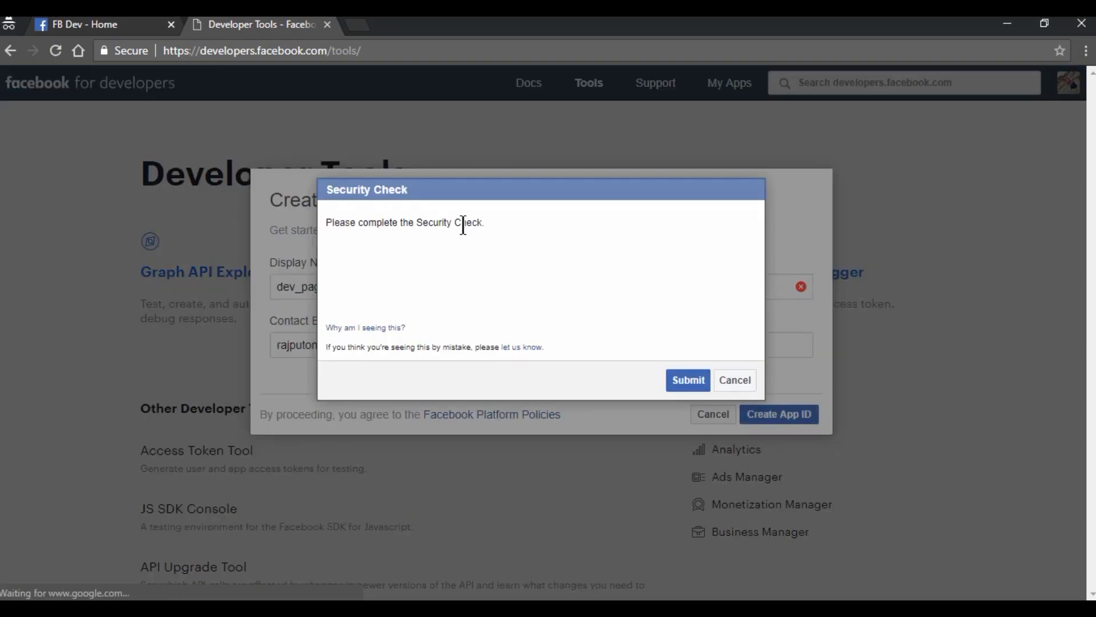
{"action": "mouse_move", "coordinate": [545, 284]}
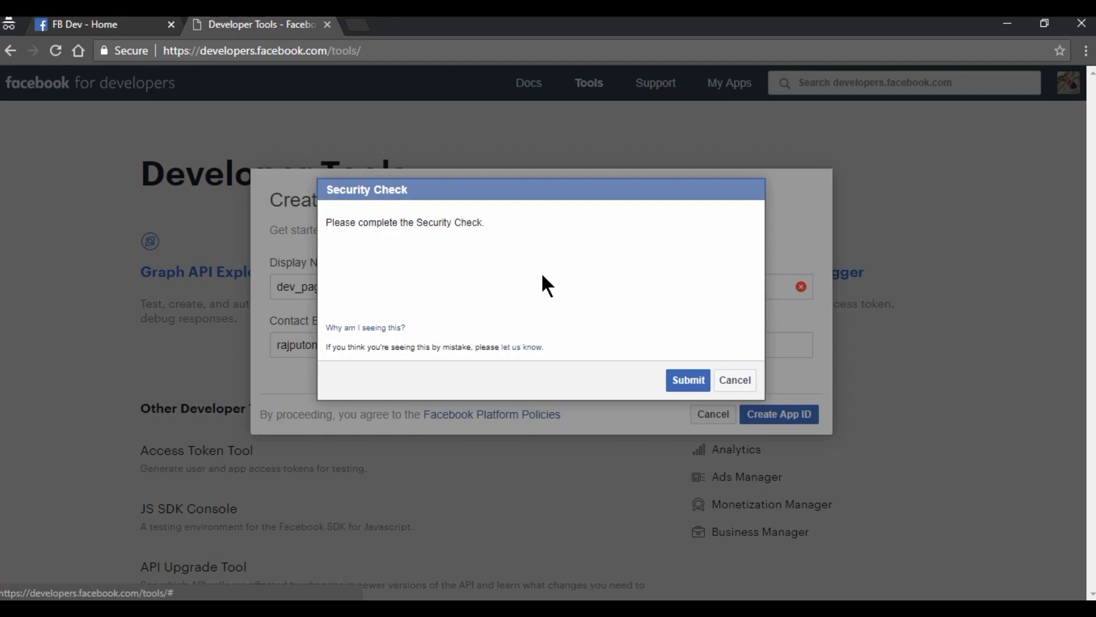
{"action": "mouse_move", "coordinate": [522, 374]}
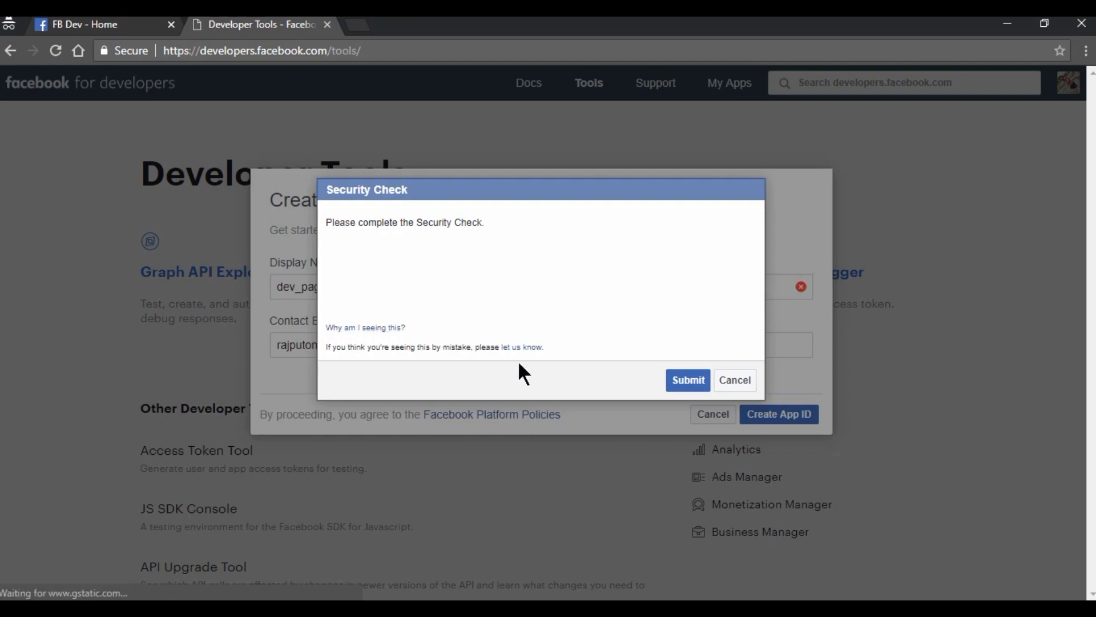
{"action": "mouse_move", "coordinate": [383, 286]}
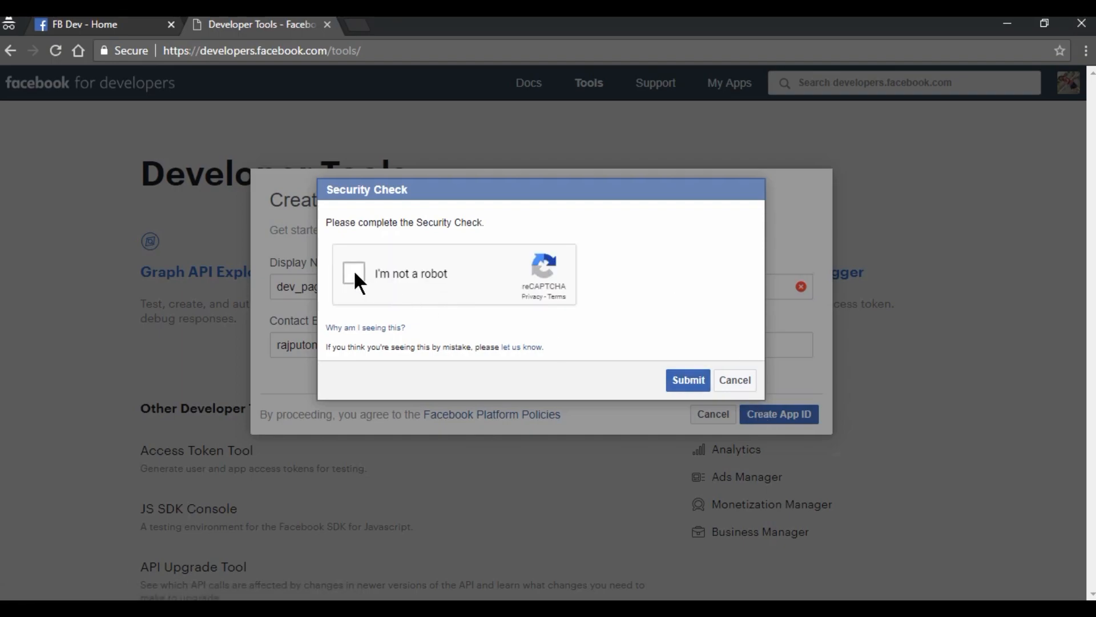
Start the reCAPTCHA and solve the street-sign image challenges
{"action": "left_click", "coordinate": [353, 272]}
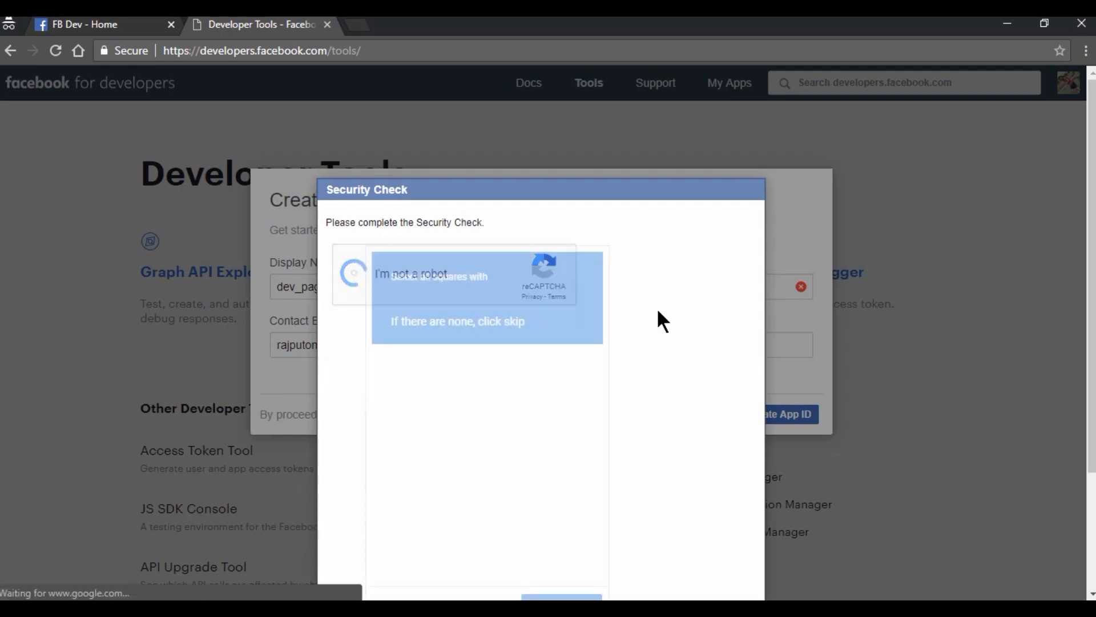
{"action": "left_click", "coordinate": [353, 273]}
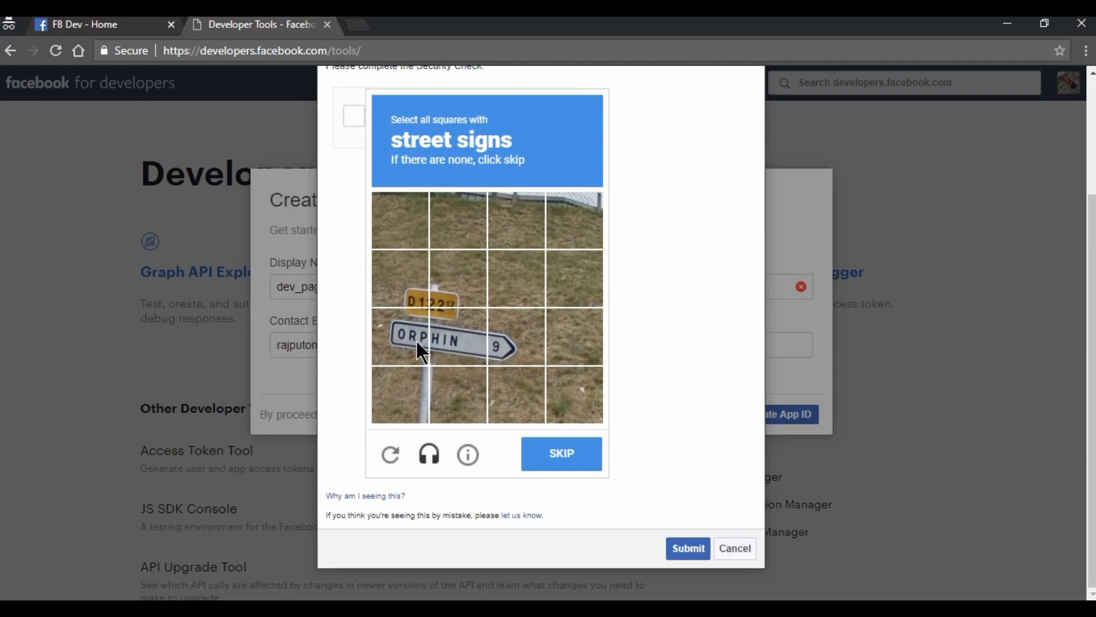
{"action": "left_click", "coordinate": [500, 336]}
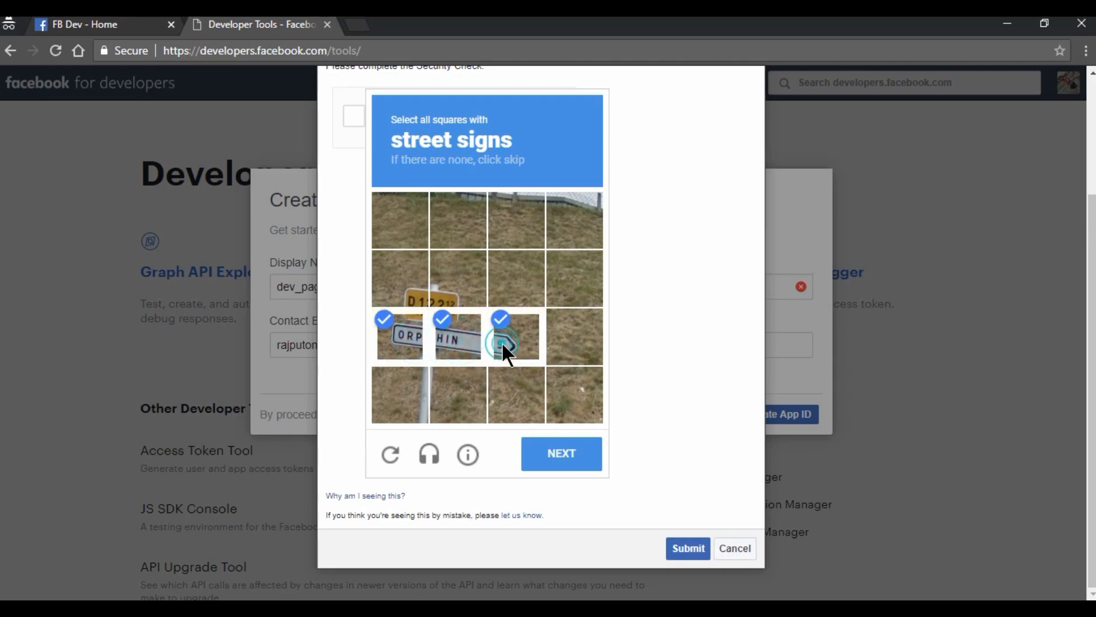
{"action": "left_click", "coordinate": [561, 453]}
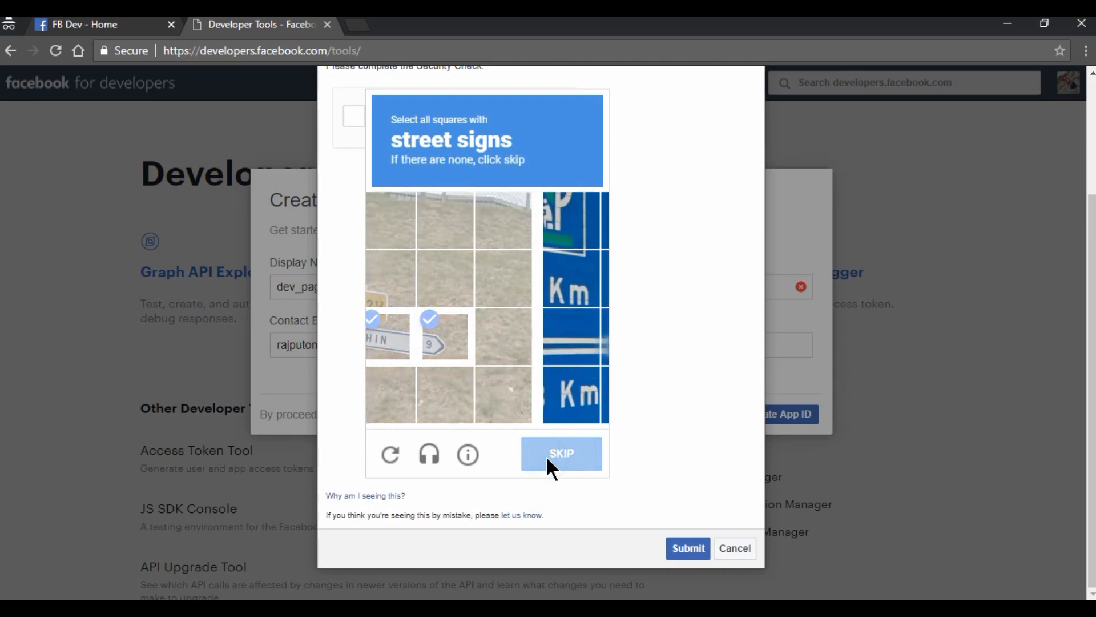
{"action": "left_click", "coordinate": [561, 453]}
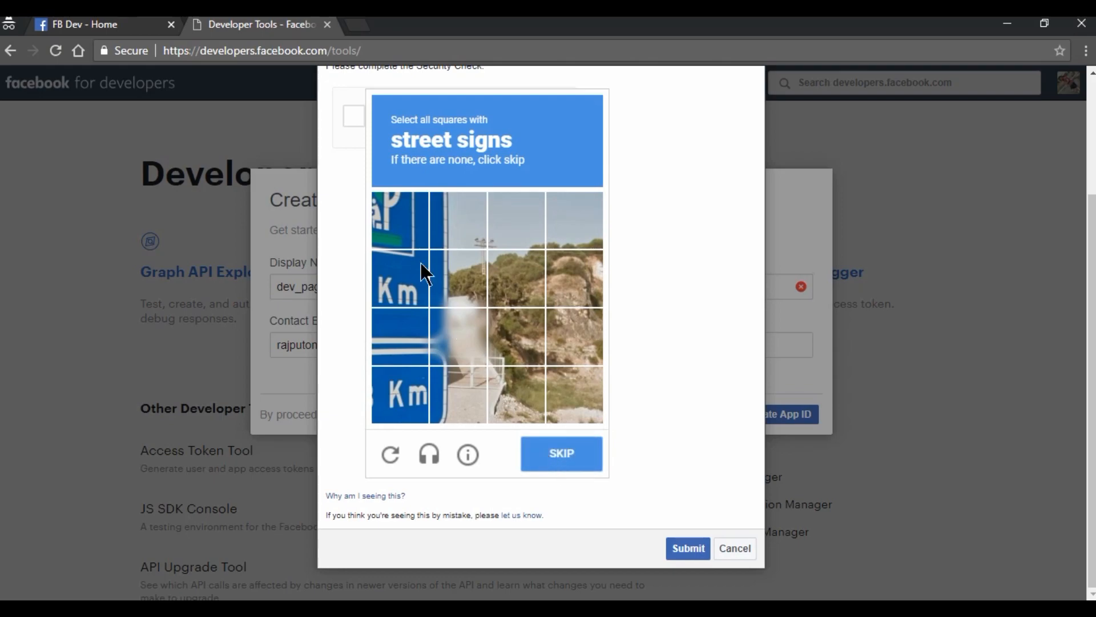
{"action": "mouse_move", "coordinate": [391, 225]}
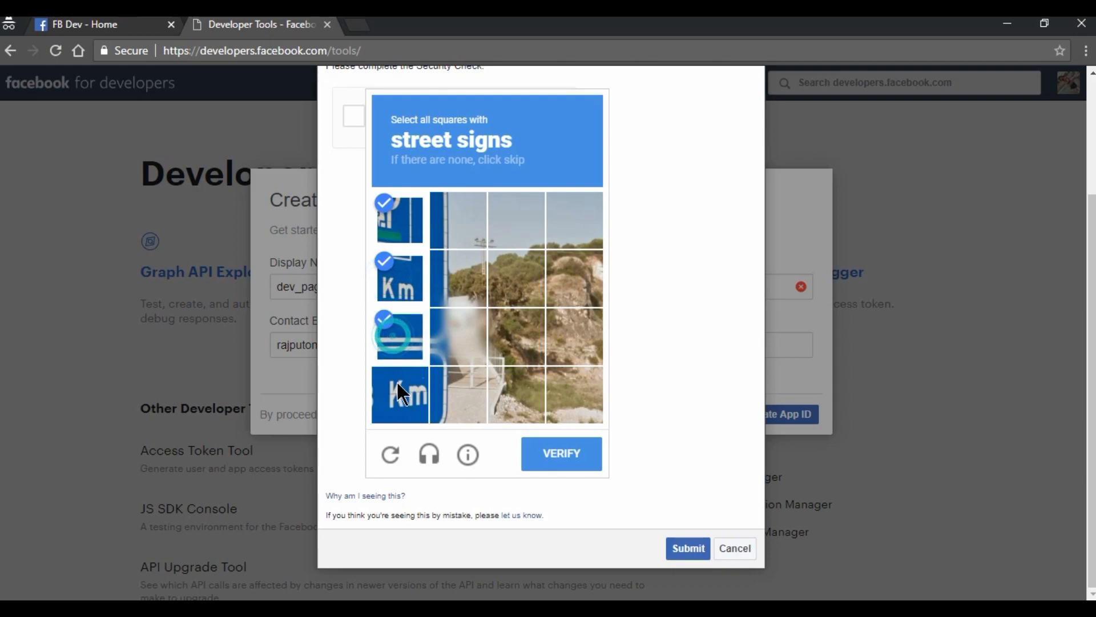
{"action": "left_click", "coordinate": [457, 336]}
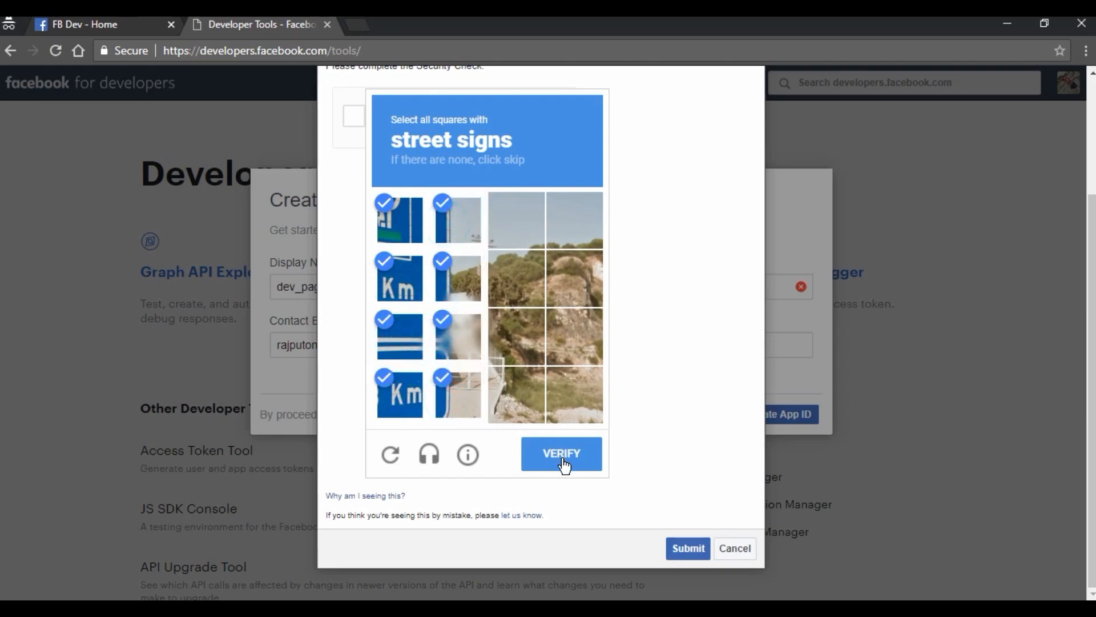
{"action": "left_click", "coordinate": [561, 454]}
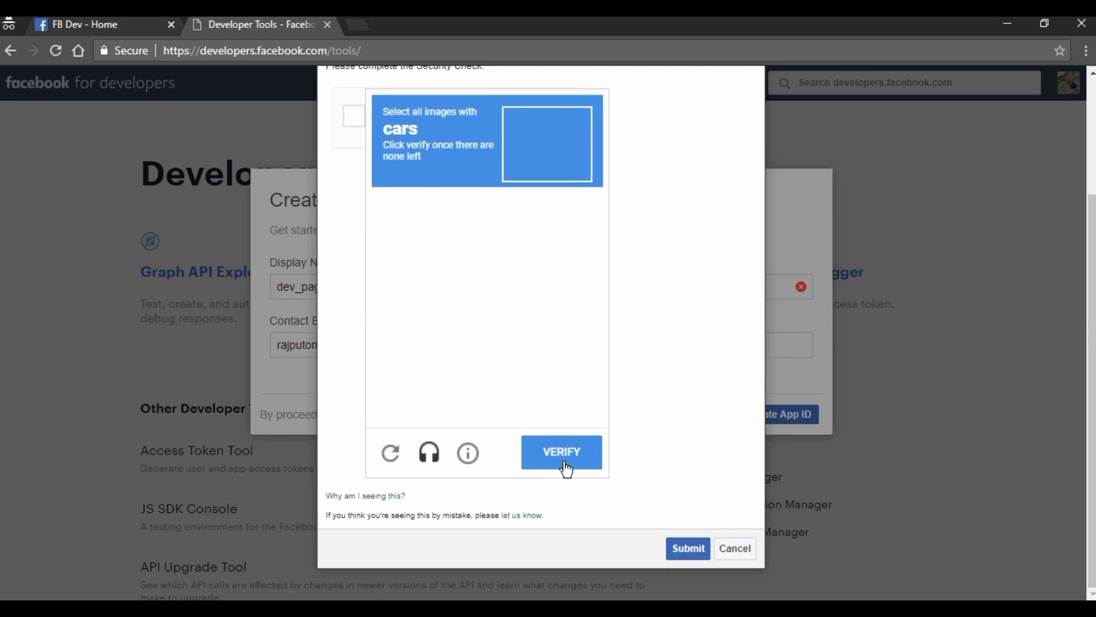
Solve the car image challenge, verify, and submit the security check
{"action": "left_click", "coordinate": [562, 452]}
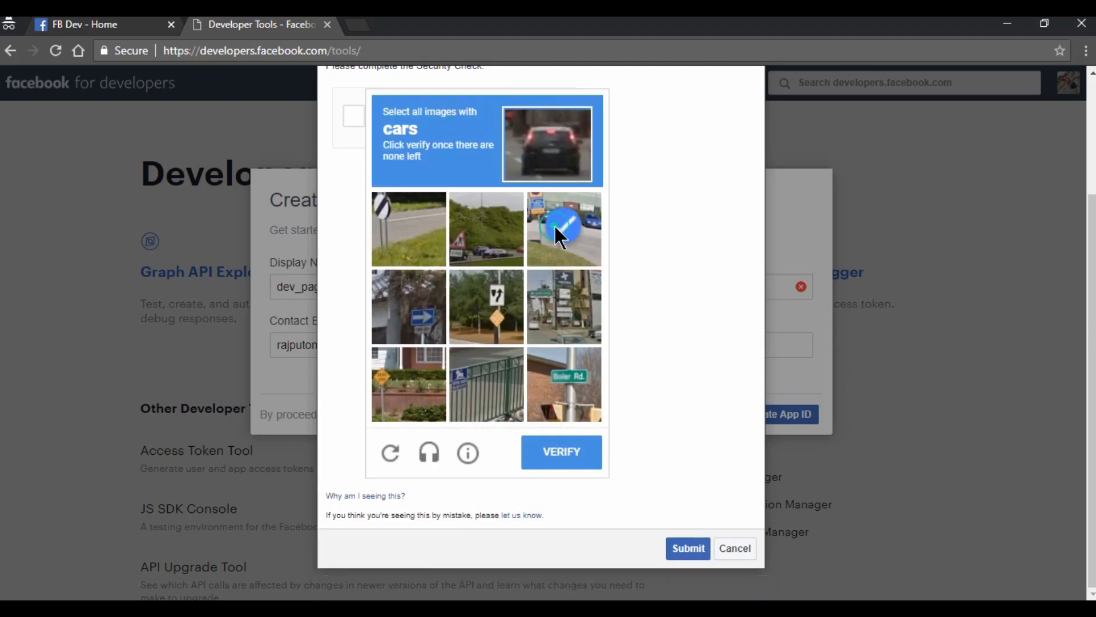
{"action": "left_click", "coordinate": [487, 229]}
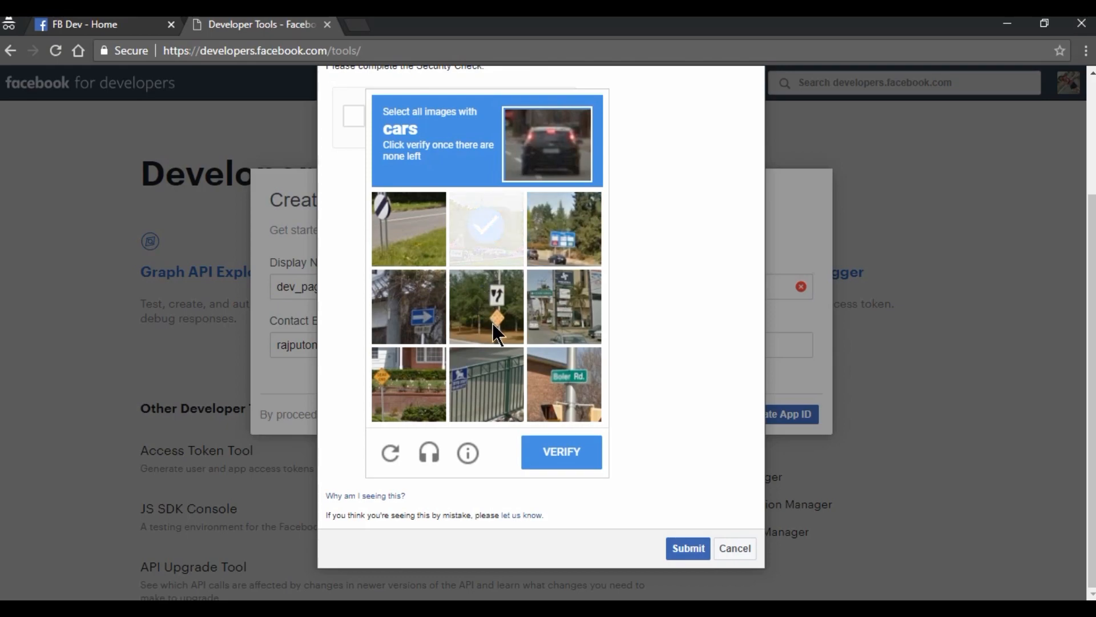
{"action": "left_click", "coordinate": [486, 230]}
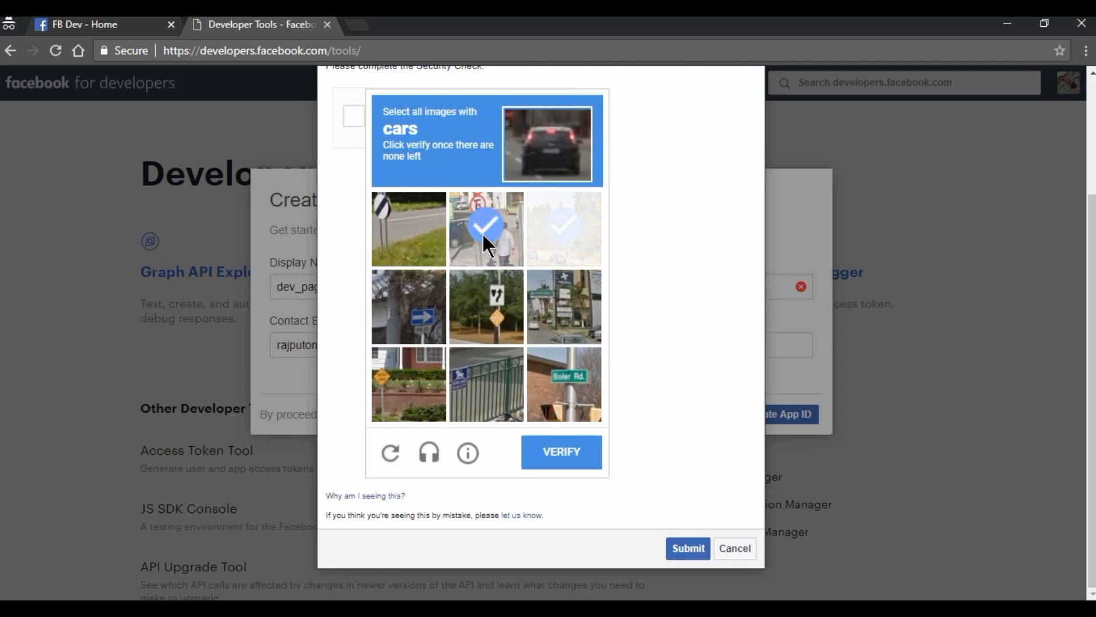
{"action": "left_click", "coordinate": [563, 229]}
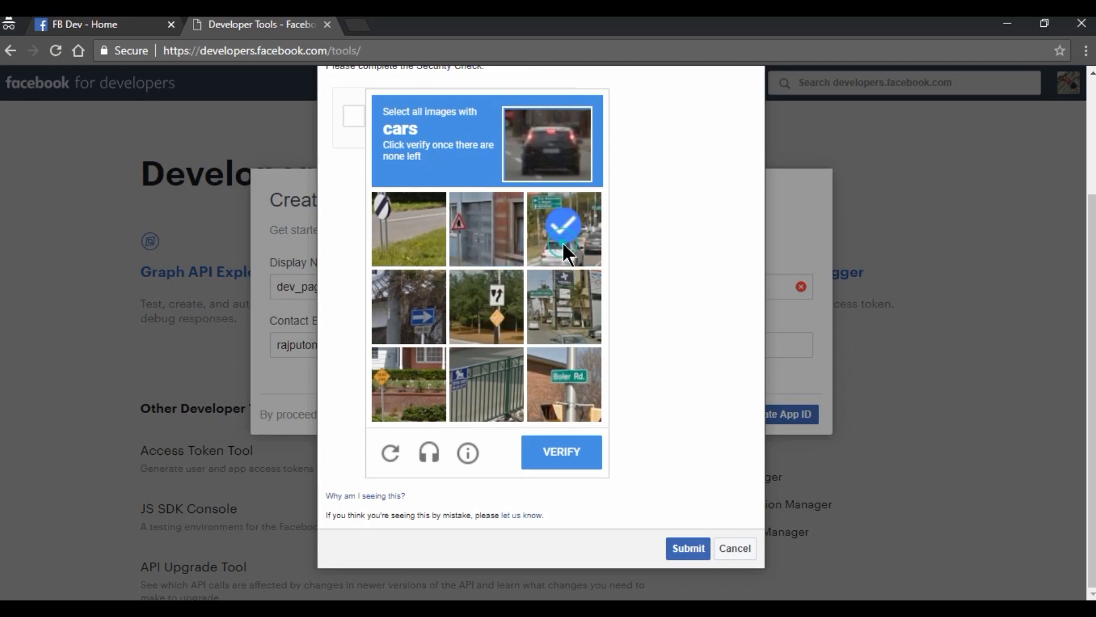
{"action": "left_click", "coordinate": [563, 306]}
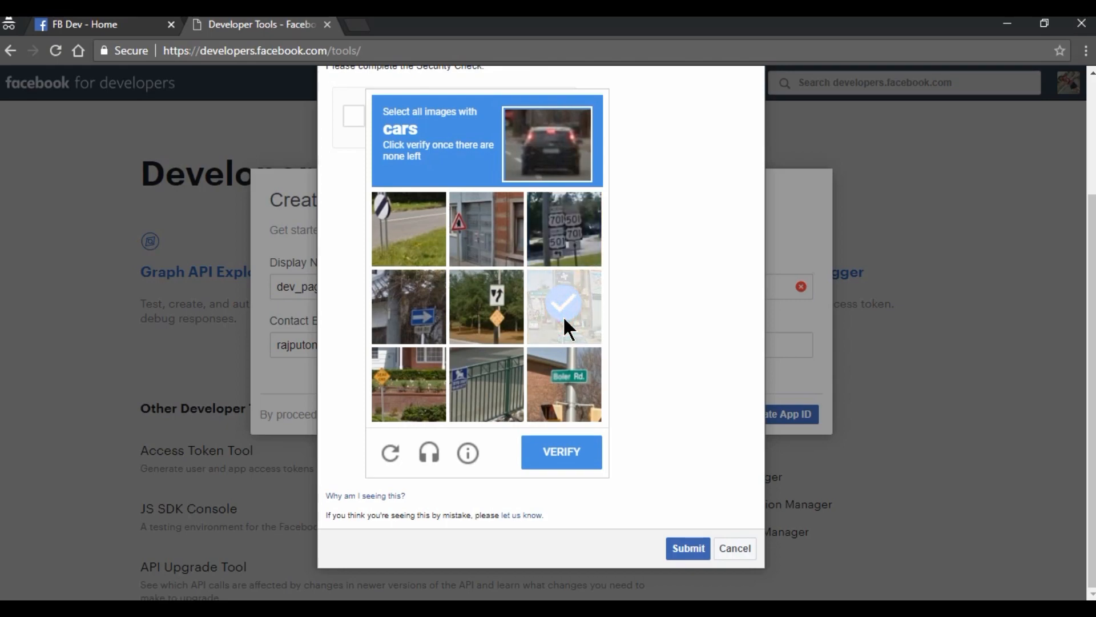
{"action": "left_click", "coordinate": [563, 307]}
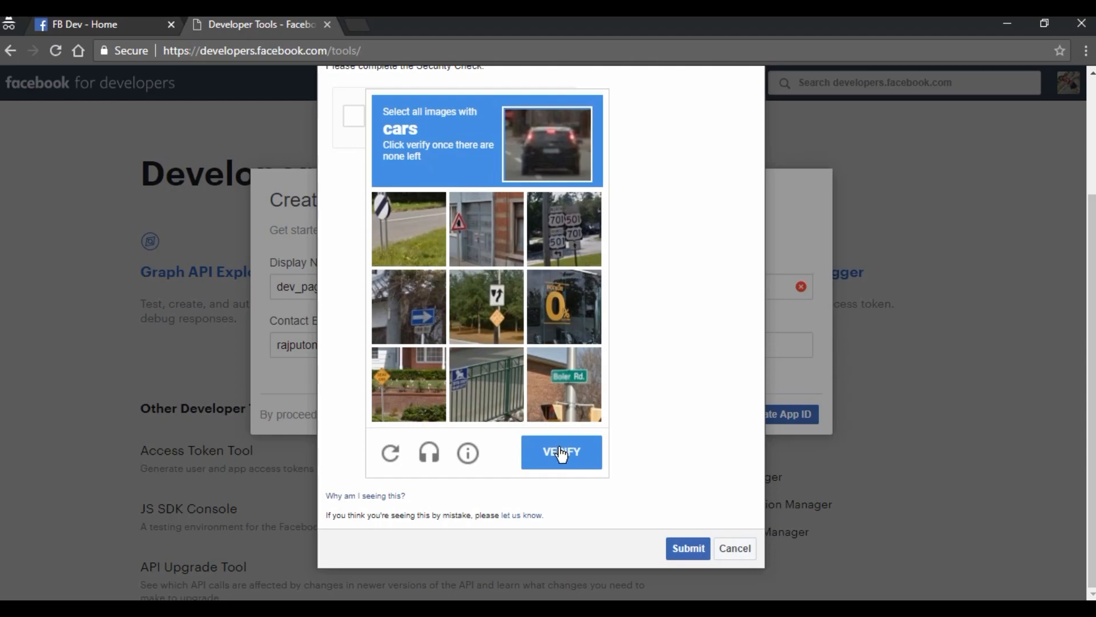
{"action": "left_click", "coordinate": [561, 452]}
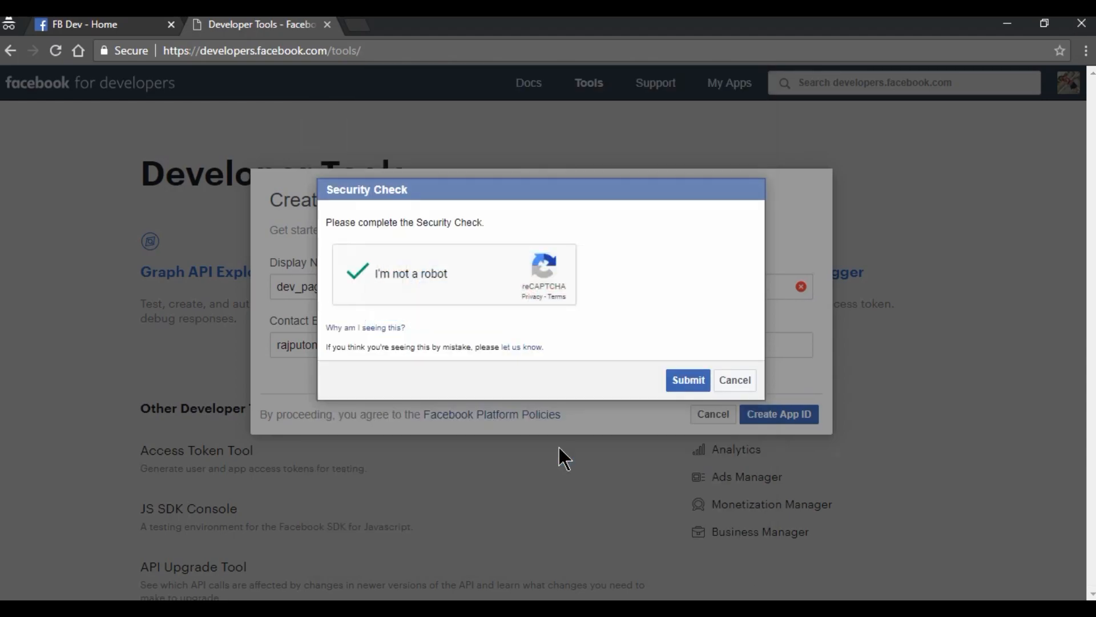
{"action": "left_click", "coordinate": [687, 380]}
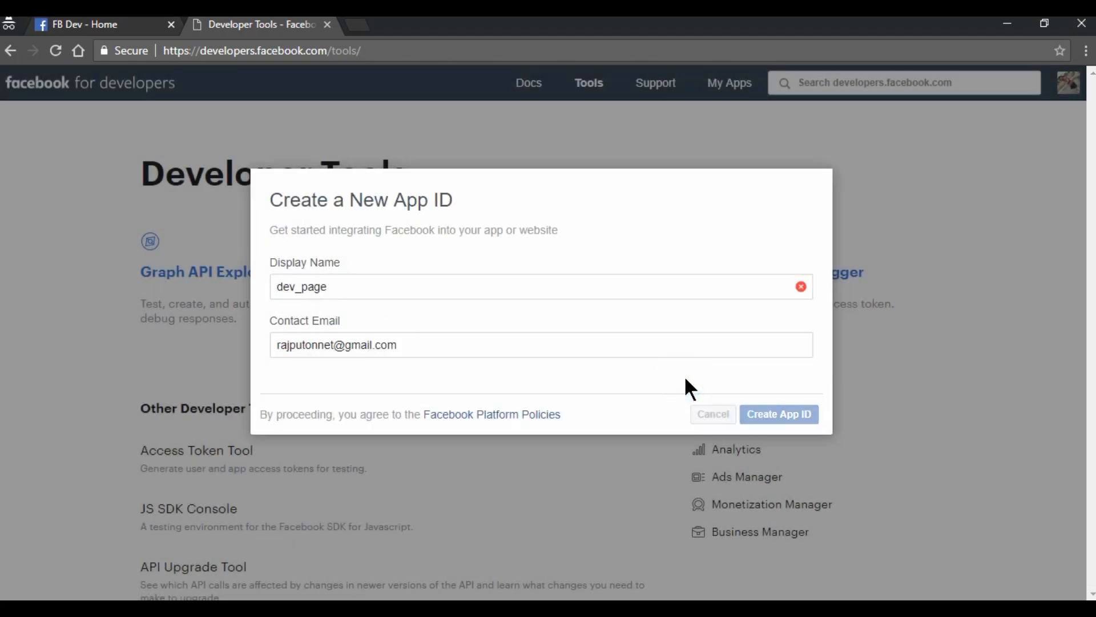
Finish creating the dev_page app so its Add a Product page appears
{"action": "left_click", "coordinate": [778, 413]}
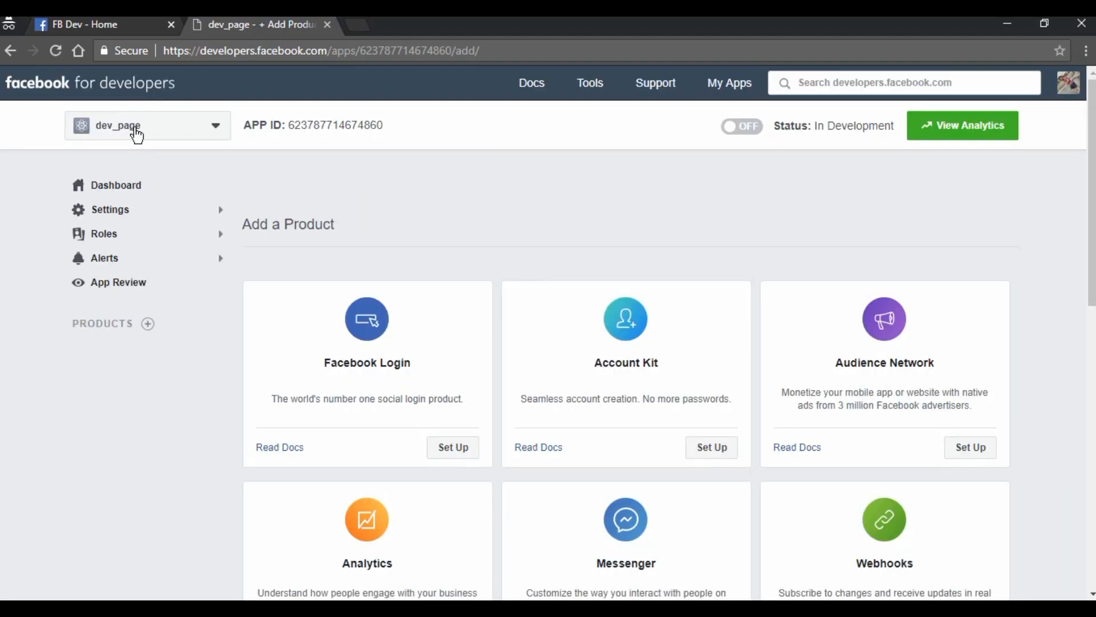
{"action": "mouse_move", "coordinate": [549, 130]}
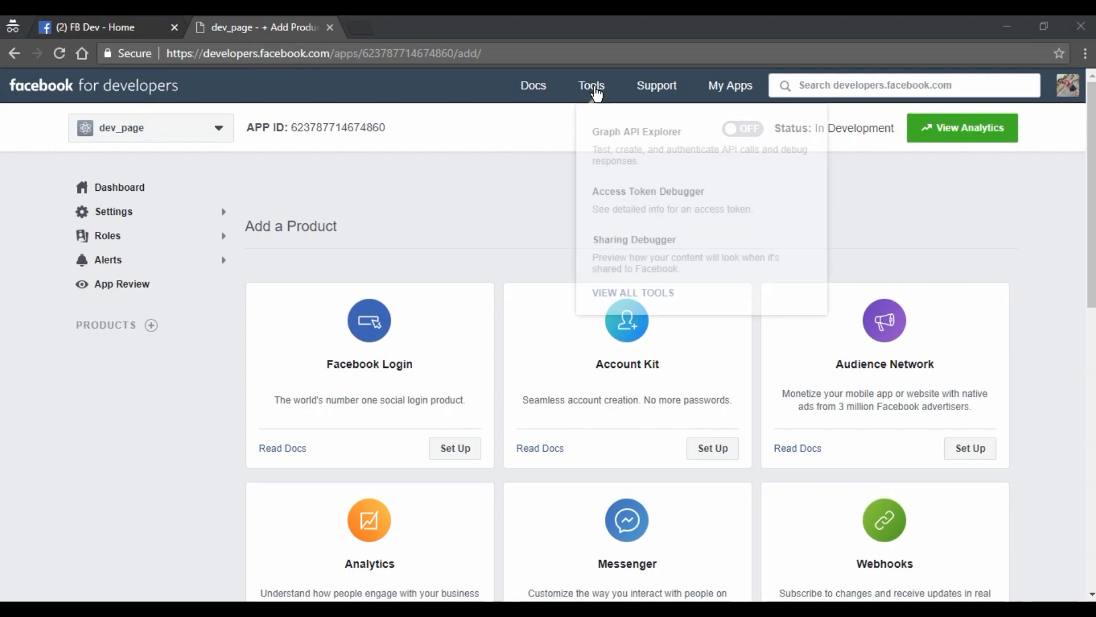
{"action": "mouse_move", "coordinate": [636, 136]}
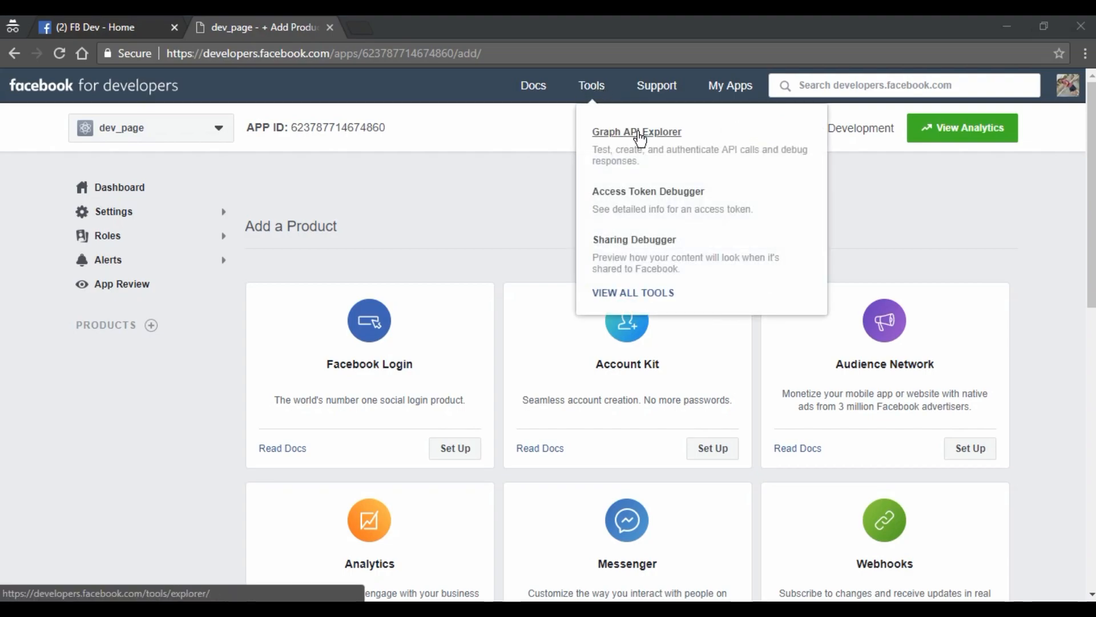
In Graph API Explorer, keep dev_page as the application and list the access token types
{"action": "left_click", "coordinate": [636, 131]}
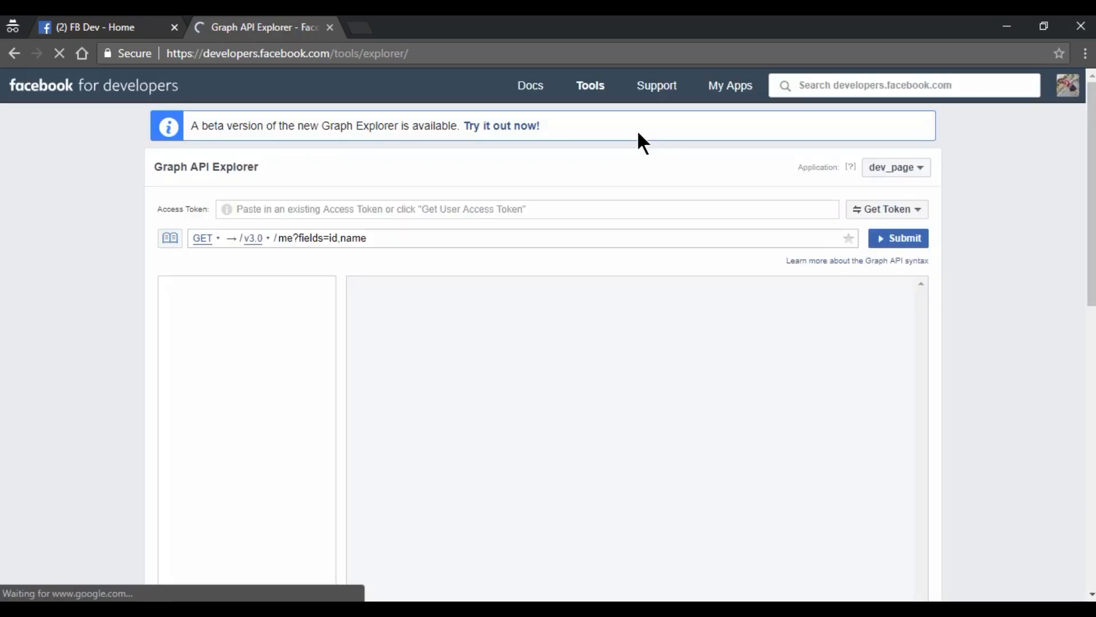
{"action": "mouse_move", "coordinate": [733, 214]}
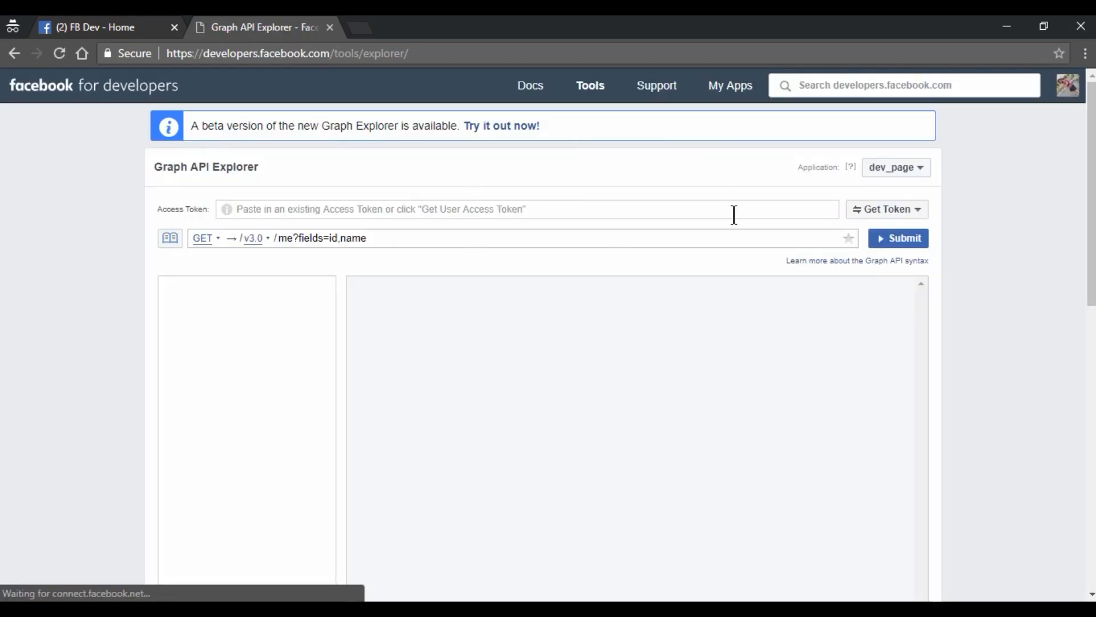
{"action": "left_click", "coordinate": [895, 167]}
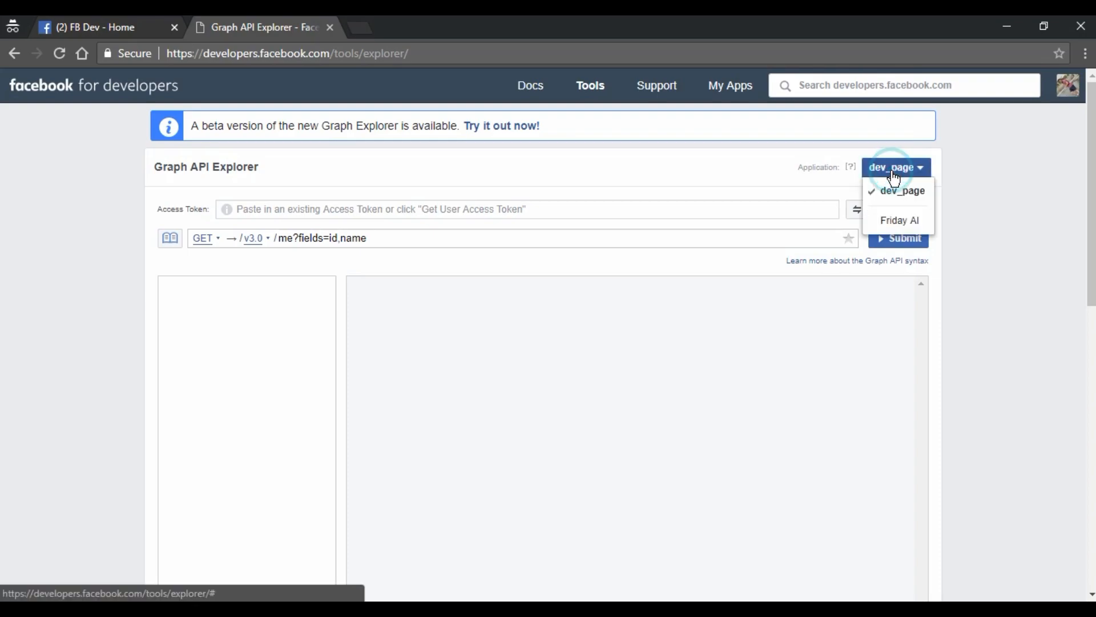
{"action": "mouse_move", "coordinate": [903, 195]}
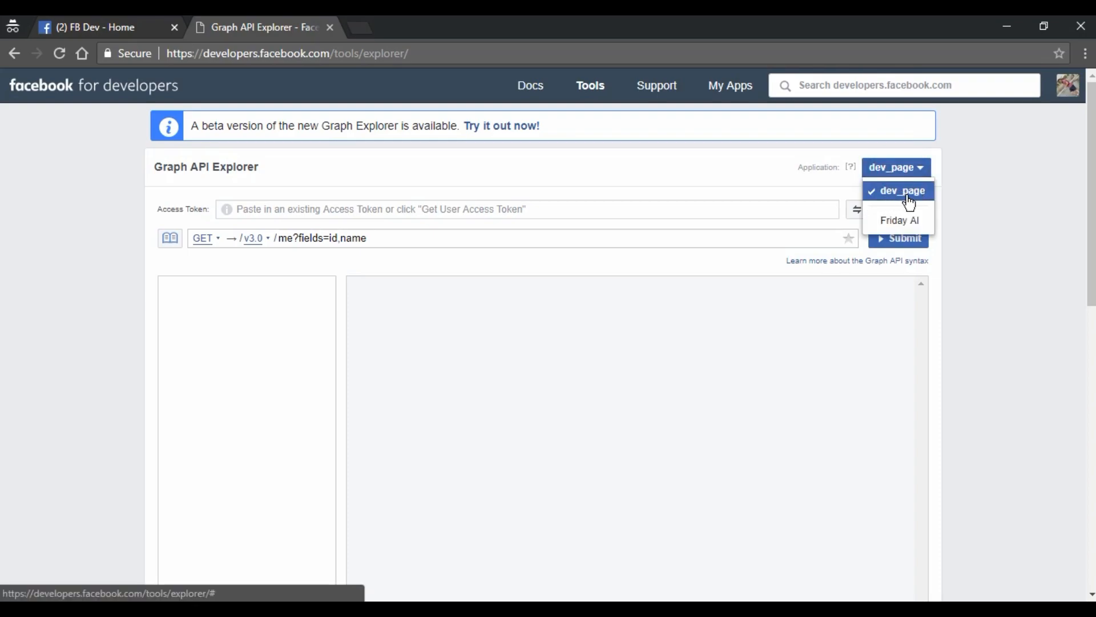
{"action": "left_click", "coordinate": [901, 191]}
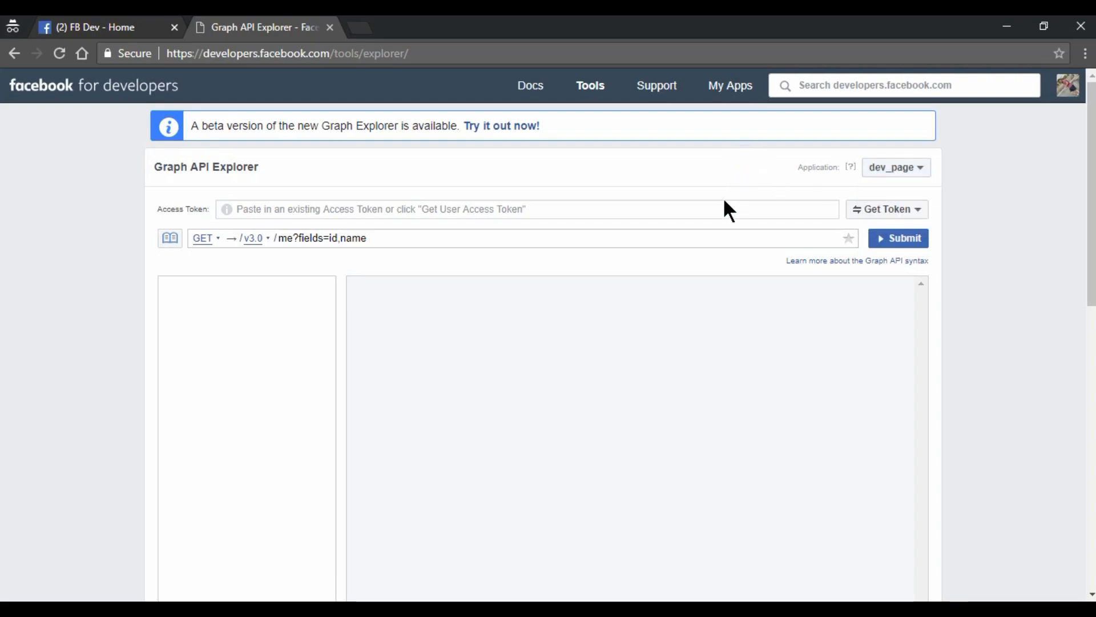
{"action": "mouse_move", "coordinate": [913, 217]}
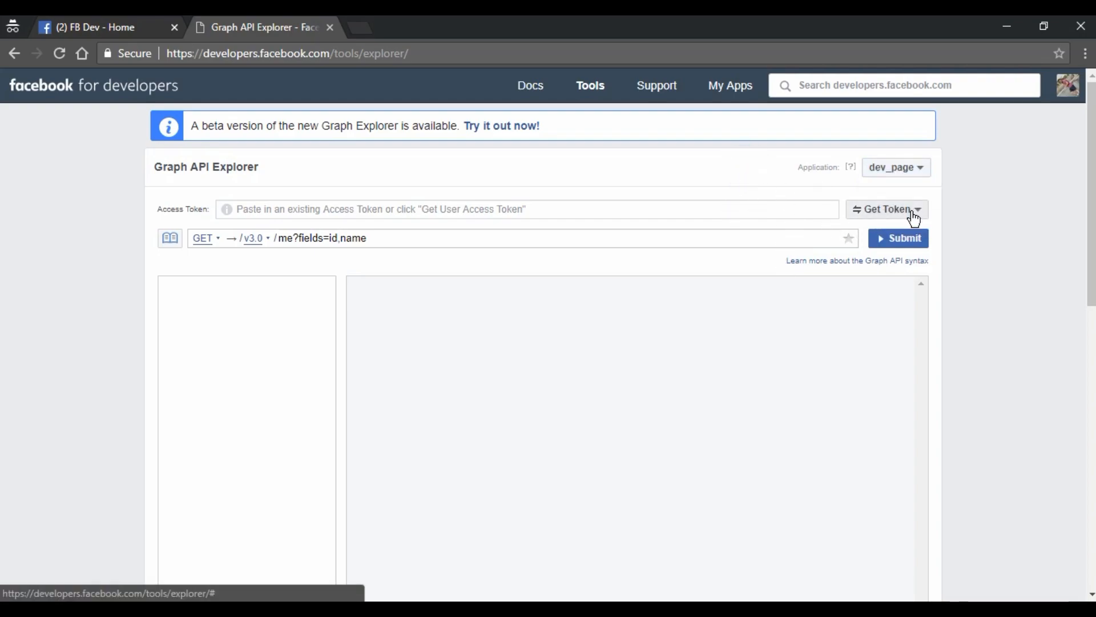
{"action": "left_click", "coordinate": [886, 209]}
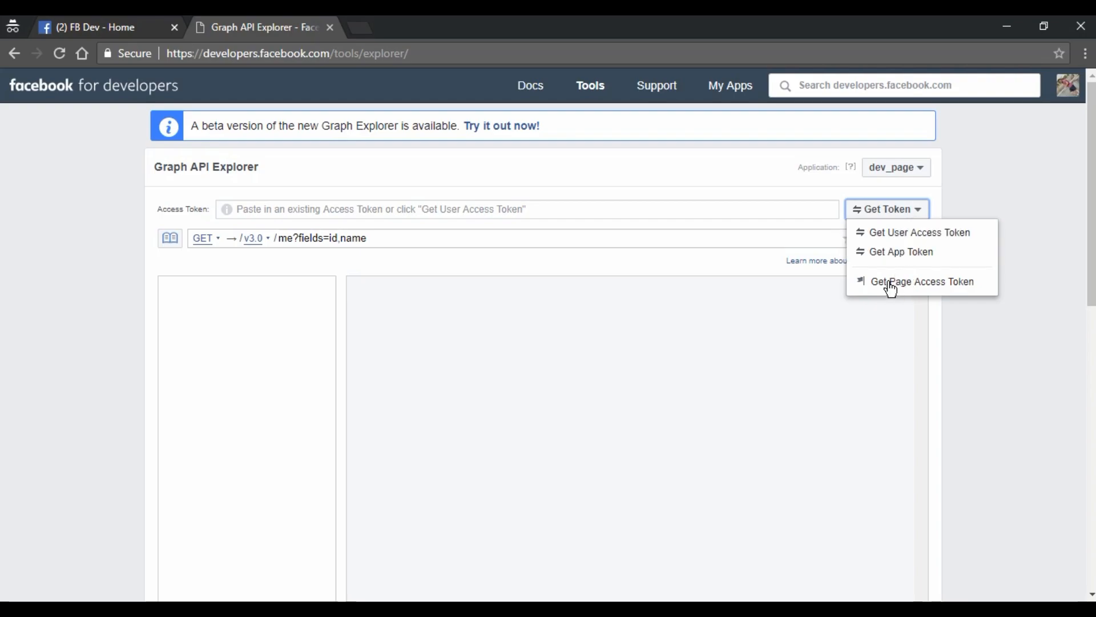
{"action": "mouse_move", "coordinate": [915, 288]}
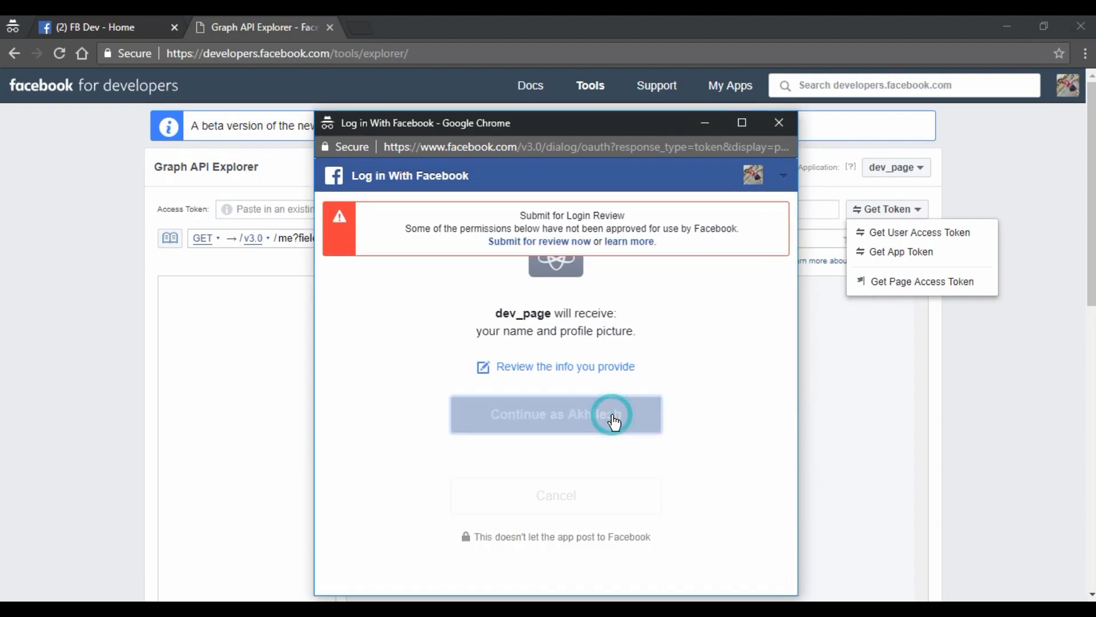
Log in as dev_page, allow page management, and get the FB Dev page access token
{"action": "left_click", "coordinate": [555, 413]}
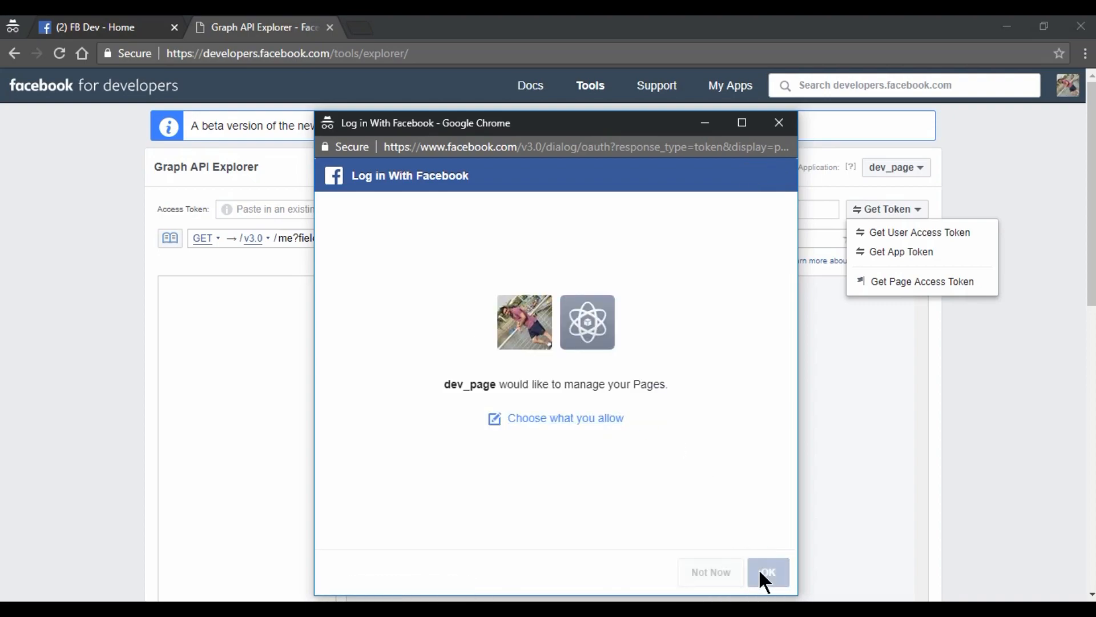
{"action": "left_click", "coordinate": [767, 572]}
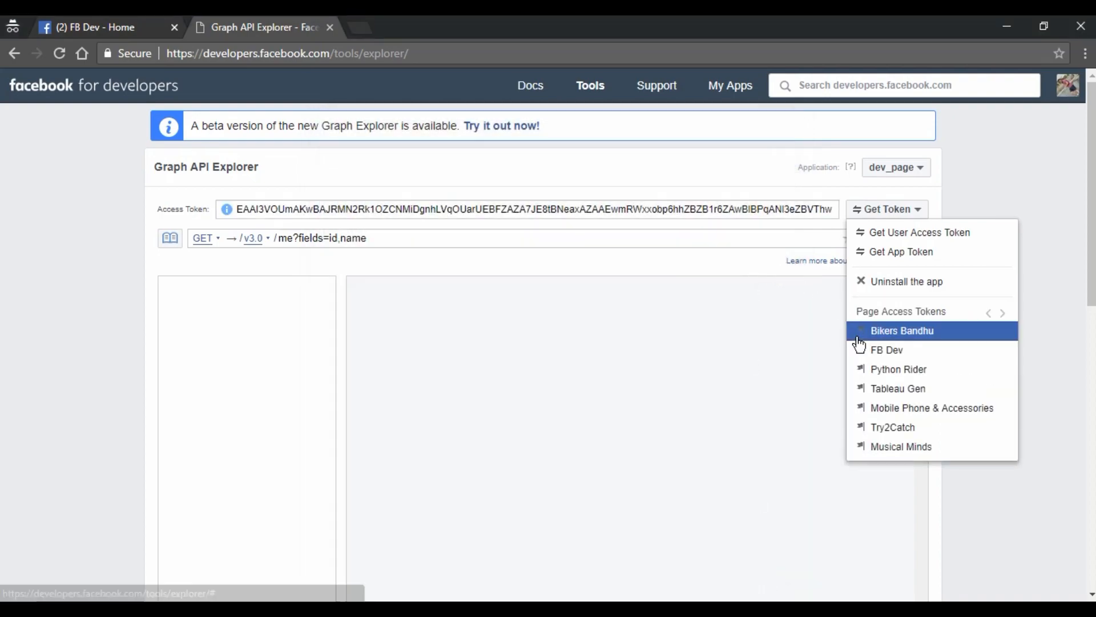
{"action": "mouse_move", "coordinate": [923, 339]}
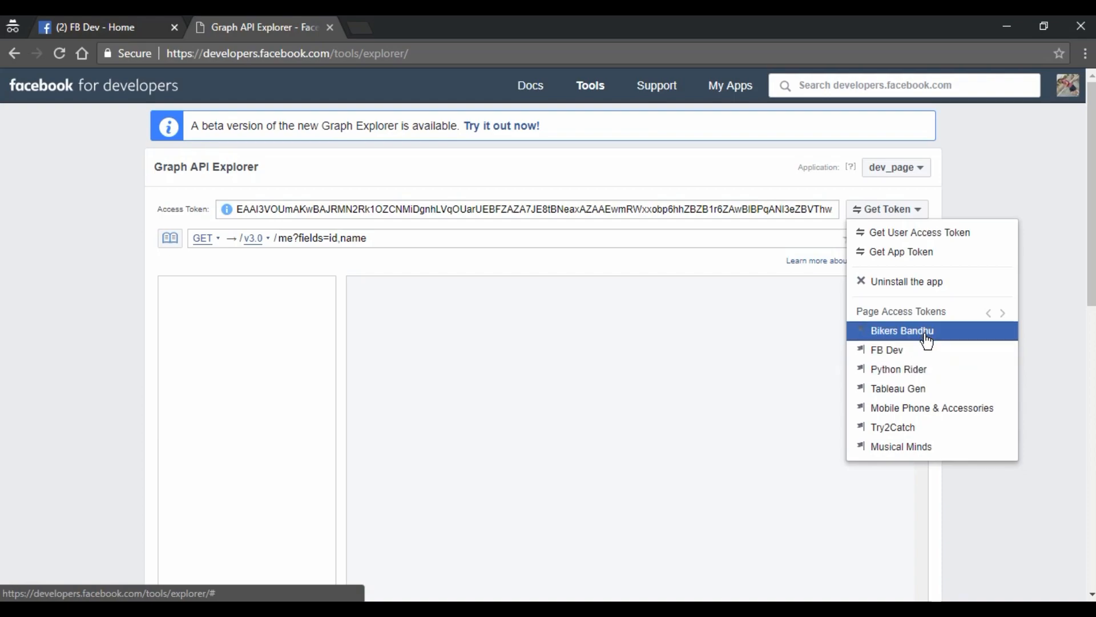
{"action": "mouse_move", "coordinate": [933, 349]}
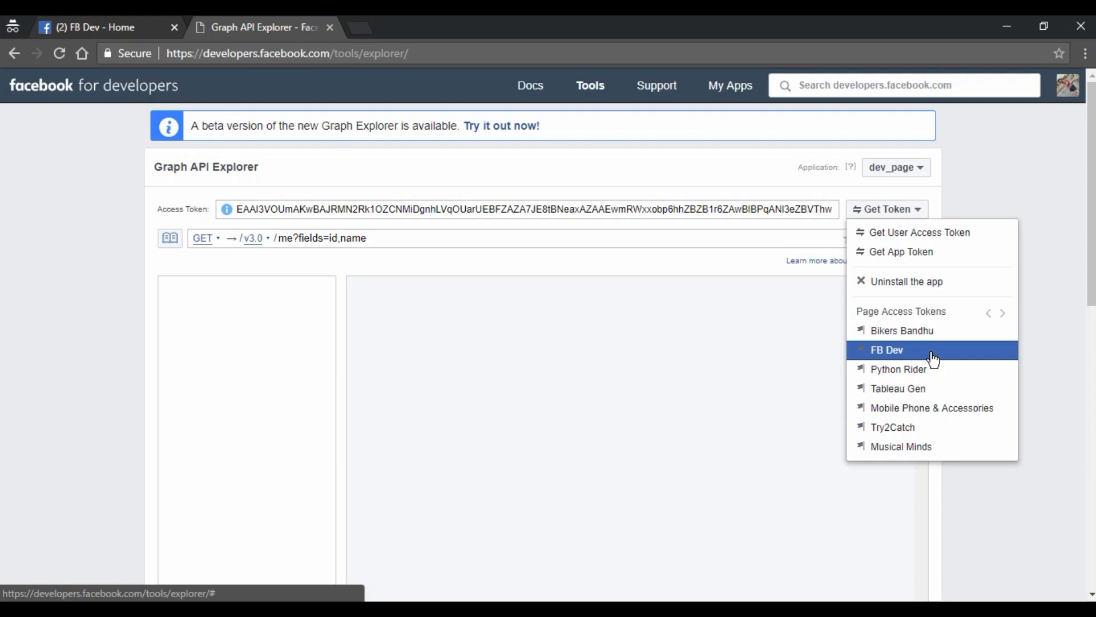
{"action": "mouse_move", "coordinate": [892, 355]}
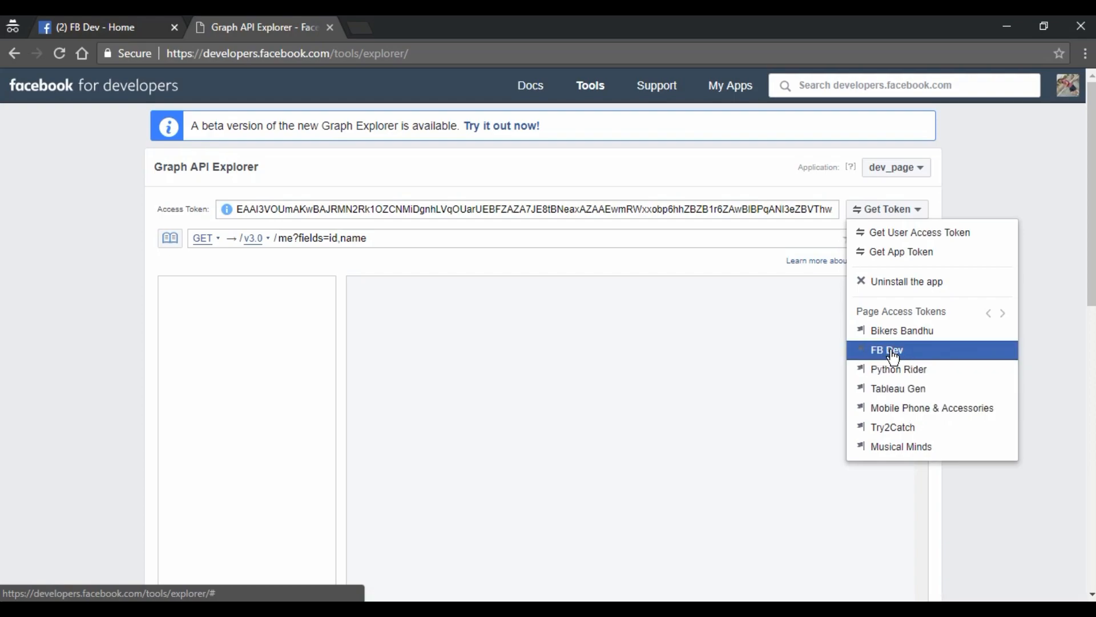
{"action": "left_click", "coordinate": [885, 349]}
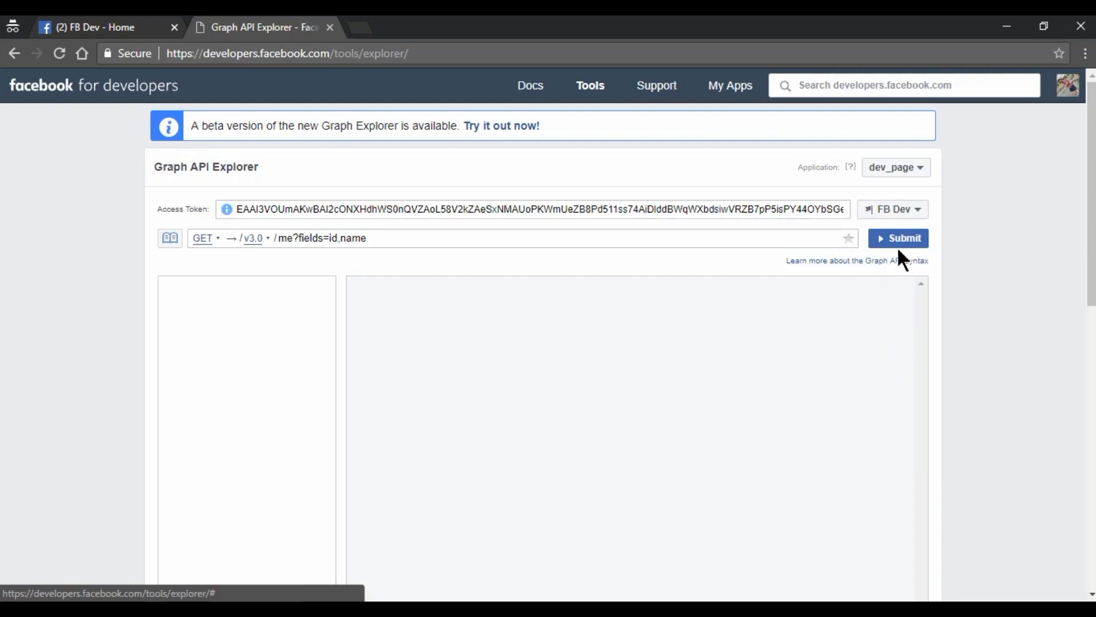
{"action": "left_click", "coordinate": [898, 237]}
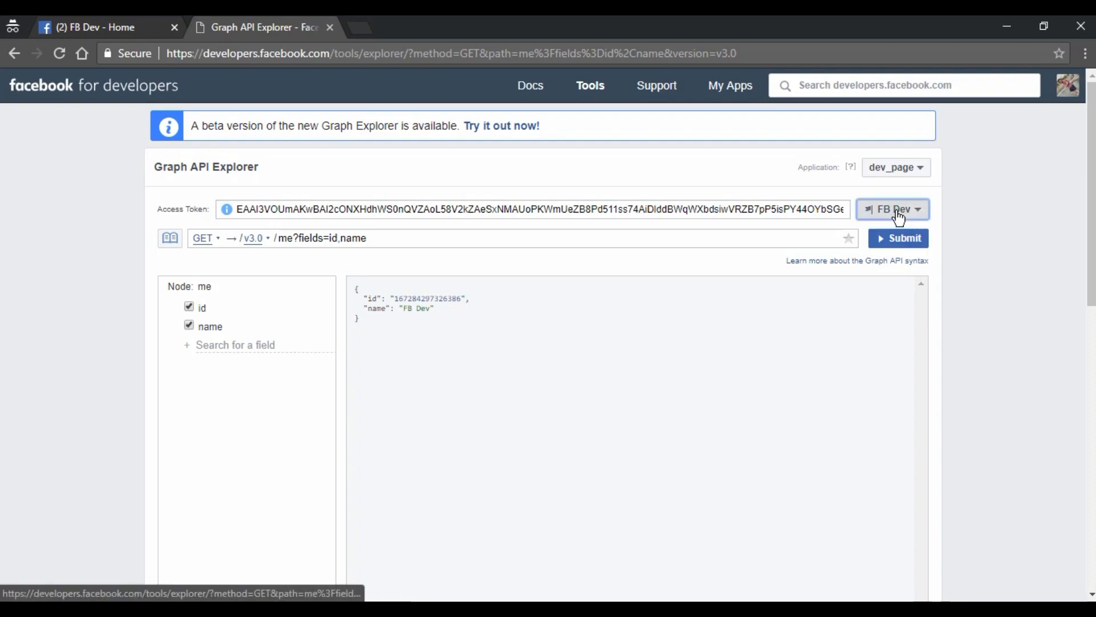
Grant publish_pages permission to the FB Dev page token and select the whole token
{"action": "left_click", "coordinate": [893, 209]}
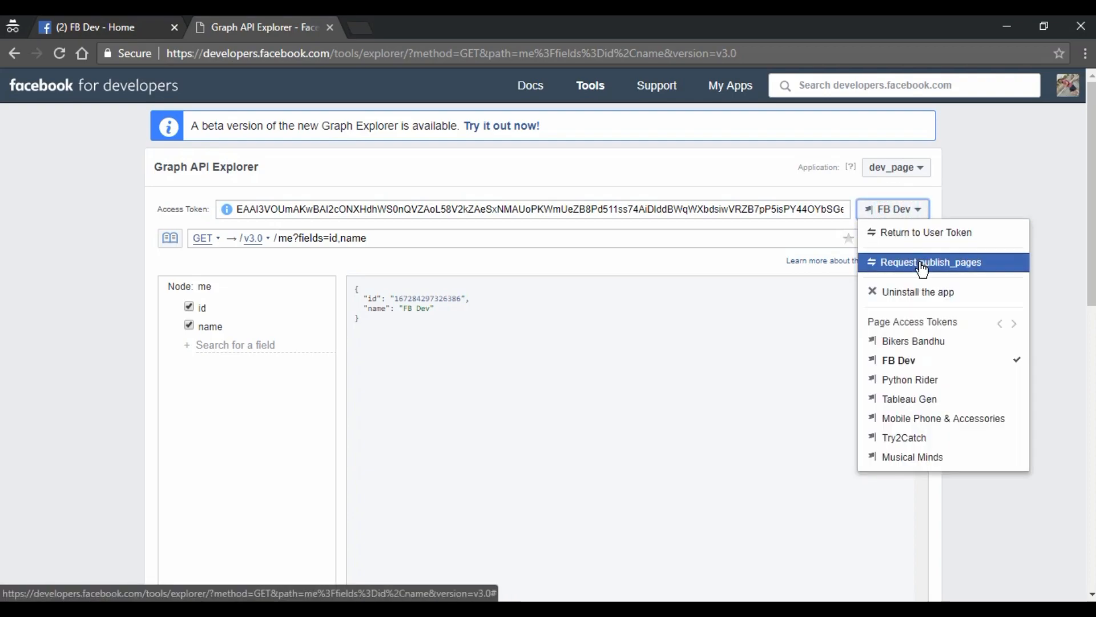
{"action": "left_click", "coordinate": [929, 263]}
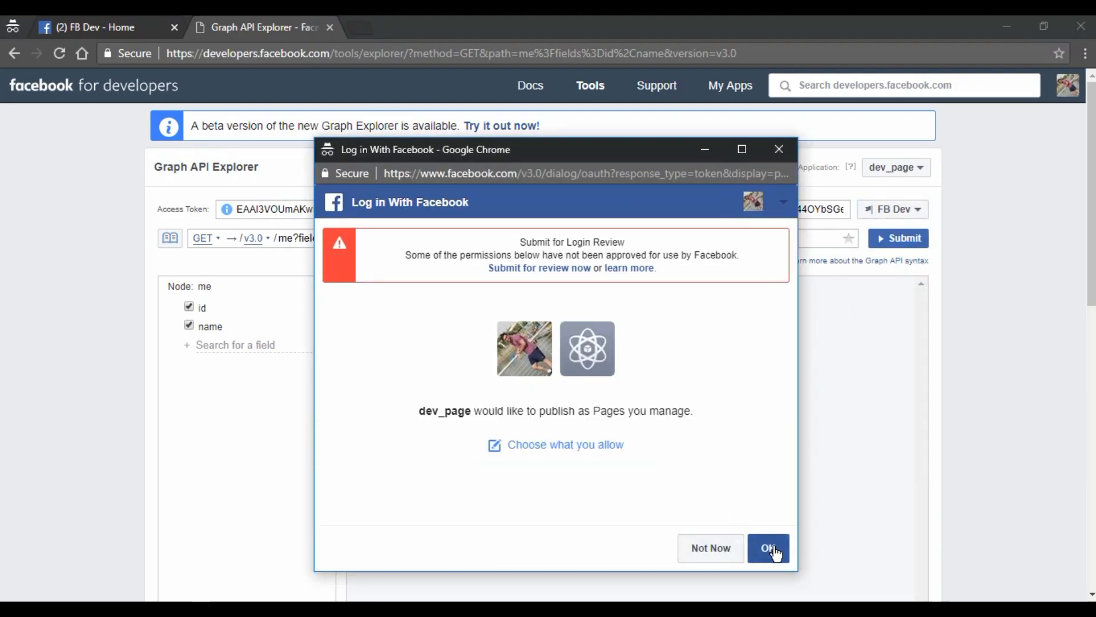
{"action": "left_click", "coordinate": [769, 547]}
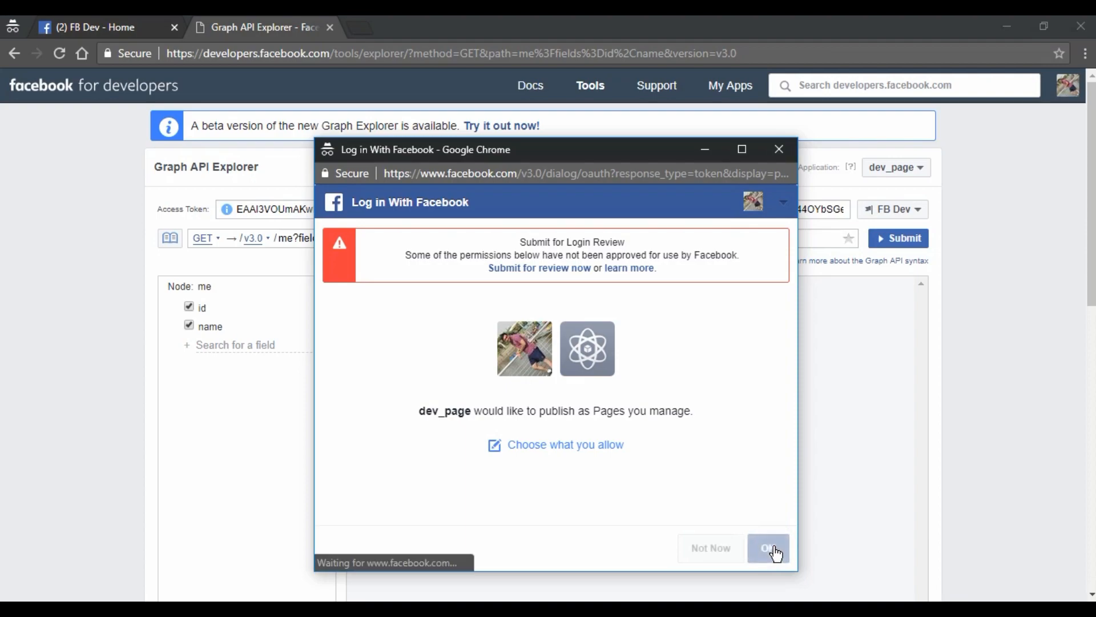
{"action": "left_click", "coordinate": [767, 547]}
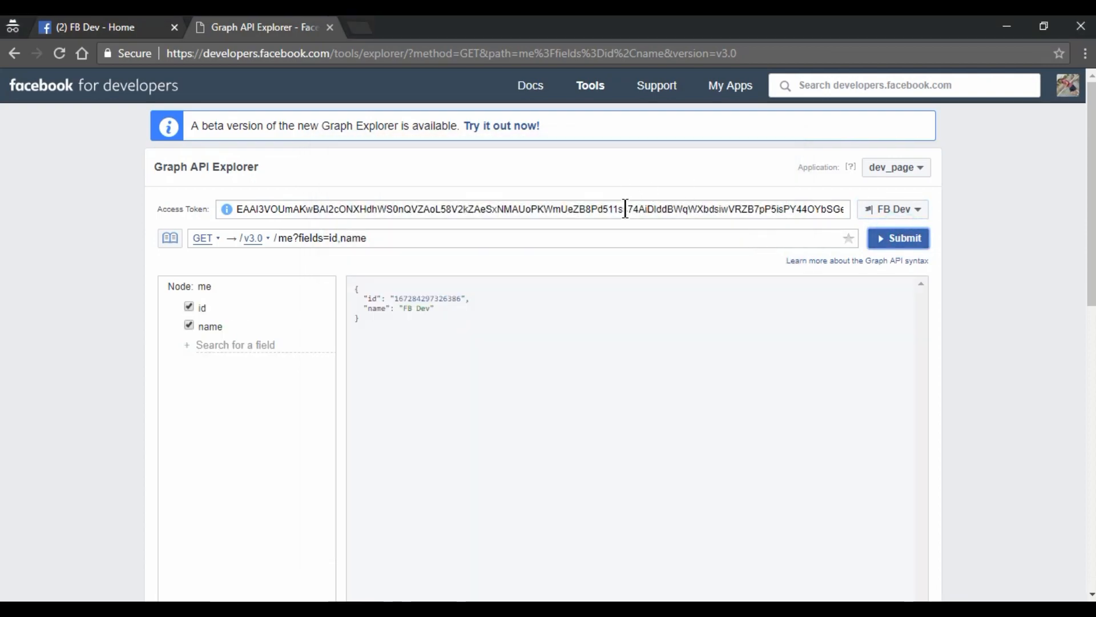
{"action": "triple_click", "coordinate": [531, 209]}
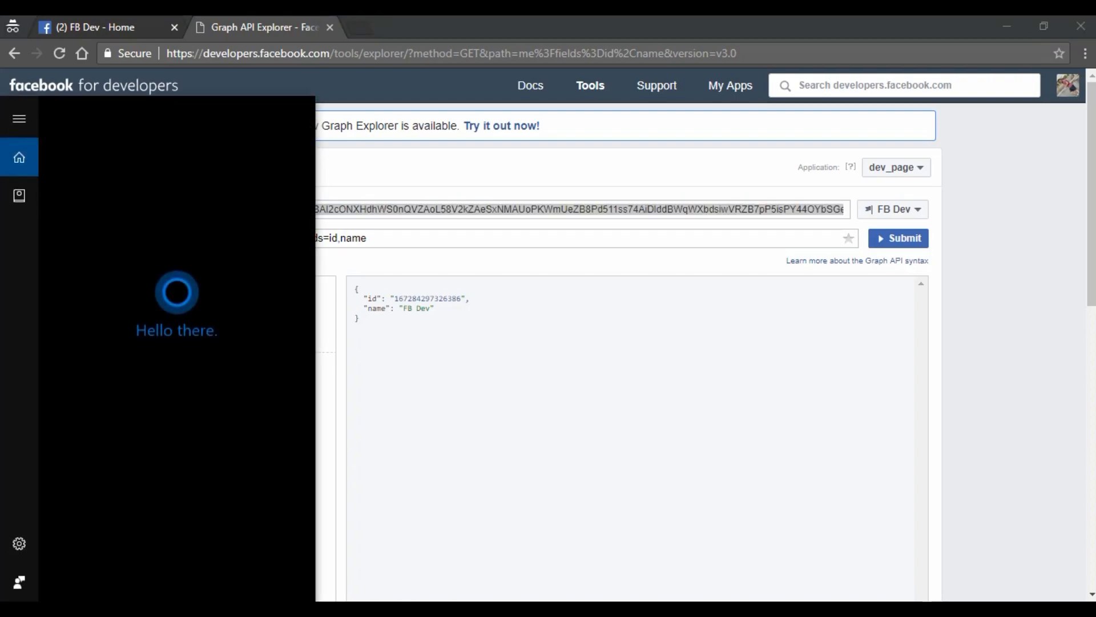
Search 'pych' in Start and launch PyCharm Community Edition 2017.3
{"action": "type", "text": "py"}
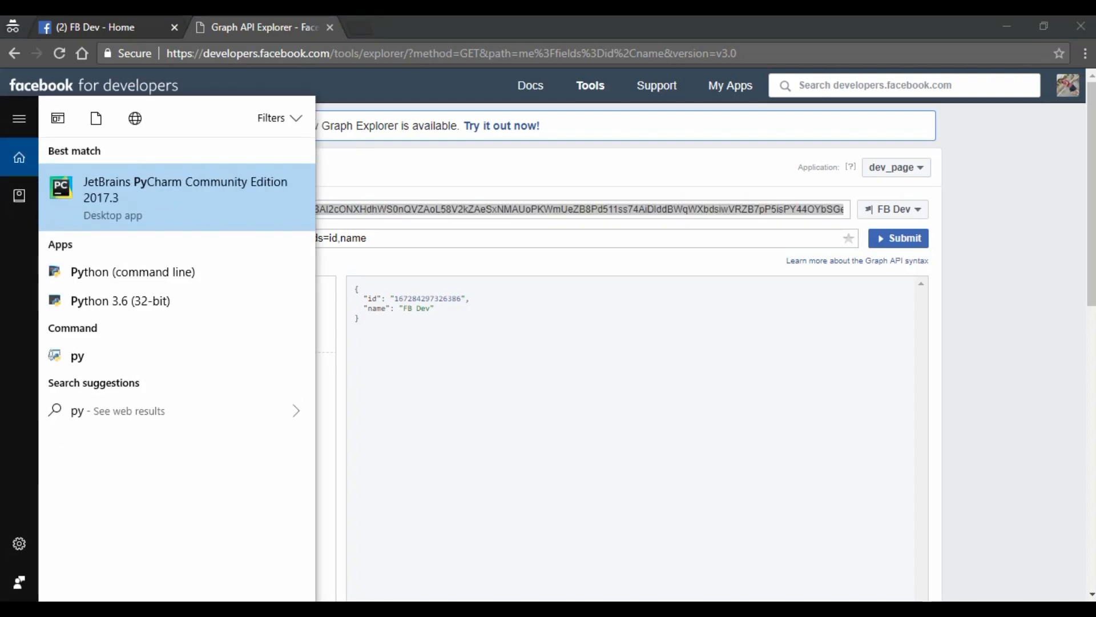
{"action": "type", "text": "ch"}
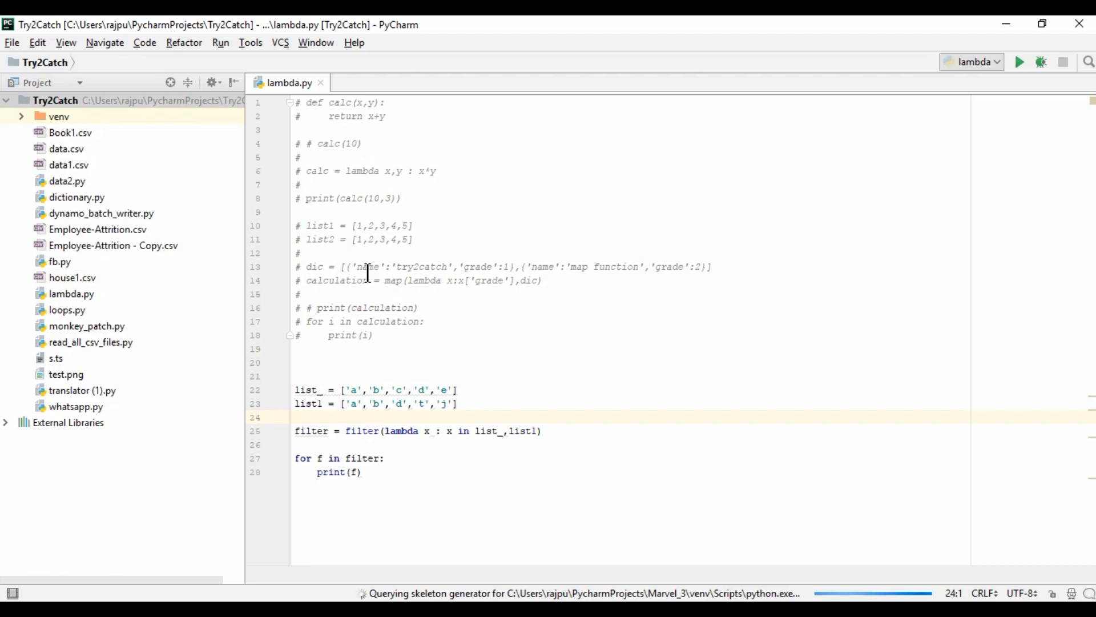
Create a new trycatch_fb project with its own Virtualenv and open it in the current window
{"action": "left_click", "coordinate": [11, 43]}
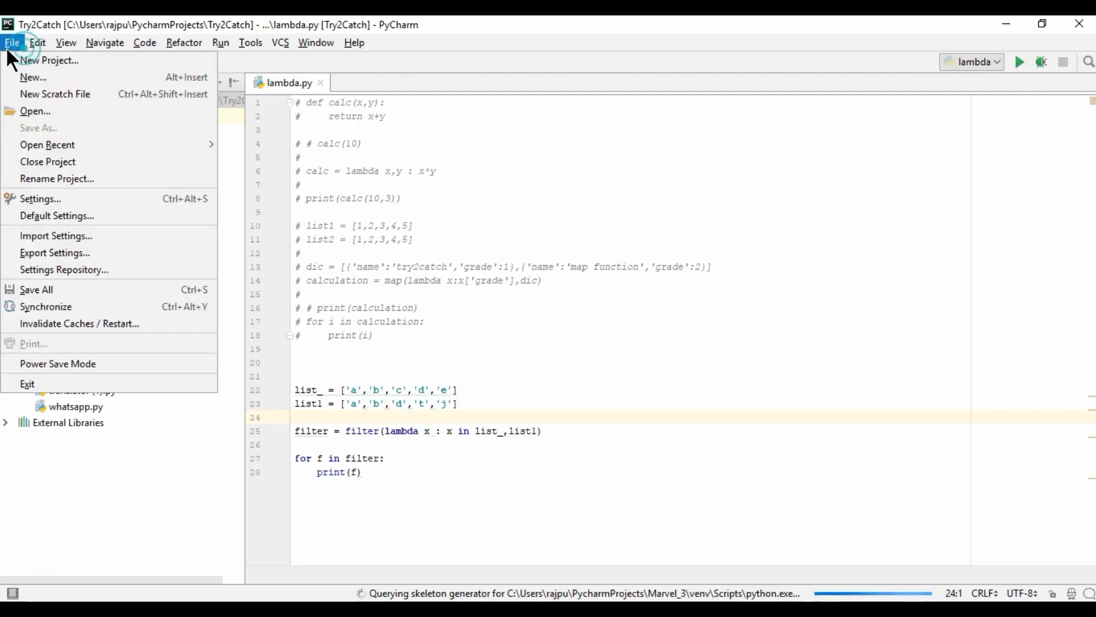
{"action": "left_click", "coordinate": [104, 43]}
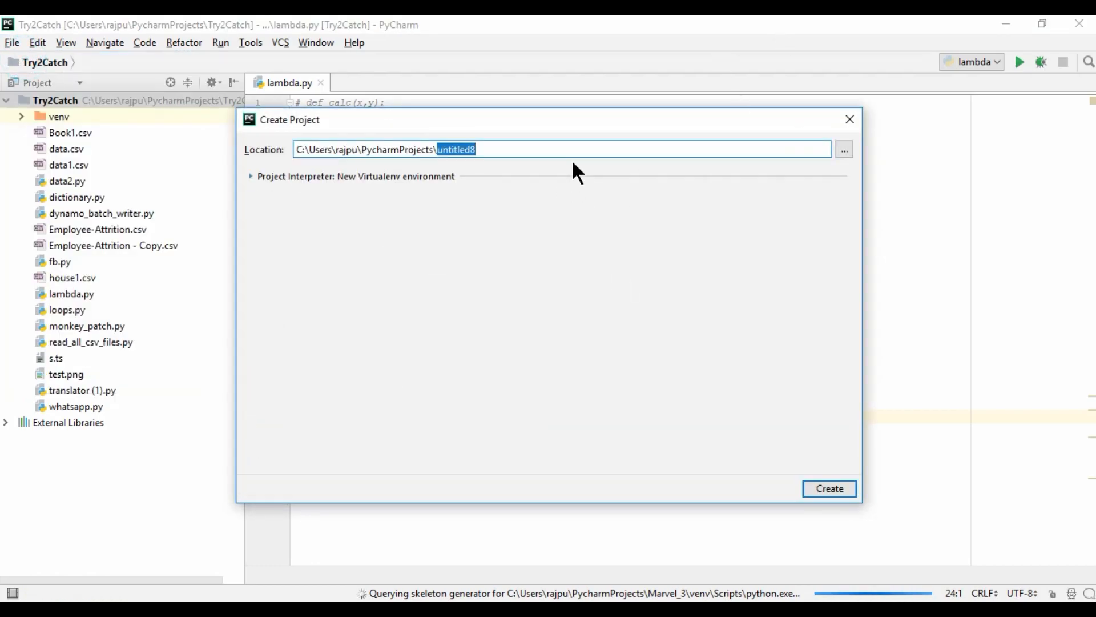
{"action": "type", "text": "trycatch_fb"}
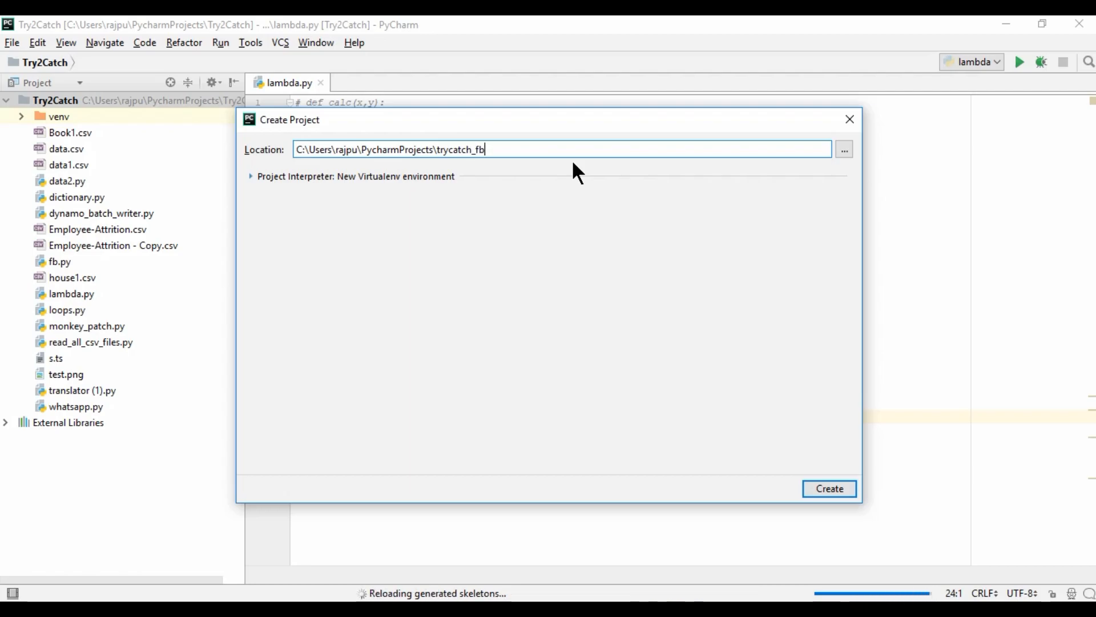
{"action": "left_click", "coordinate": [354, 175]}
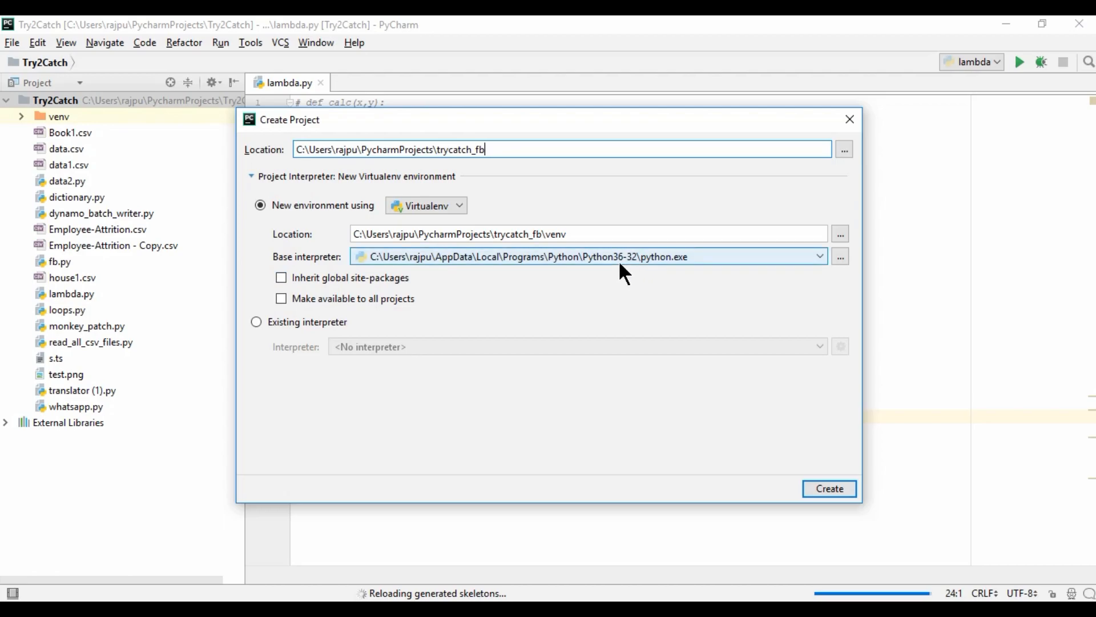
{"action": "left_click", "coordinate": [829, 488]}
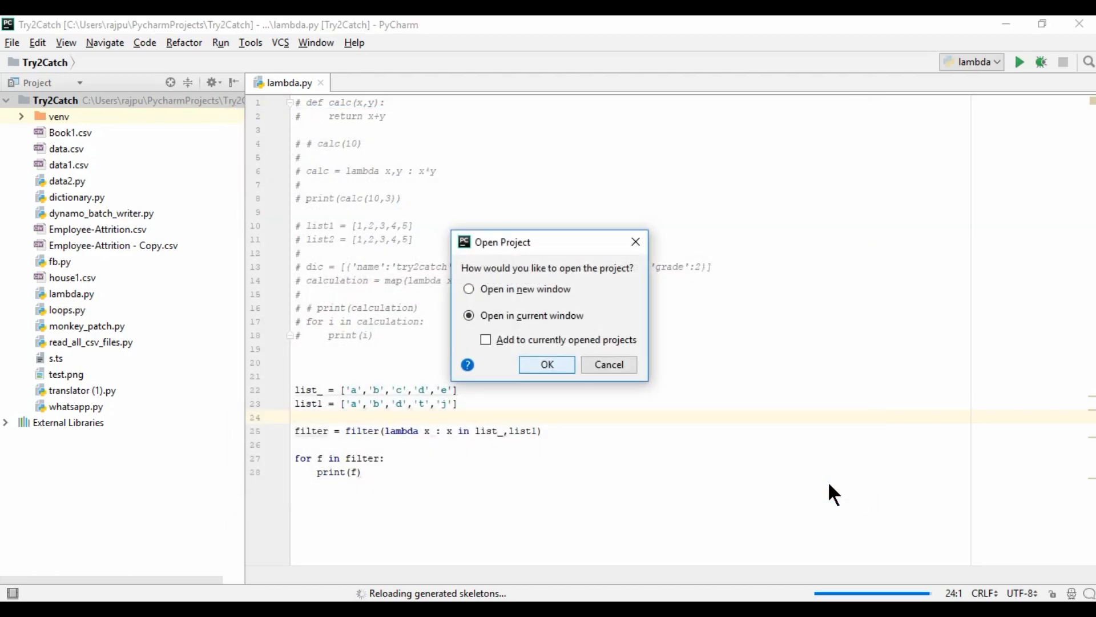
{"action": "left_click", "coordinate": [546, 364]}
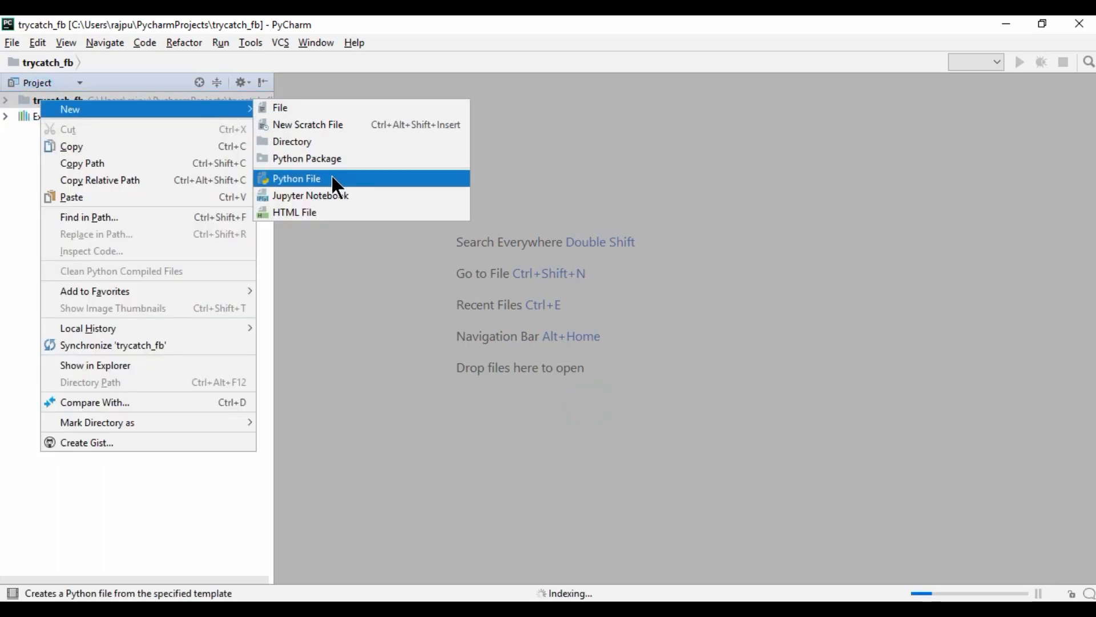
Add a new Python file named fb_dev to the trycatch_fb project
{"action": "left_click", "coordinate": [297, 178]}
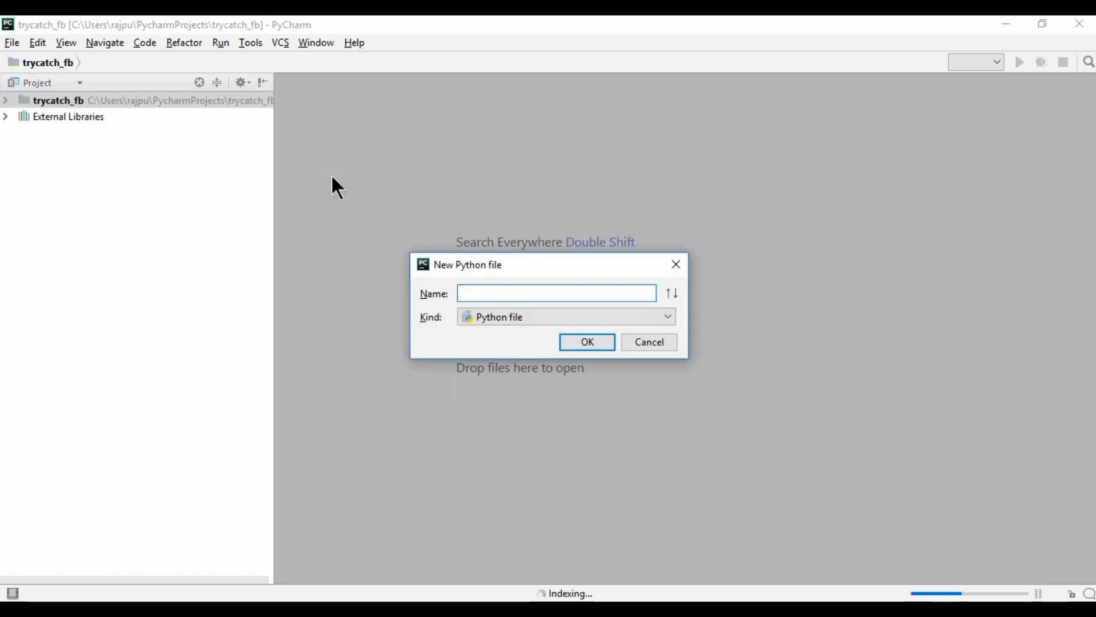
{"action": "type", "text": "fb"}
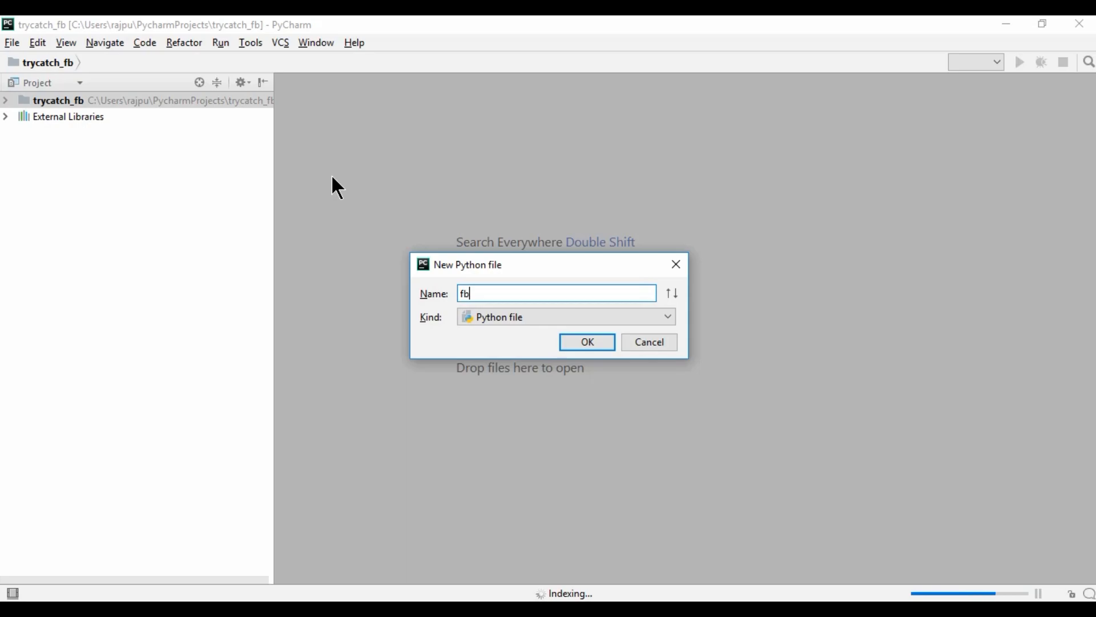
{"action": "type", "text": "_dev"}
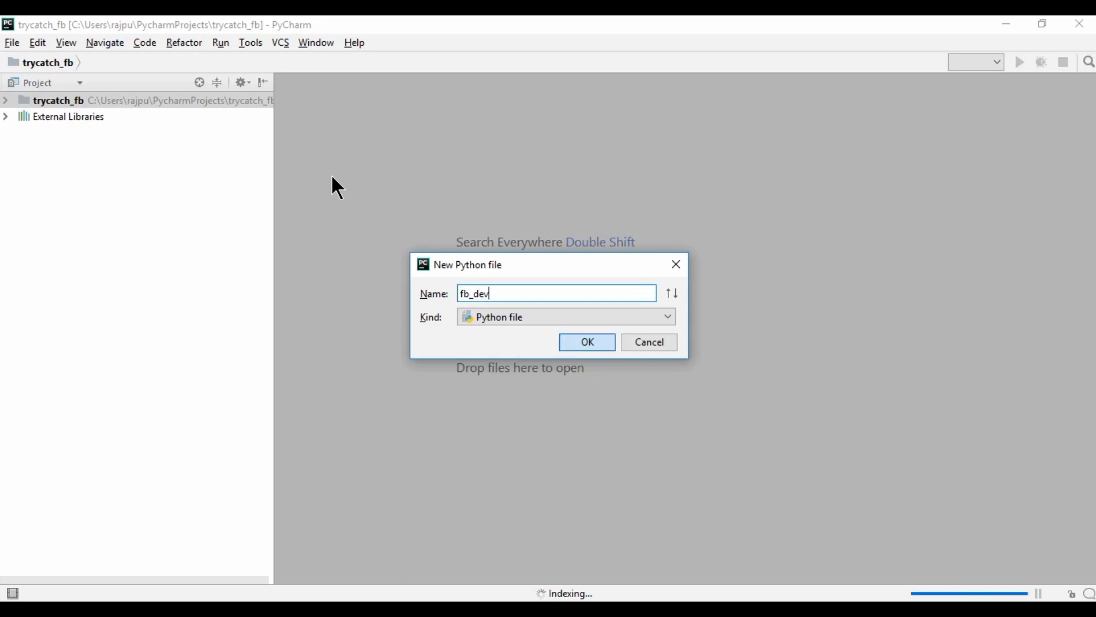
{"action": "left_click", "coordinate": [586, 341]}
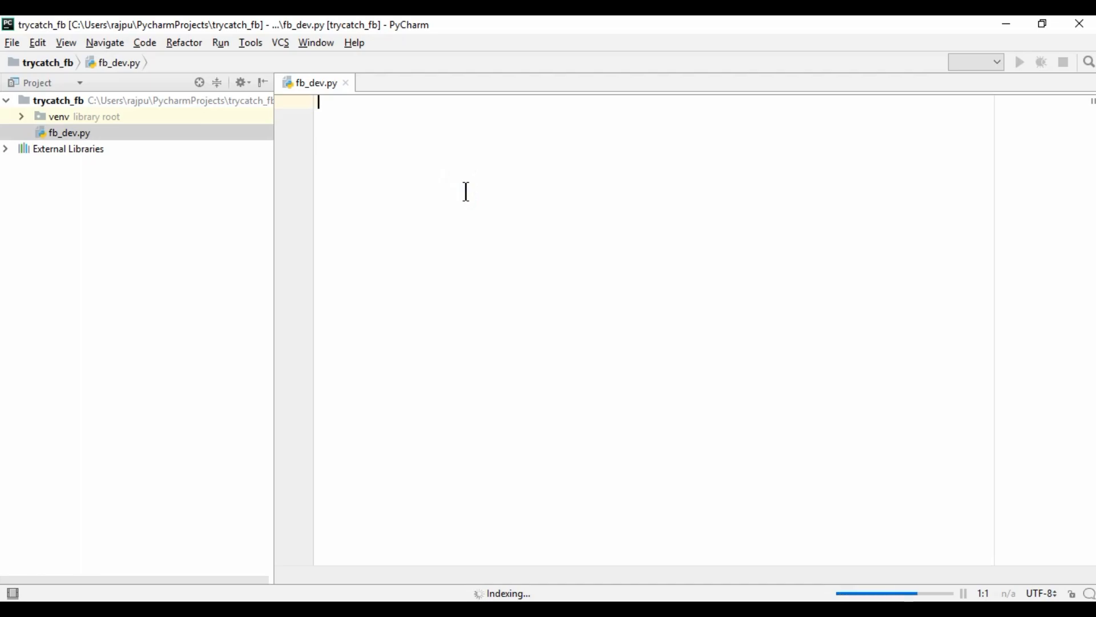
Write 'import facebook' in fb_dev.py and inspect the unresolved module warning
{"action": "type", "text": "import"}
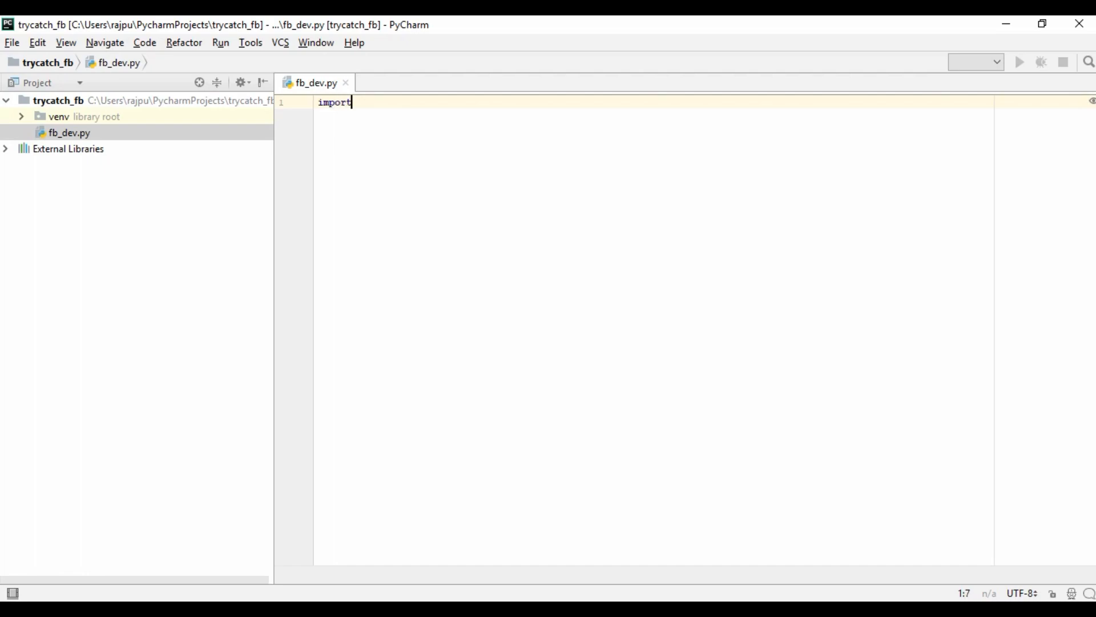
{"action": "type", "text": "faceboo"}
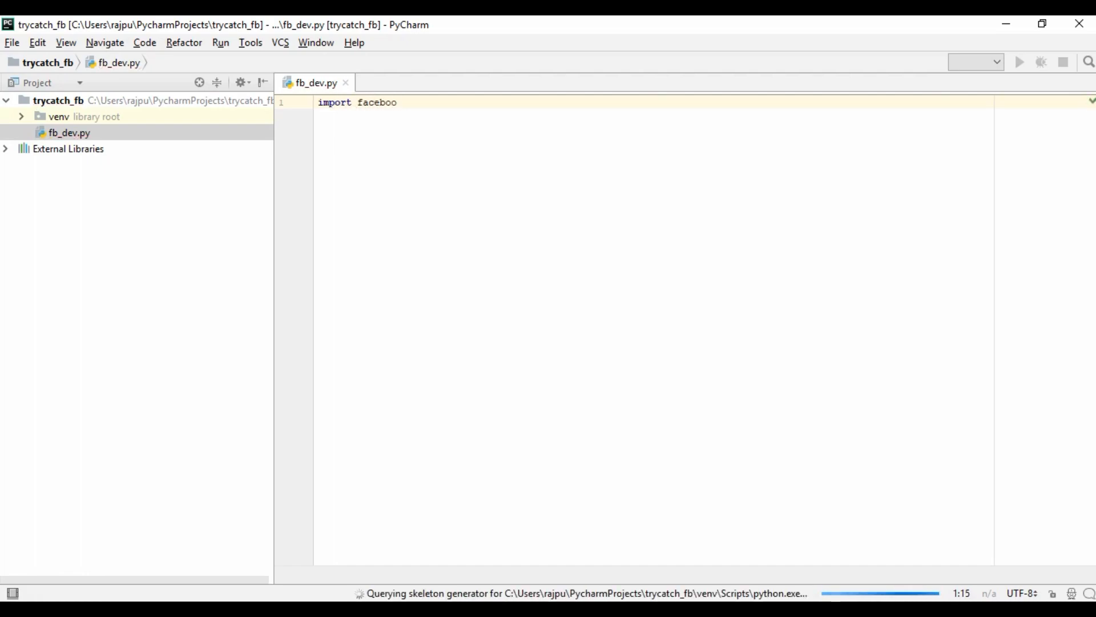
{"action": "type", "text": "k"}
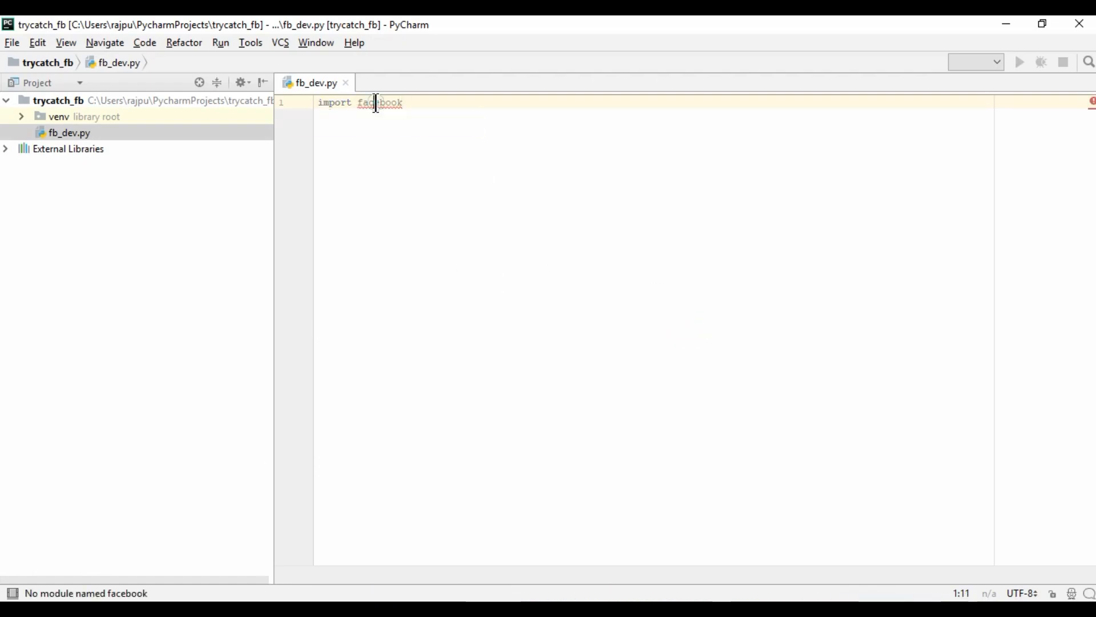
{"action": "left_click", "coordinate": [403, 102]}
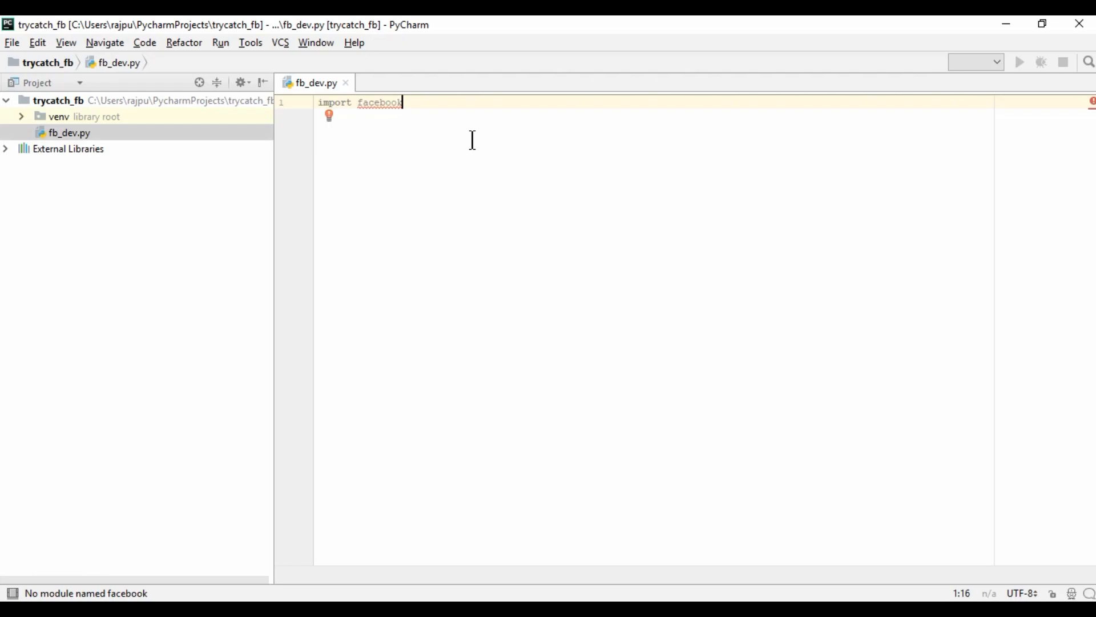
{"action": "left_click", "coordinate": [20, 425]}
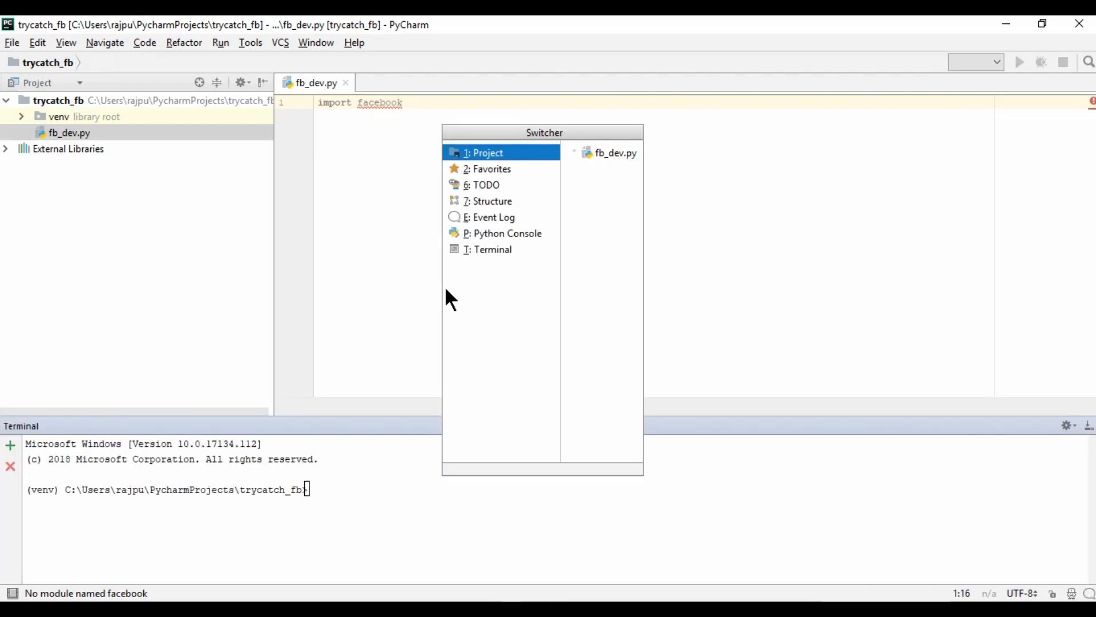
{"action": "mouse_move", "coordinate": [487, 180]}
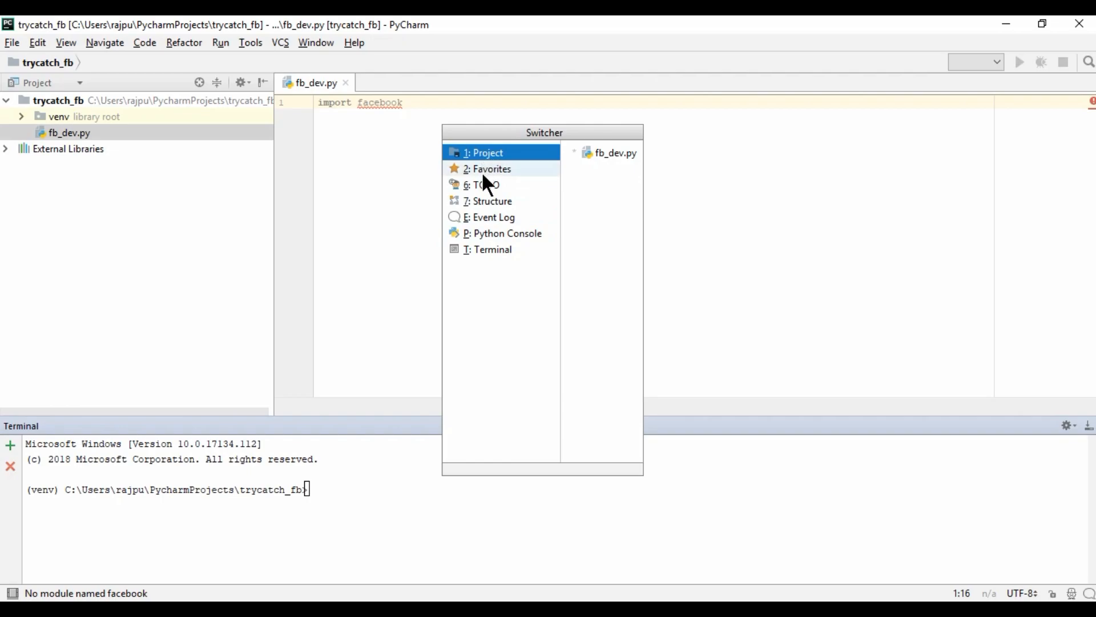
{"action": "mouse_move", "coordinate": [494, 249]}
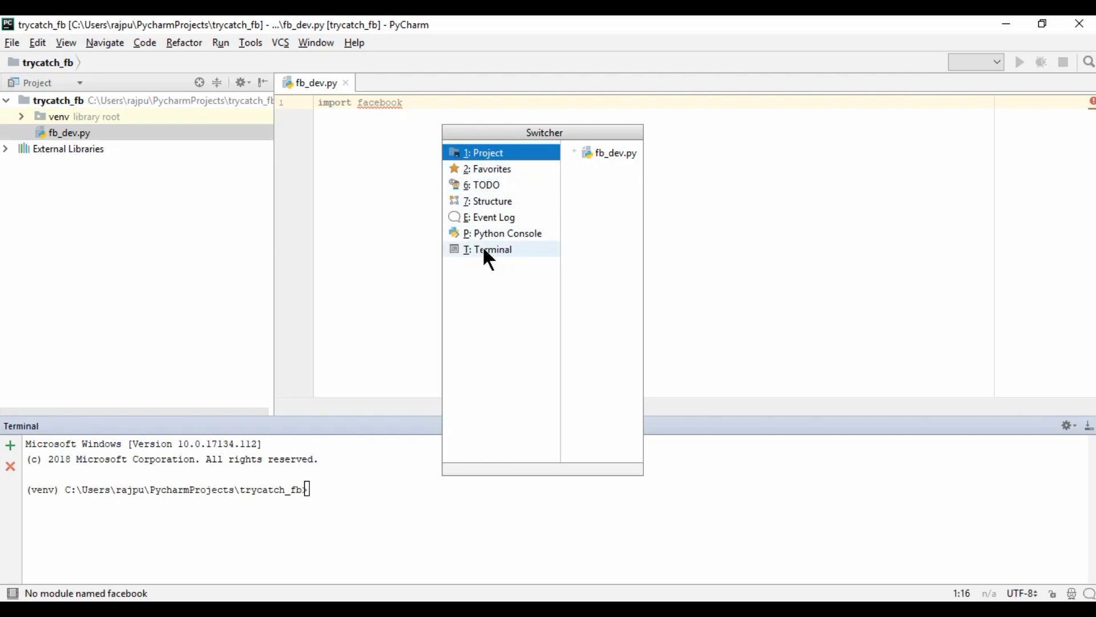
Install facebook-sdk with 'pip install facebook-sdk' in the terminal and go to project settings
{"action": "left_click", "coordinate": [493, 249]}
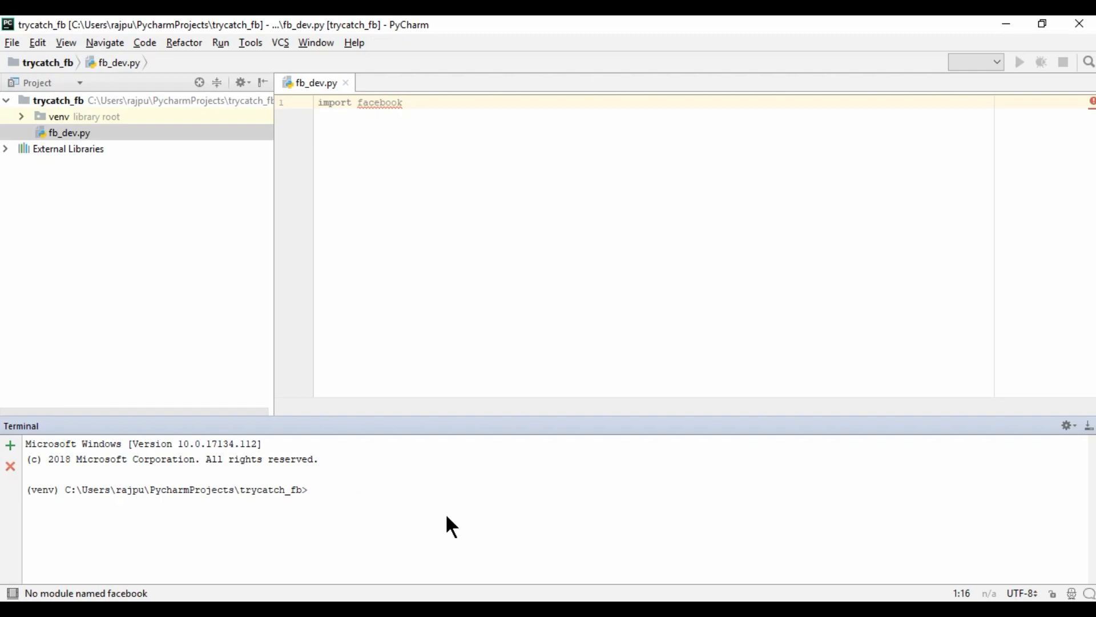
{"action": "type", "text": "pip"}
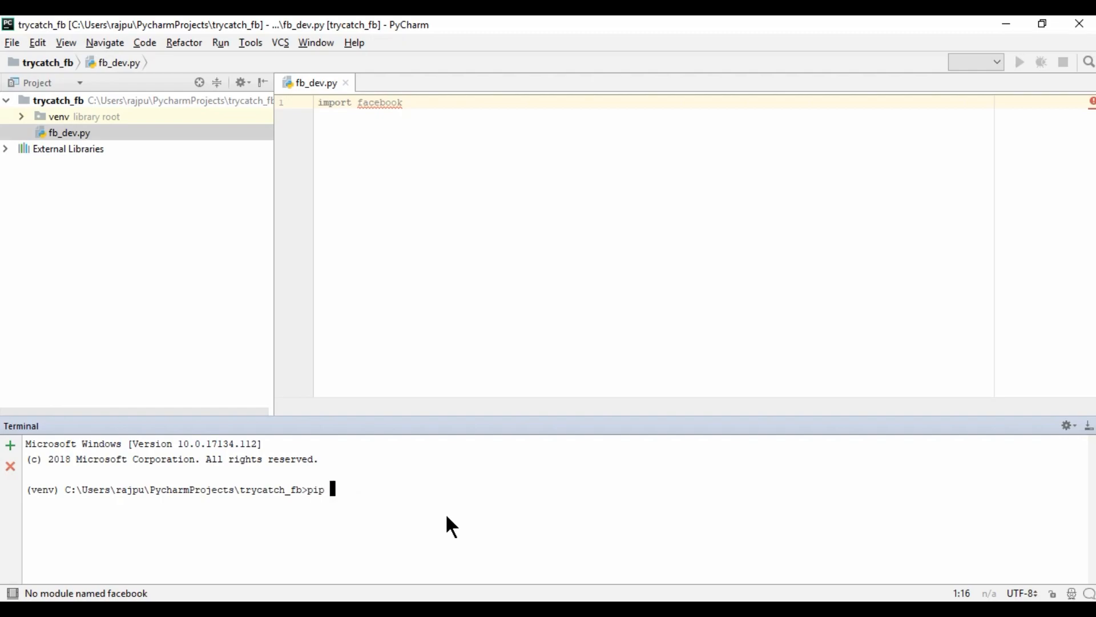
{"action": "type", "text": "install face"}
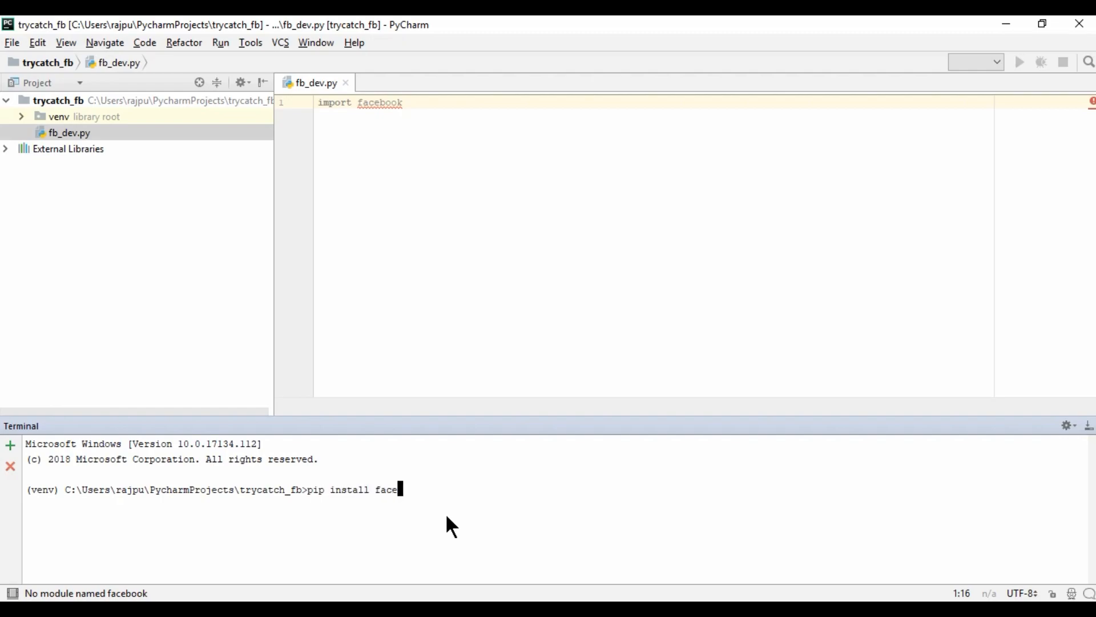
{"action": "type", "text": "book-sdk"}
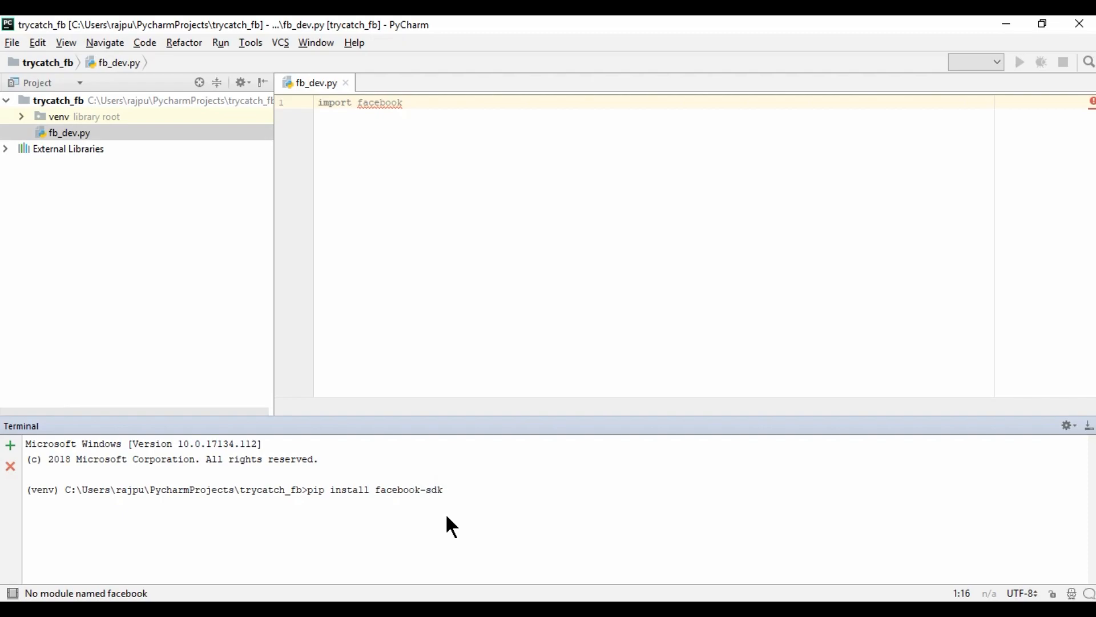
{"action": "key", "text": "Return"}
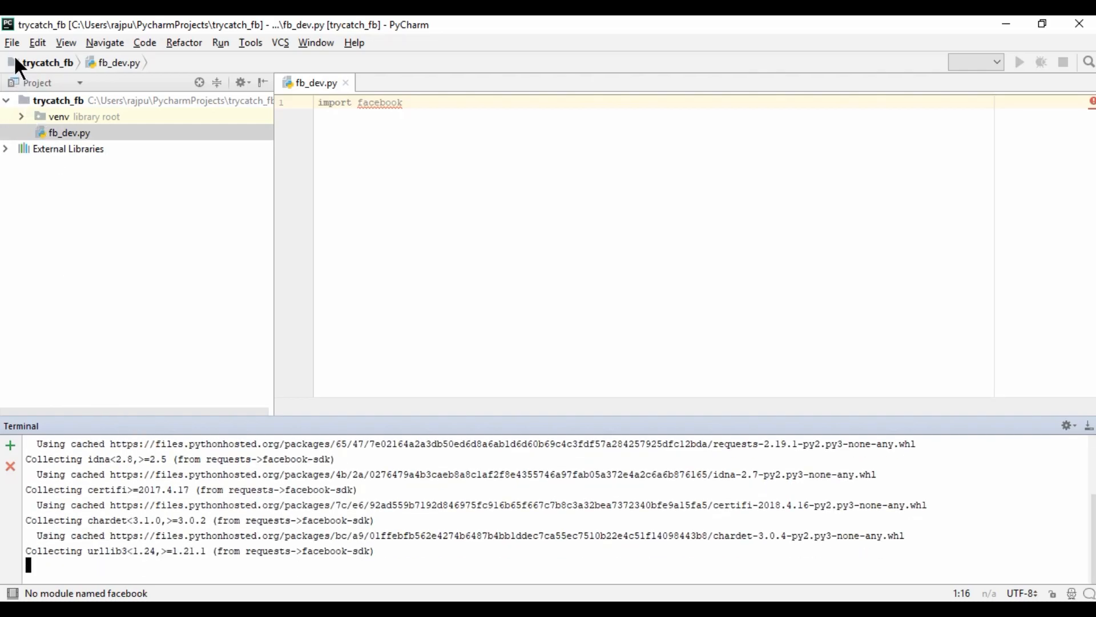
{"action": "left_click", "coordinate": [11, 42]}
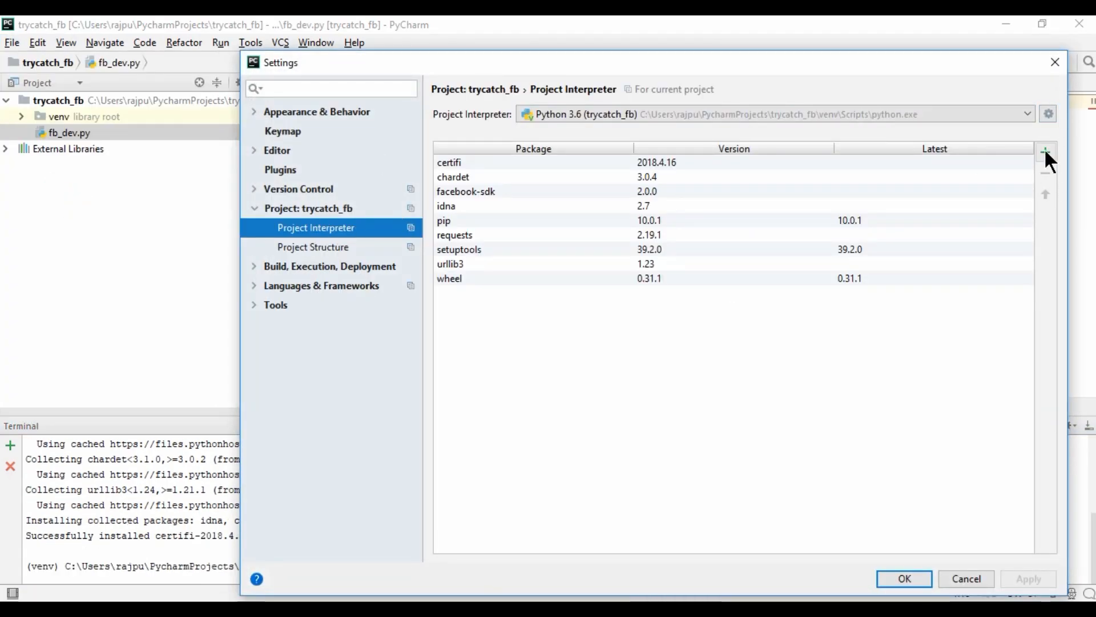
Search 'facebook-sdk' in Available Packages, view its 2.0.0 details, and close the windows
{"action": "left_click", "coordinate": [1046, 151]}
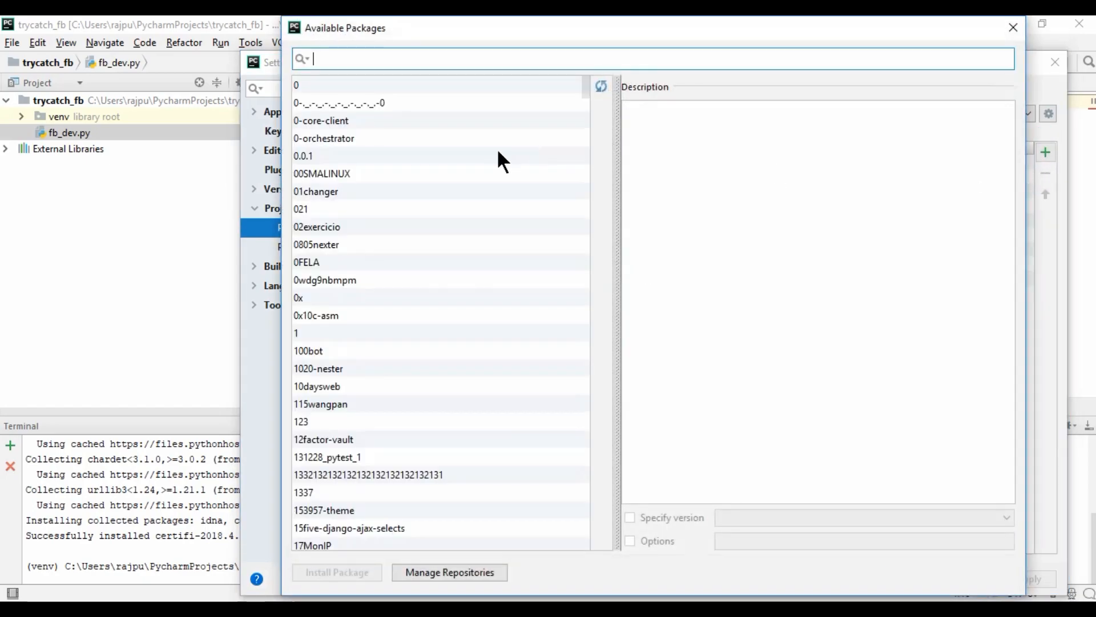
{"action": "type", "text": "face"}
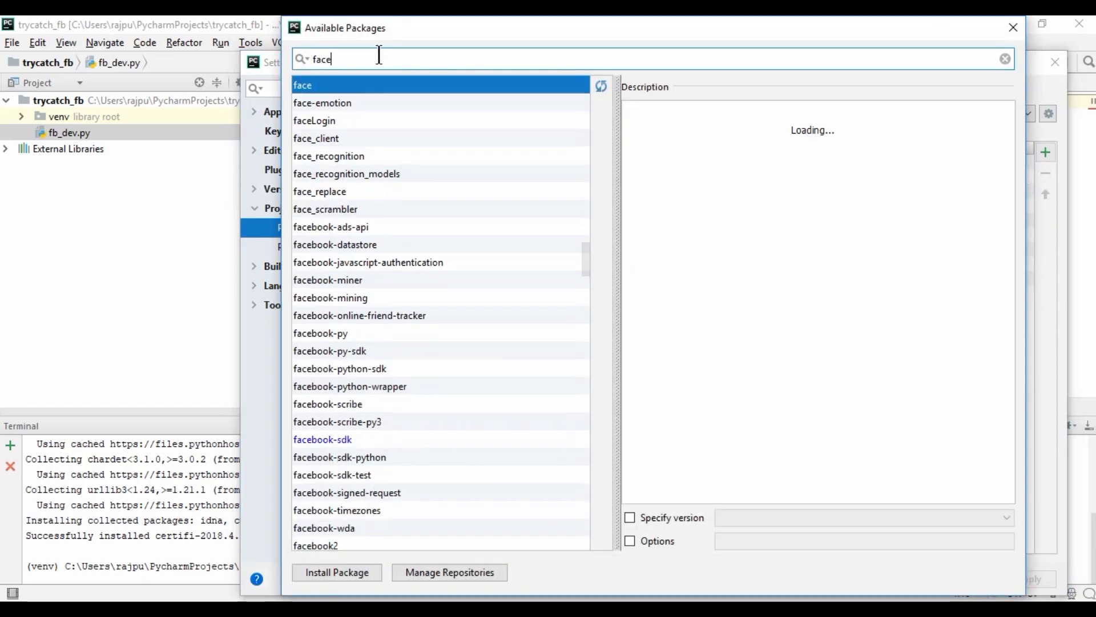
{"action": "type", "text": "book-sdk"}
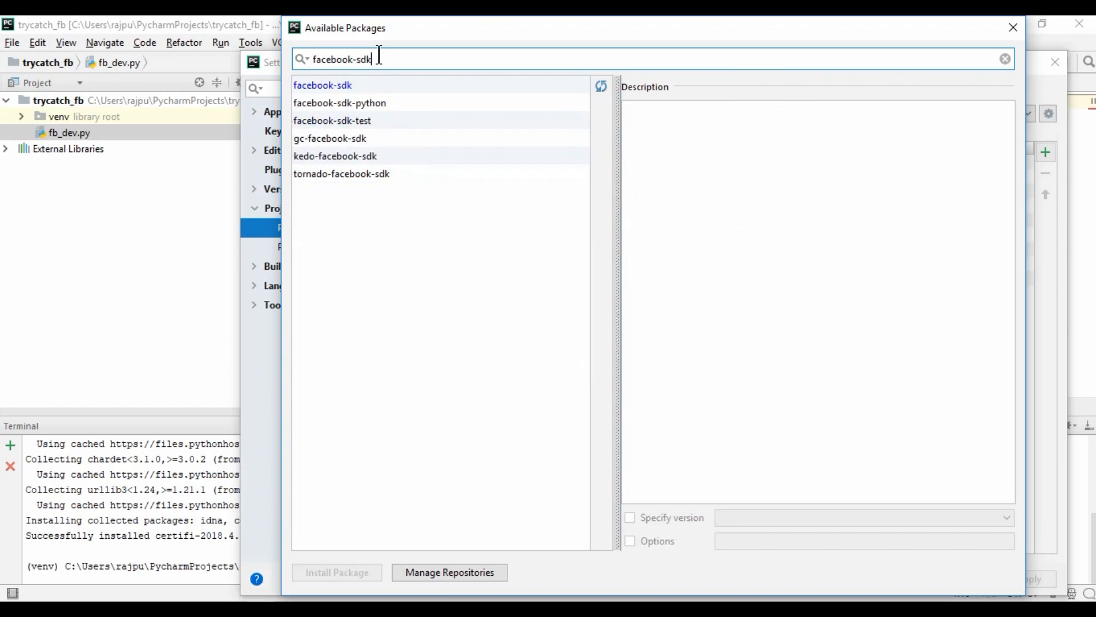
{"action": "left_click", "coordinate": [322, 84]}
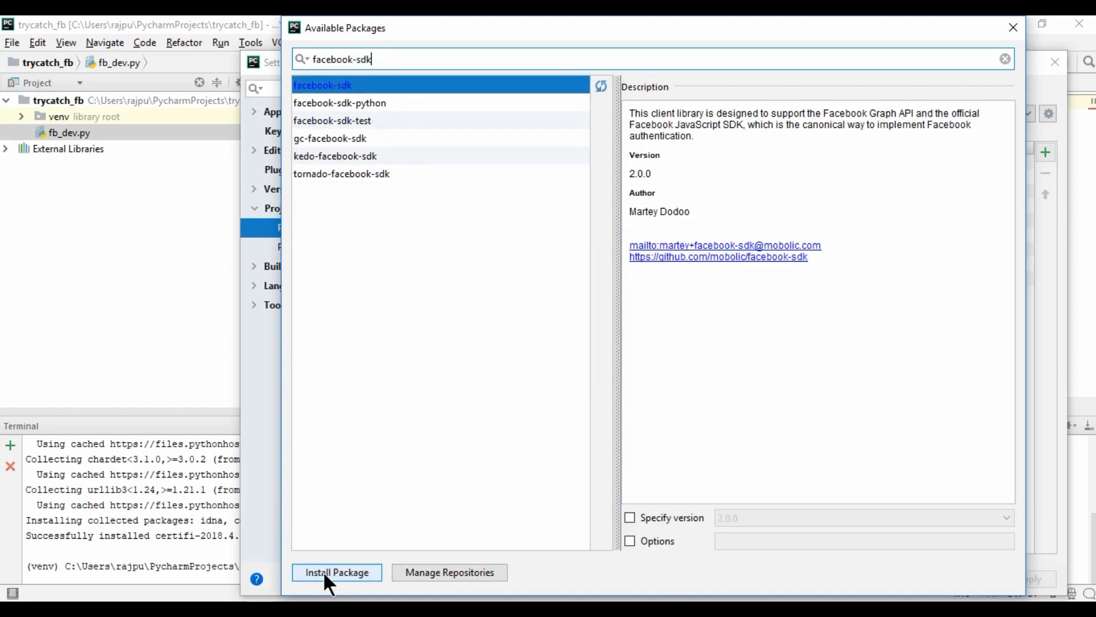
{"action": "mouse_move", "coordinate": [1013, 27]}
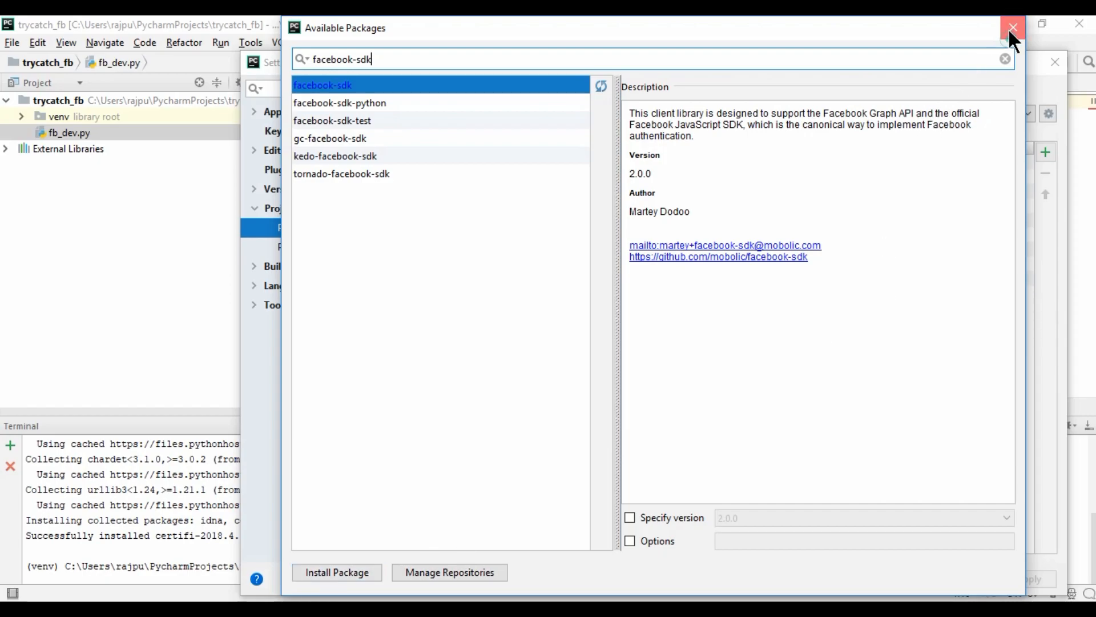
{"action": "left_click", "coordinate": [1013, 28]}
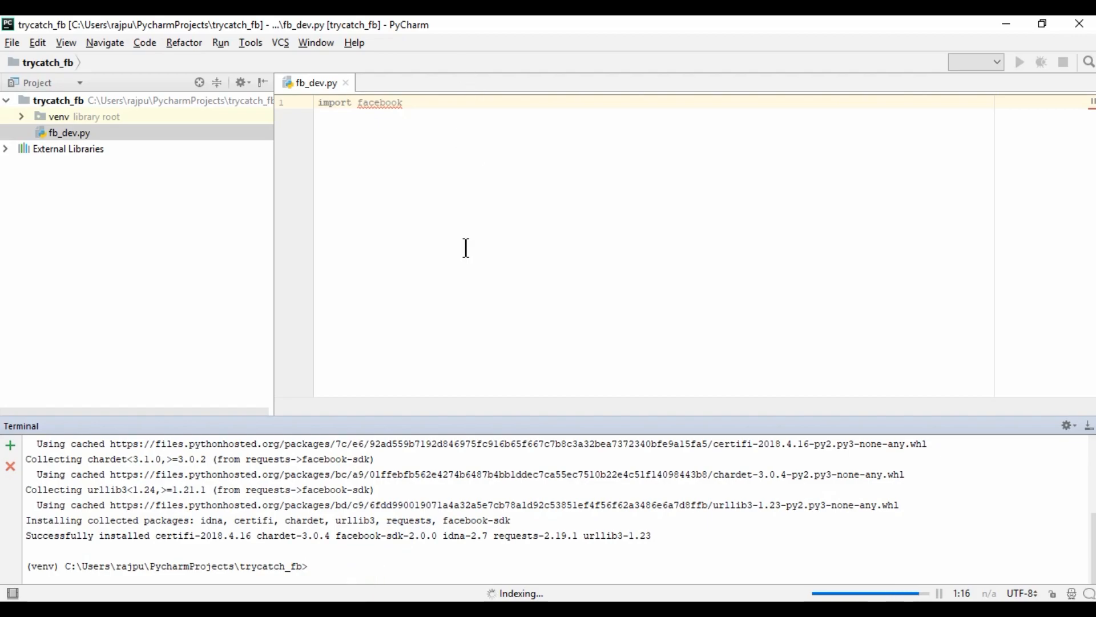
Write token = '<access token>' and fb = facebook.GraphAPI(access_token=token) in fb_dev.py
{"action": "left_click", "coordinate": [402, 103]}
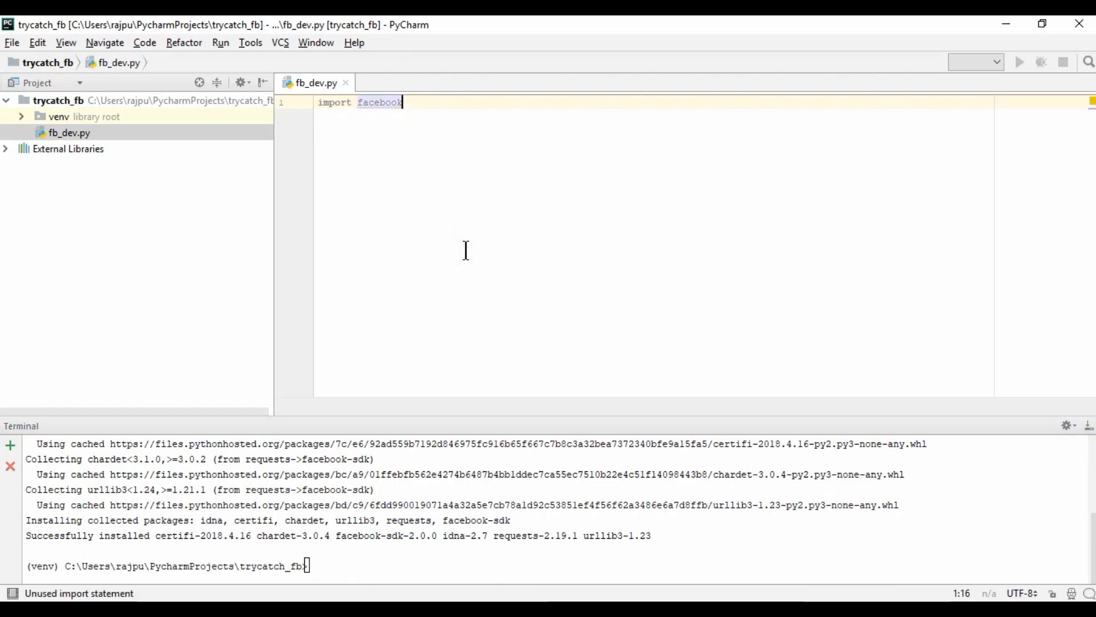
{"action": "mouse_move", "coordinate": [430, 111]}
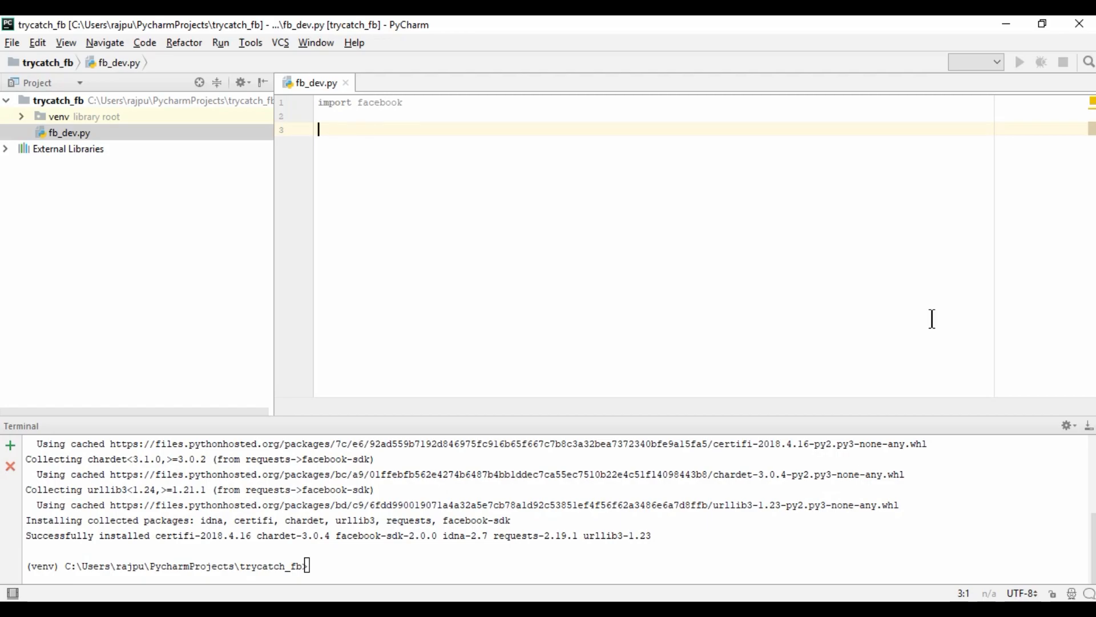
{"action": "type", "text": "faceb"}
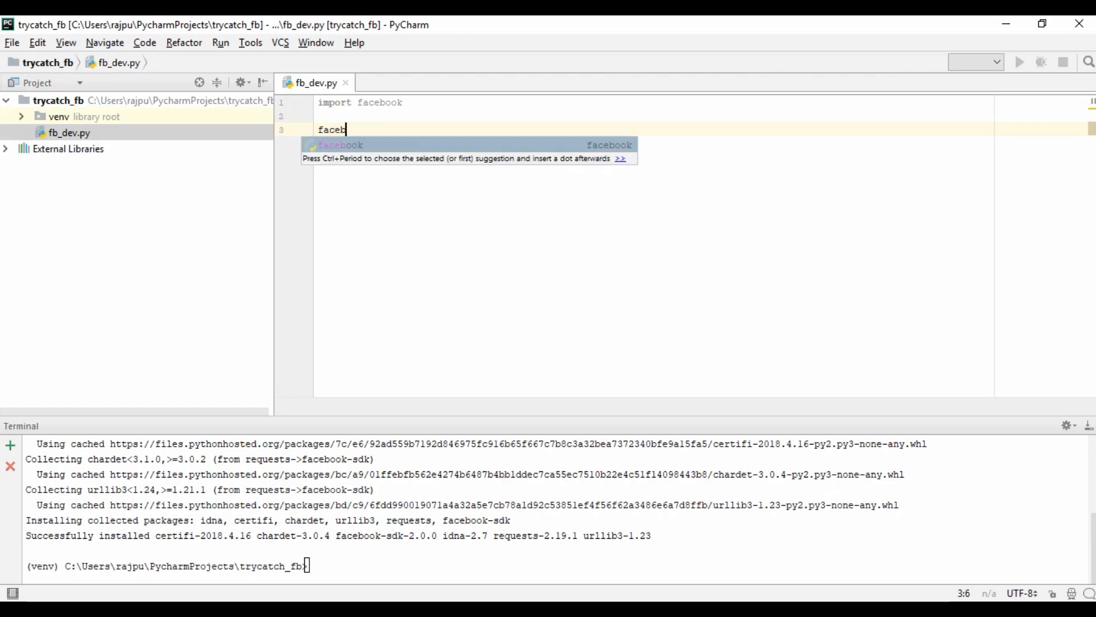
{"action": "type", "text": "book.GraphAPI"}
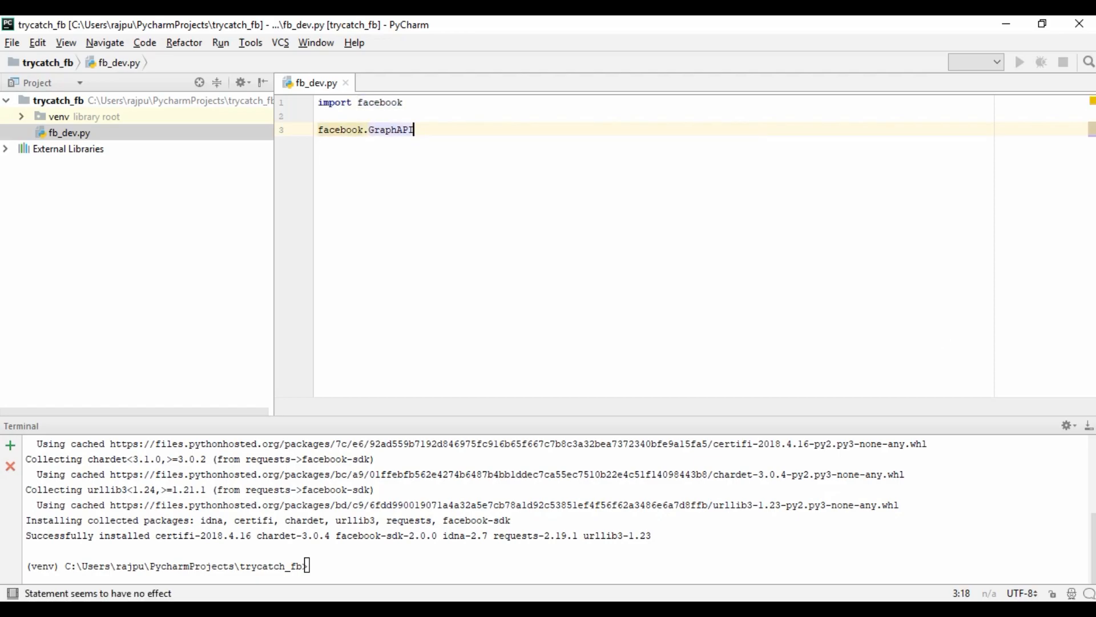
{"action": "type", "text": "(a"}
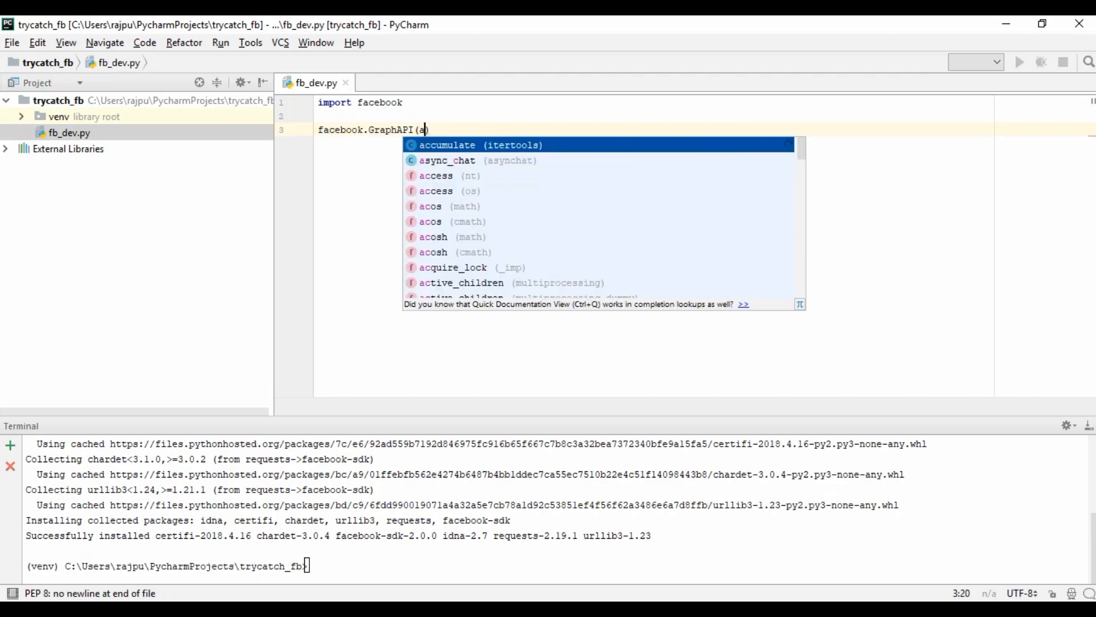
{"action": "type", "text": "ccess_"}
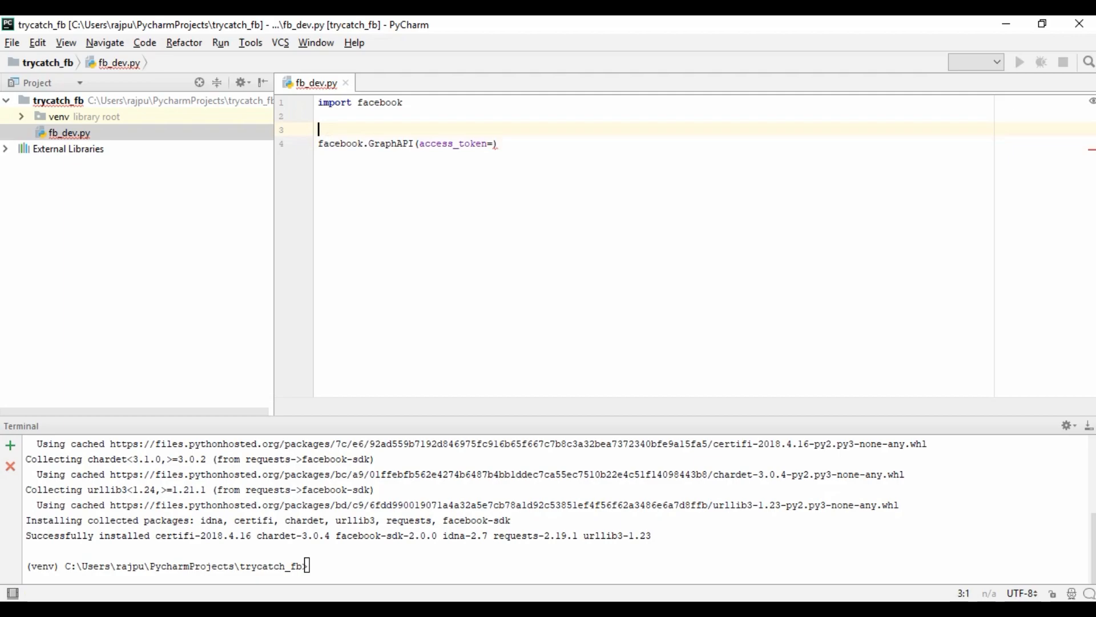
{"action": "type", "text": "token ="}
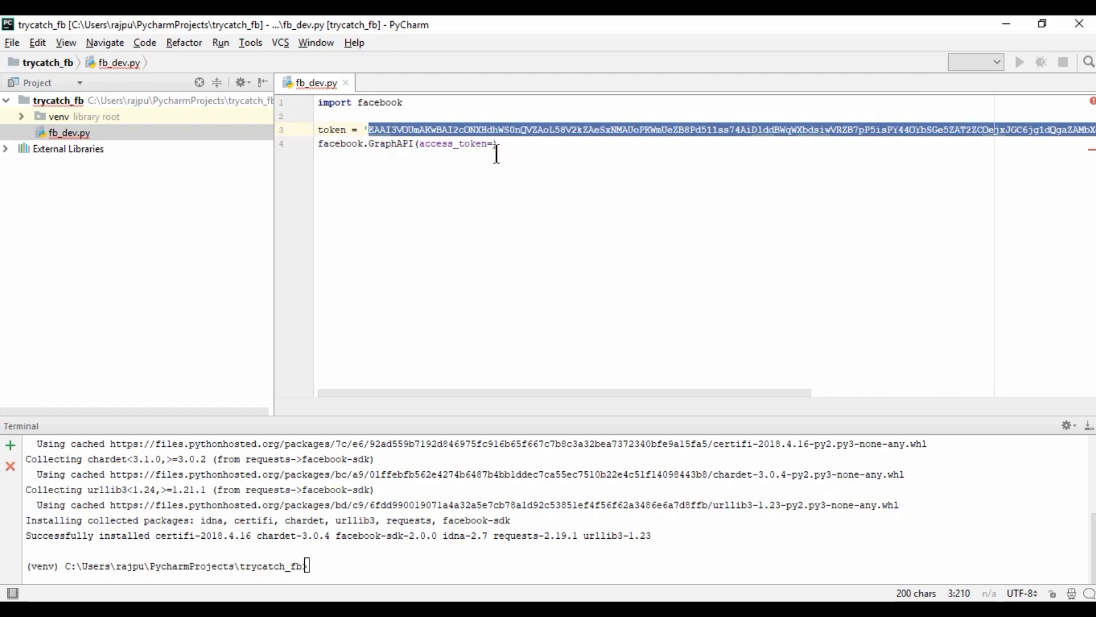
{"action": "type", "text": "token"}
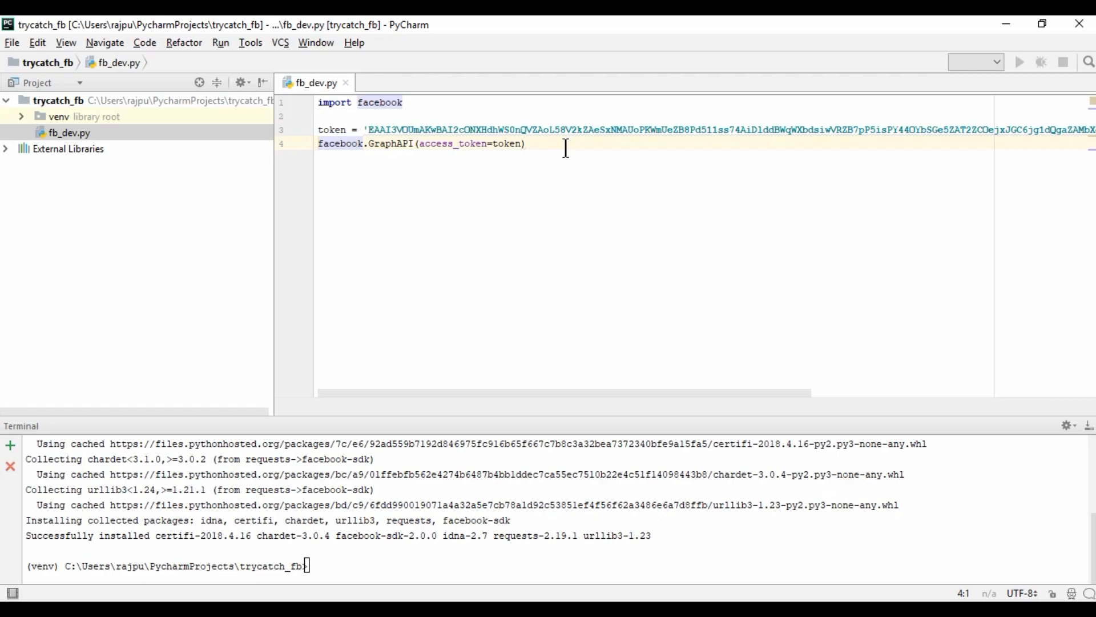
{"action": "type", "text": "fb ="}
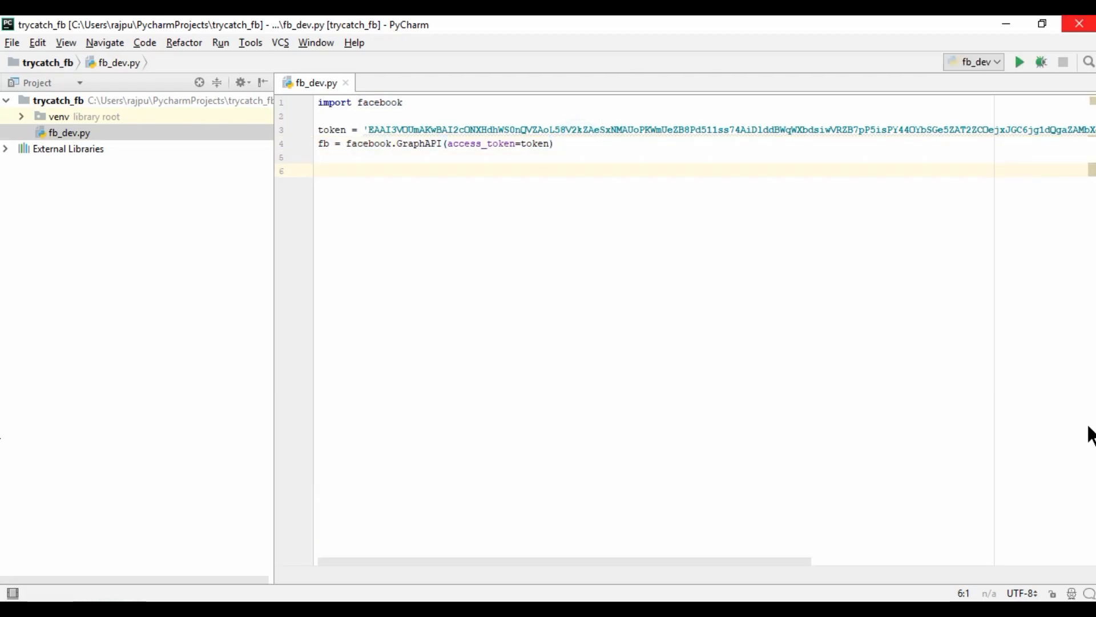
Start the fb.put_object call and inspect its parent_object, connection_name and data parameters
{"action": "type", "text": "fb.put_object("}
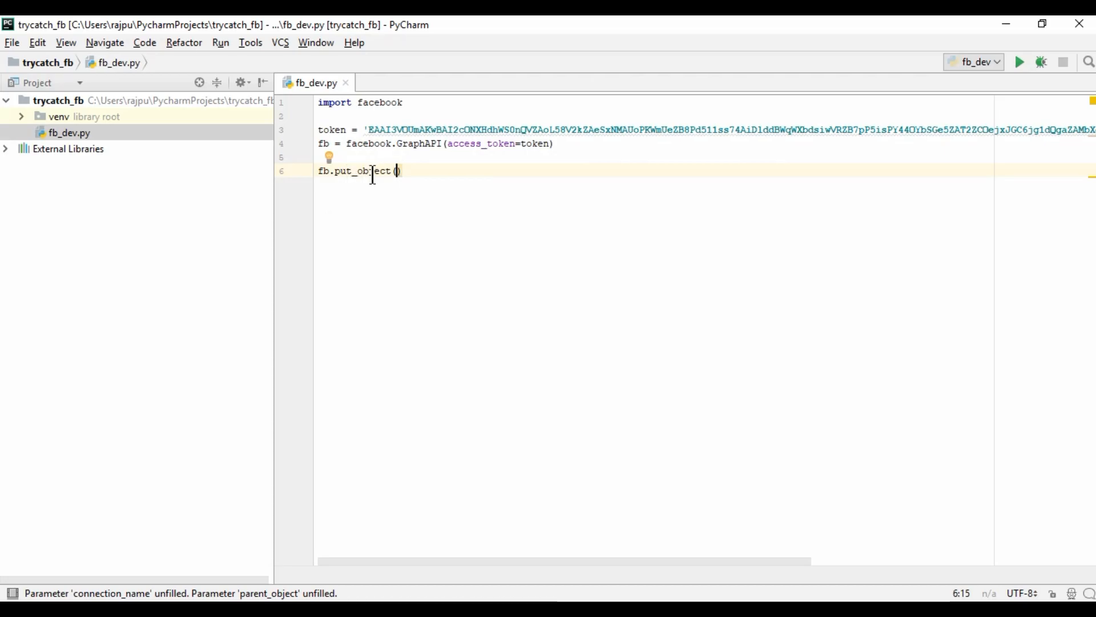
{"action": "mouse_move", "coordinate": [362, 170]}
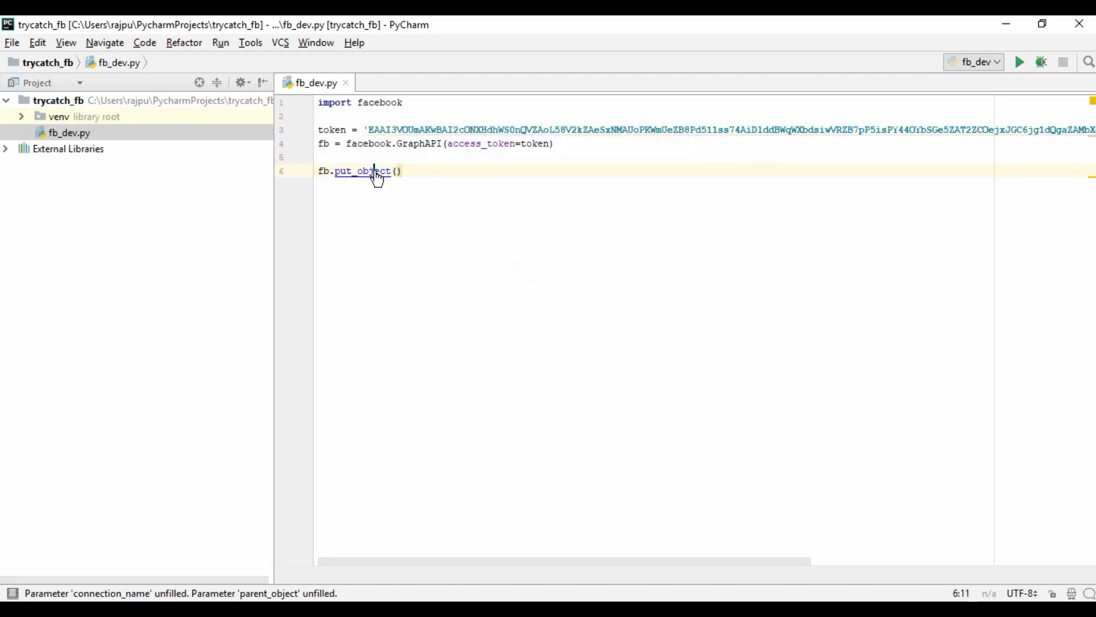
{"action": "left_click", "coordinate": [362, 170]}
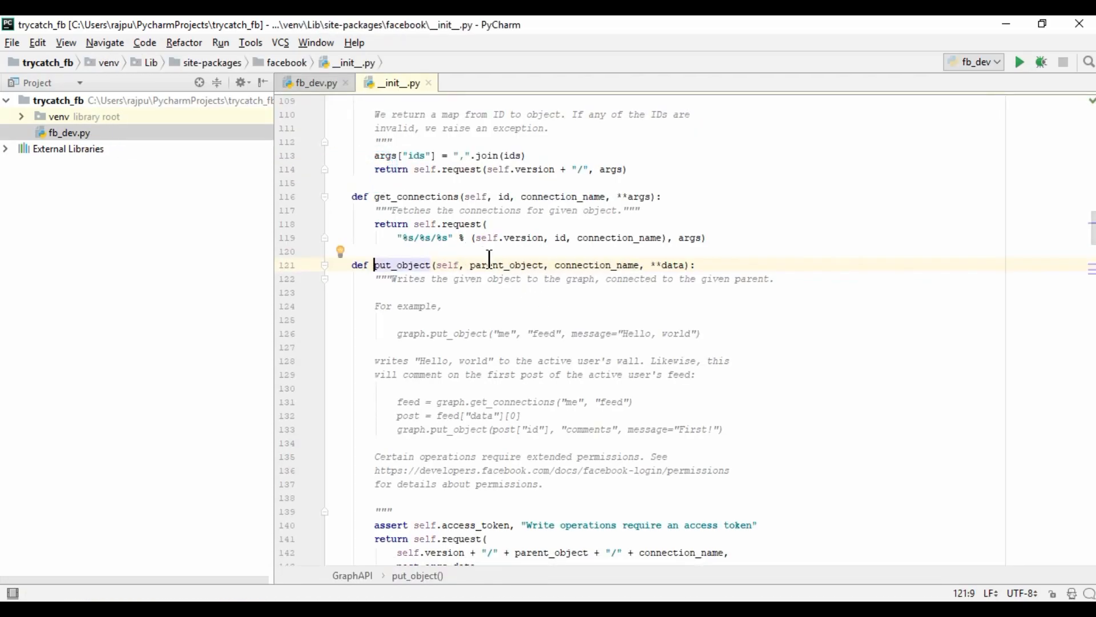
{"action": "double_click", "coordinate": [508, 265]}
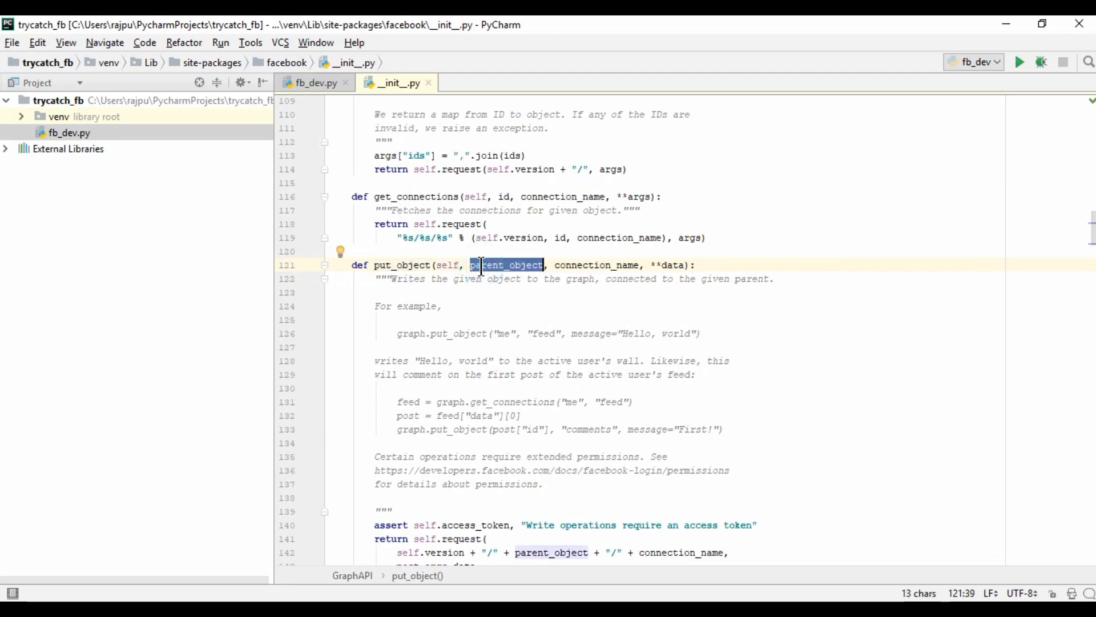
{"action": "double_click", "coordinate": [594, 265]}
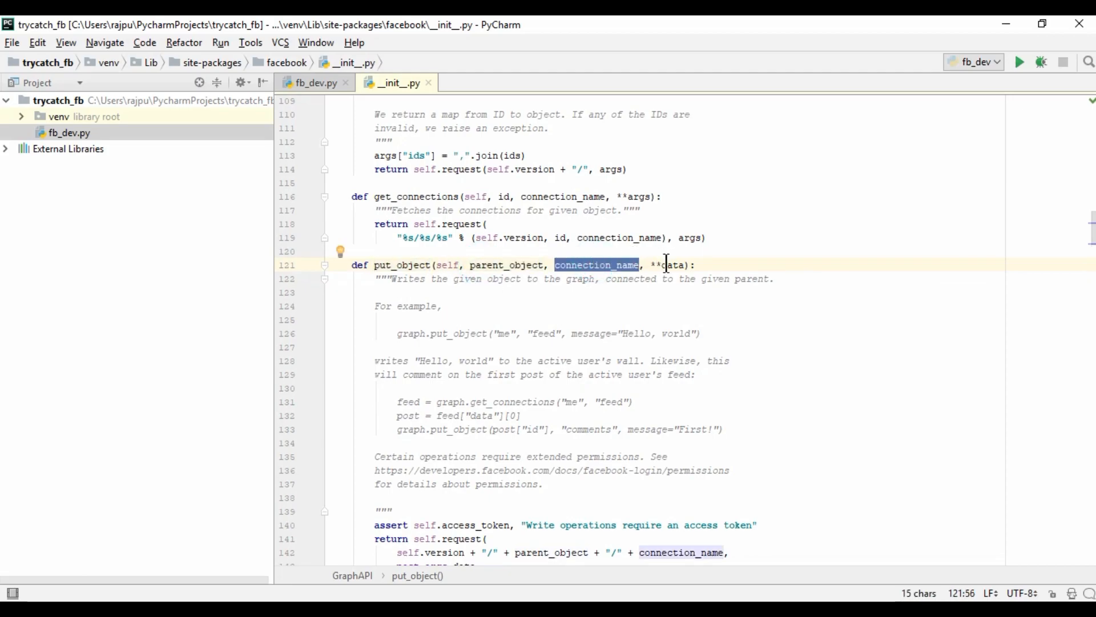
{"action": "double_click", "coordinate": [671, 265]}
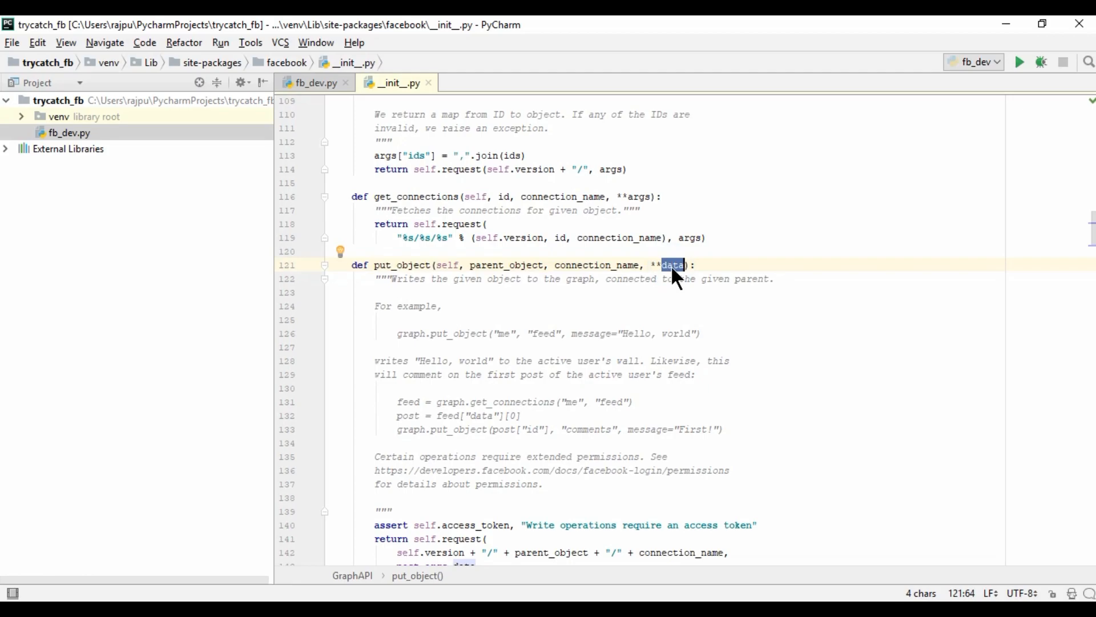
{"action": "mouse_move", "coordinate": [664, 332]}
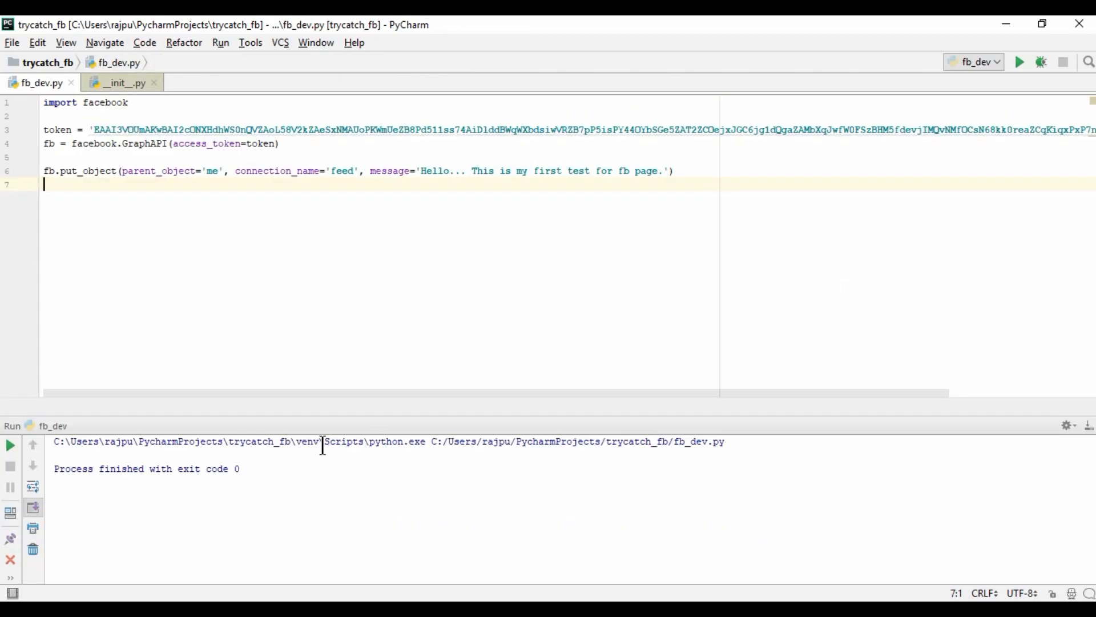
Run fb_dev.py to post the Hello message, then switch to the Facebook browser
{"action": "left_click", "coordinate": [140, 143]}
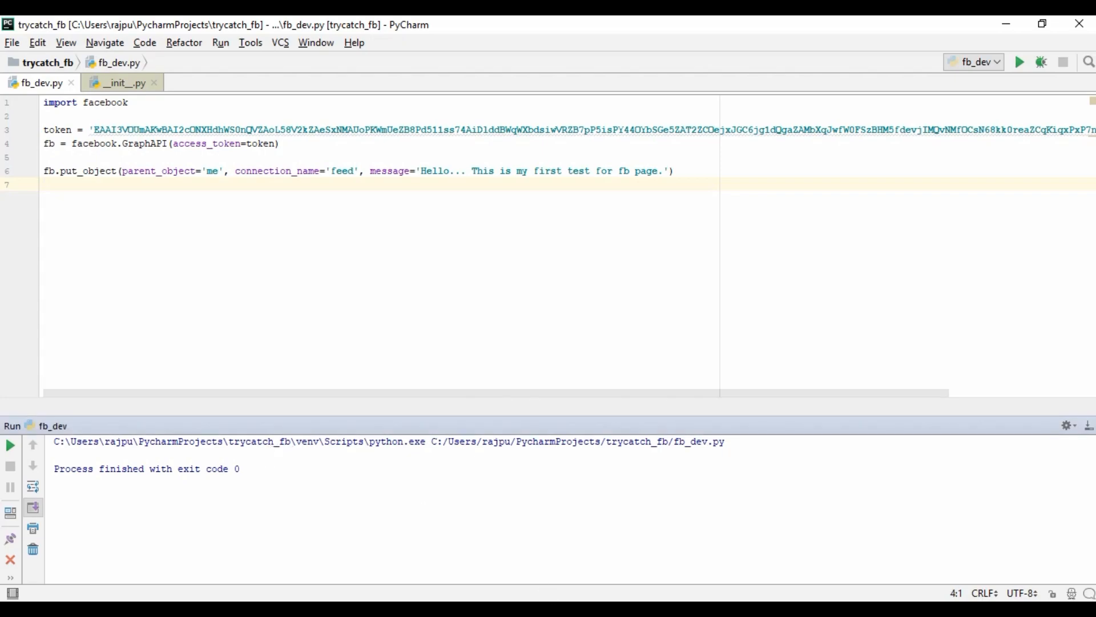
{"action": "mouse_move", "coordinate": [531, 496]}
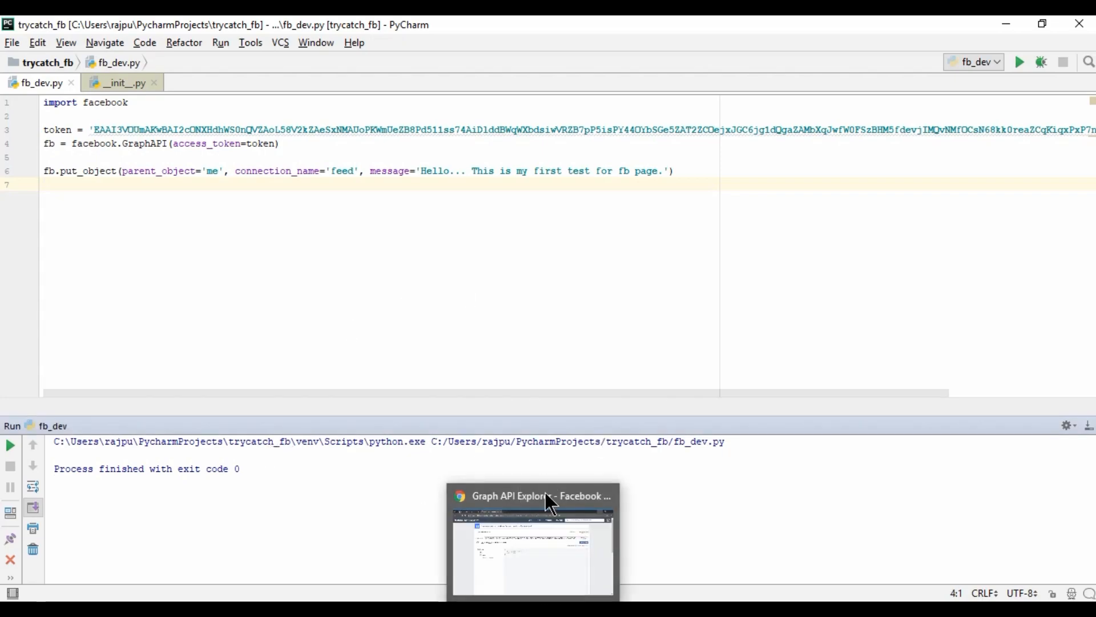
{"action": "left_click", "coordinate": [531, 531]}
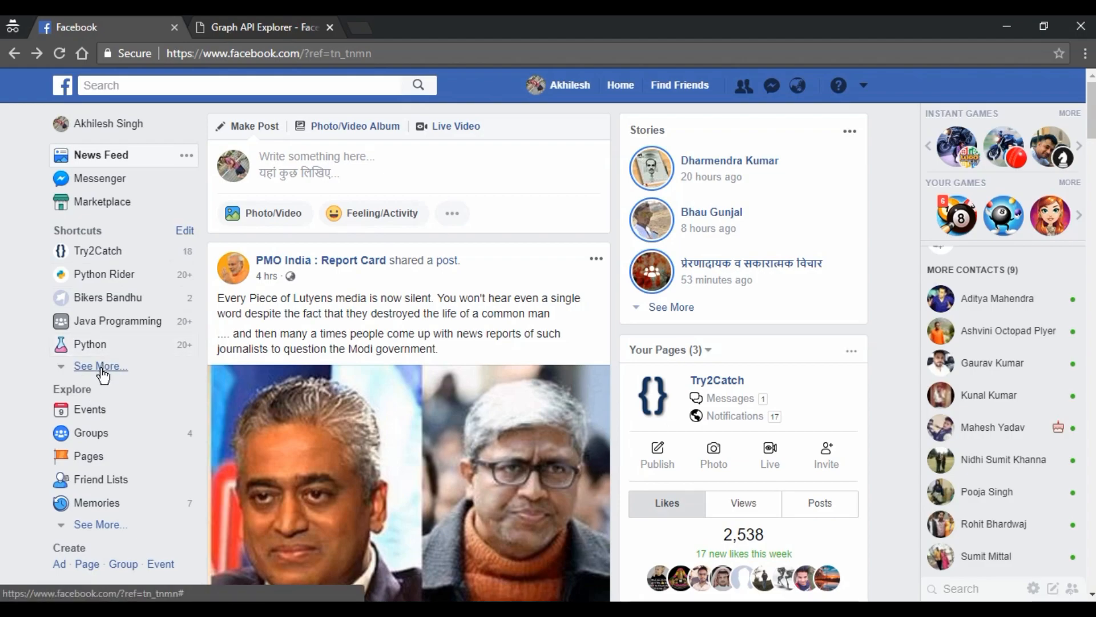
Open the FB Dev page from Shortcuts and select the new 'Hello... first test' post
{"action": "left_click", "coordinate": [100, 365]}
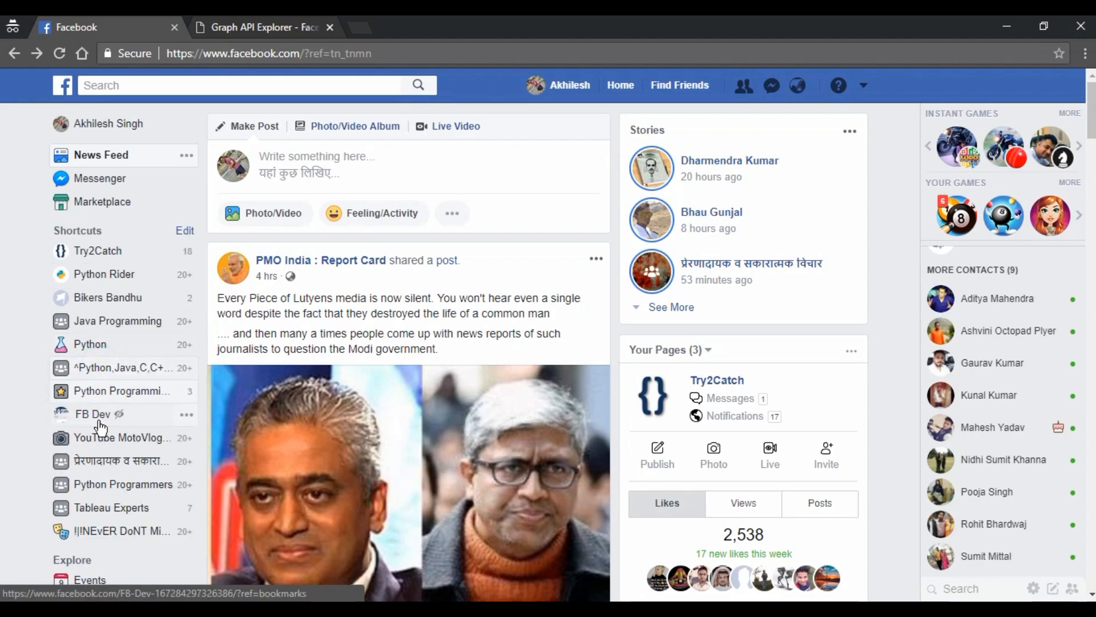
{"action": "left_click", "coordinate": [93, 413]}
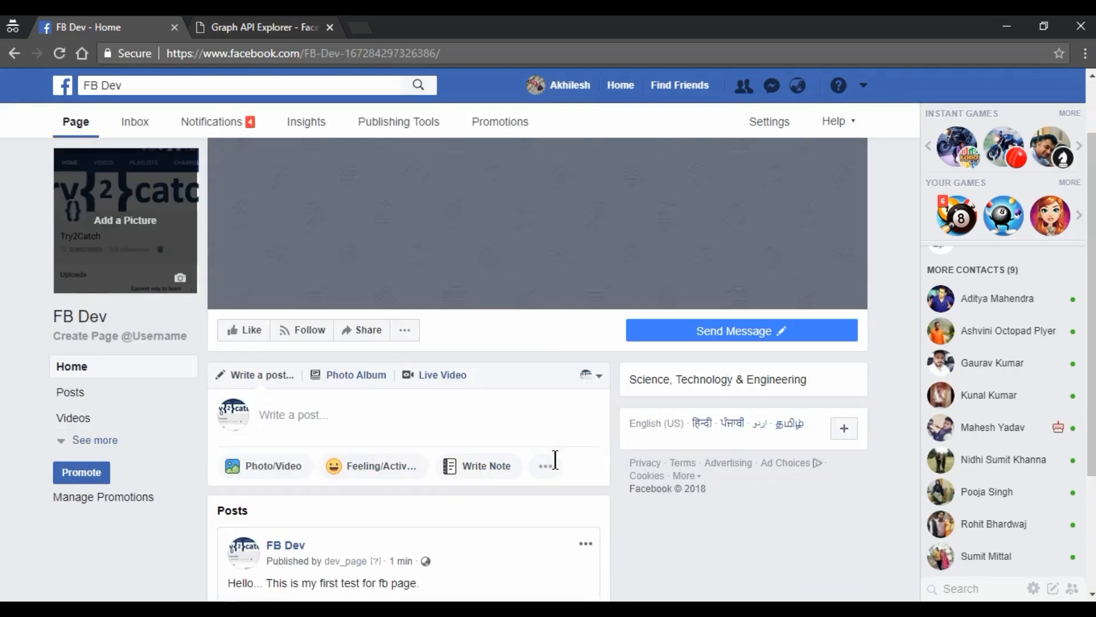
{"action": "scroll", "scroll_direction": "down", "scroll_amount": 3}
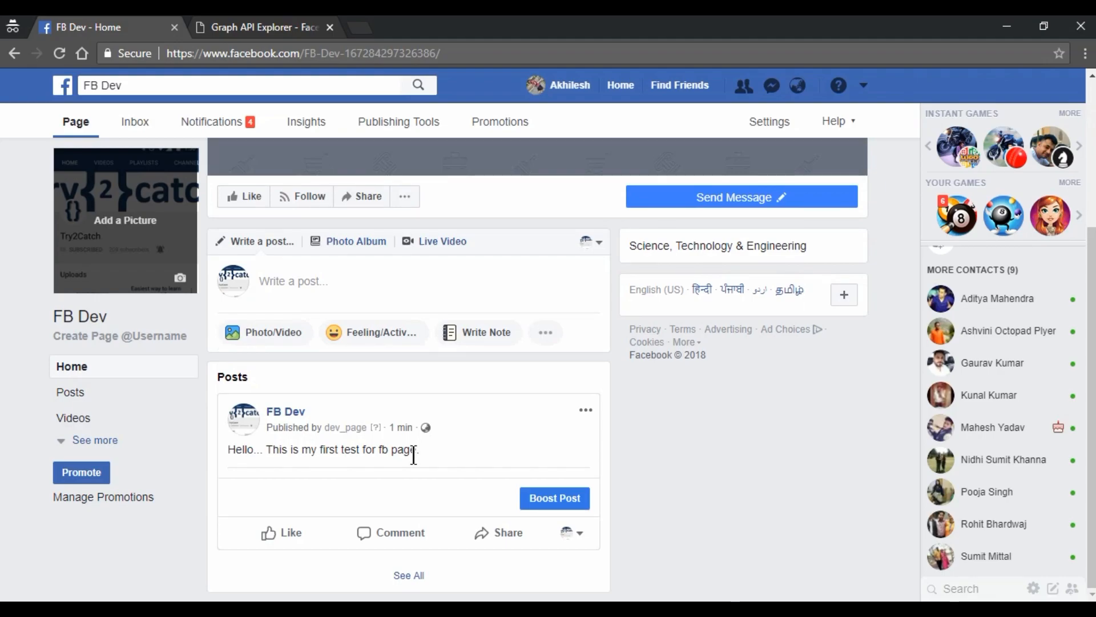
{"action": "triple_click", "coordinate": [322, 450]}
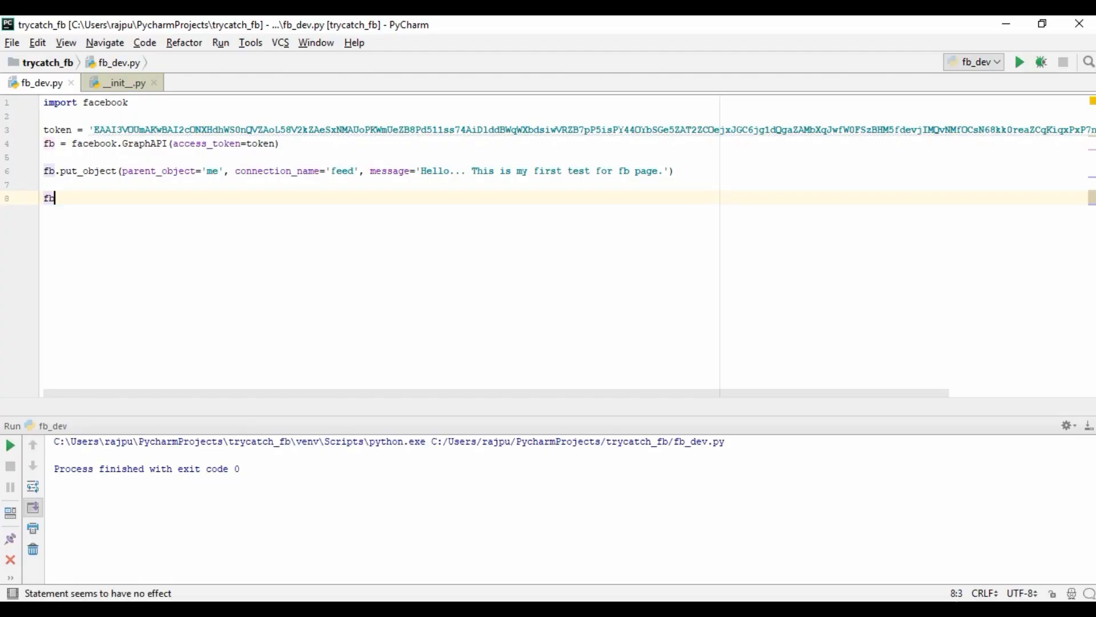
Add fb.put_wall_post('This message is posted by using previous method.') to fb_dev.py
{"action": "type", "text": ".put_wall_post('"}
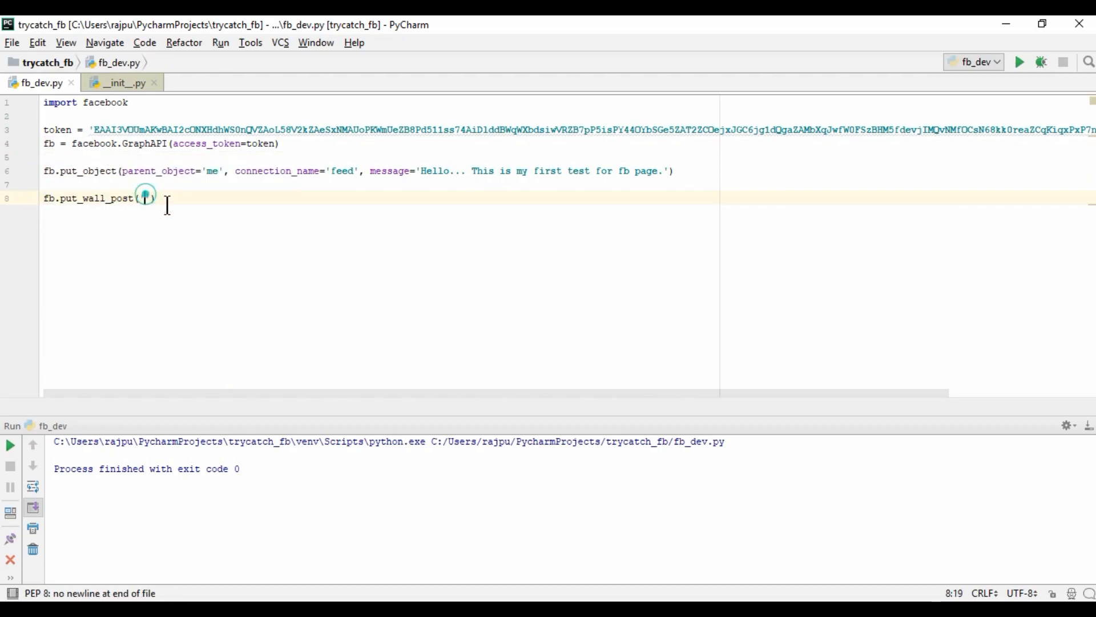
{"action": "type", "text": "'T"}
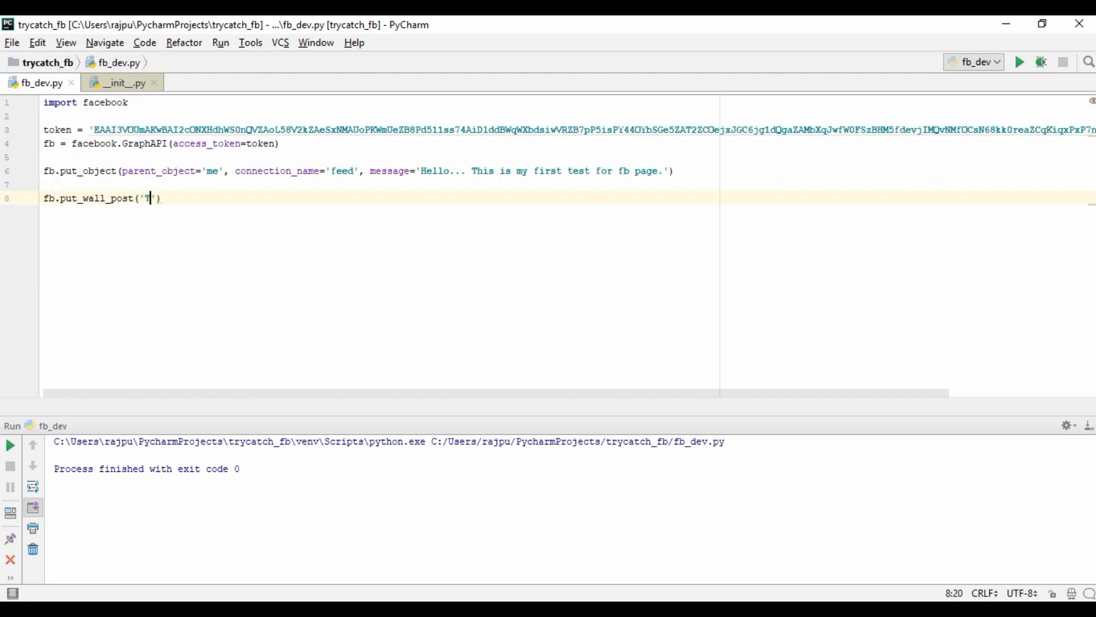
{"action": "type", "text": "his mess"}
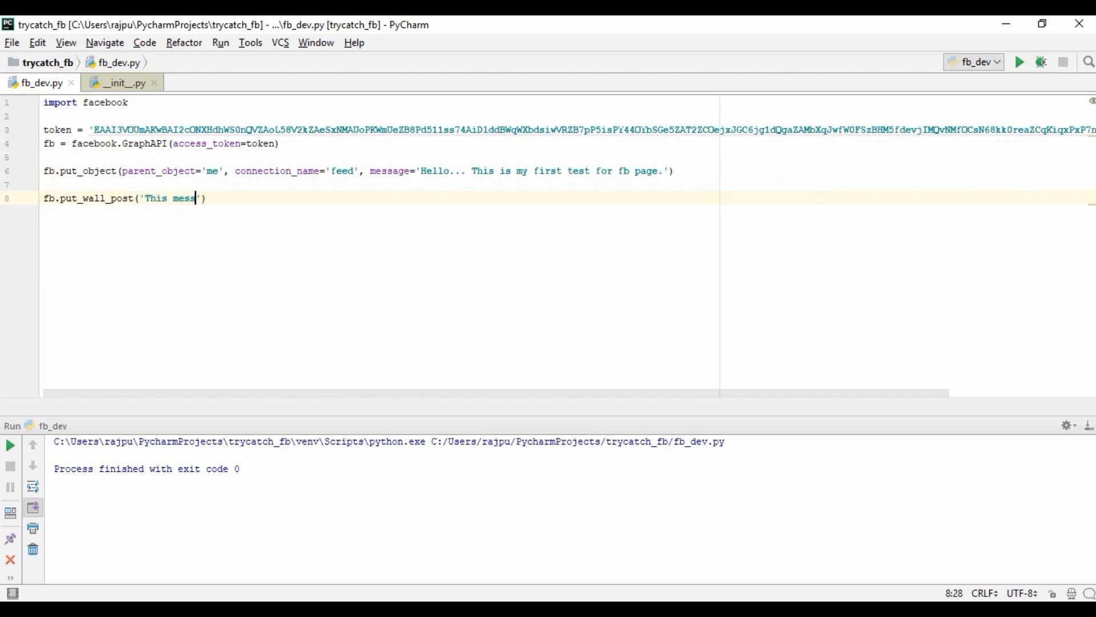
{"action": "type", "text": "age is us"}
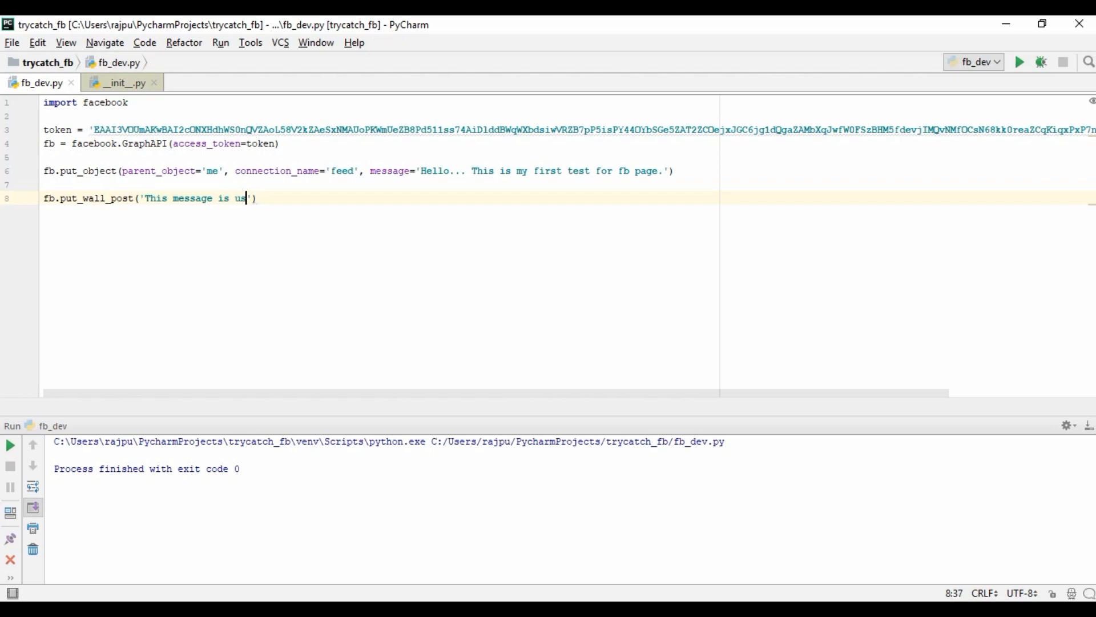
{"action": "type", "text": "posted by"}
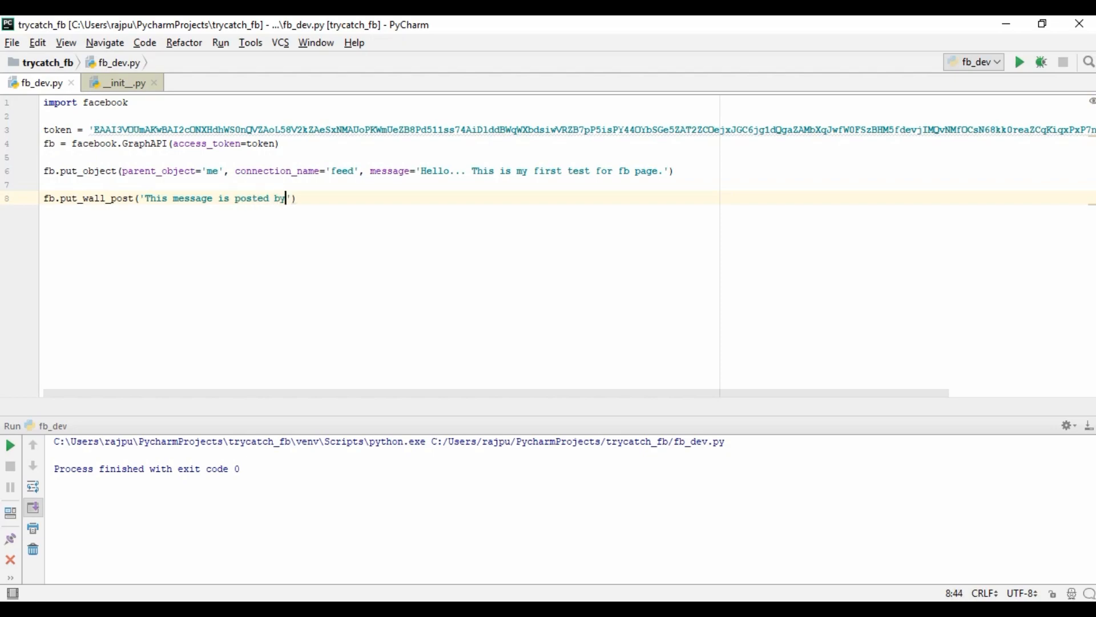
{"action": "type", "text": "using prev"}
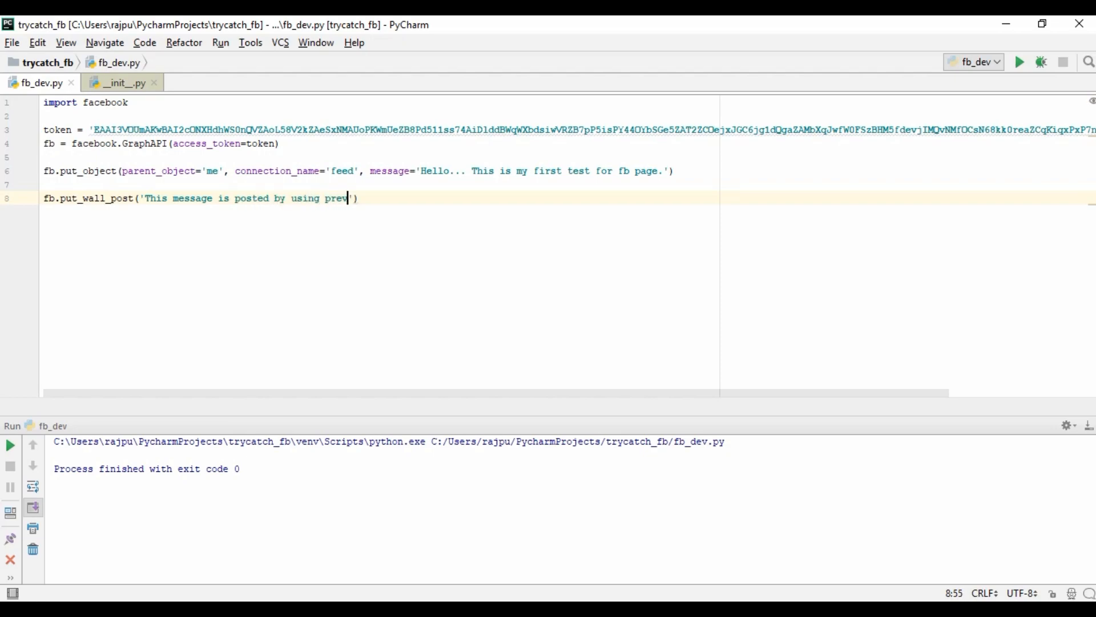
{"action": "type", "text": "ious me"}
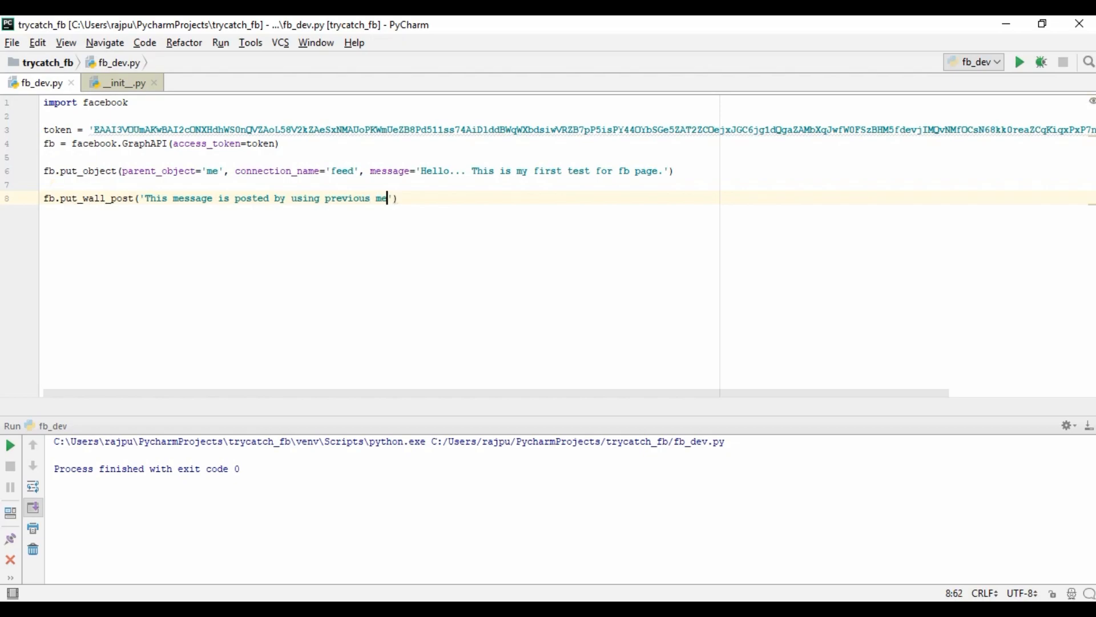
{"action": "type", "text": "thod."}
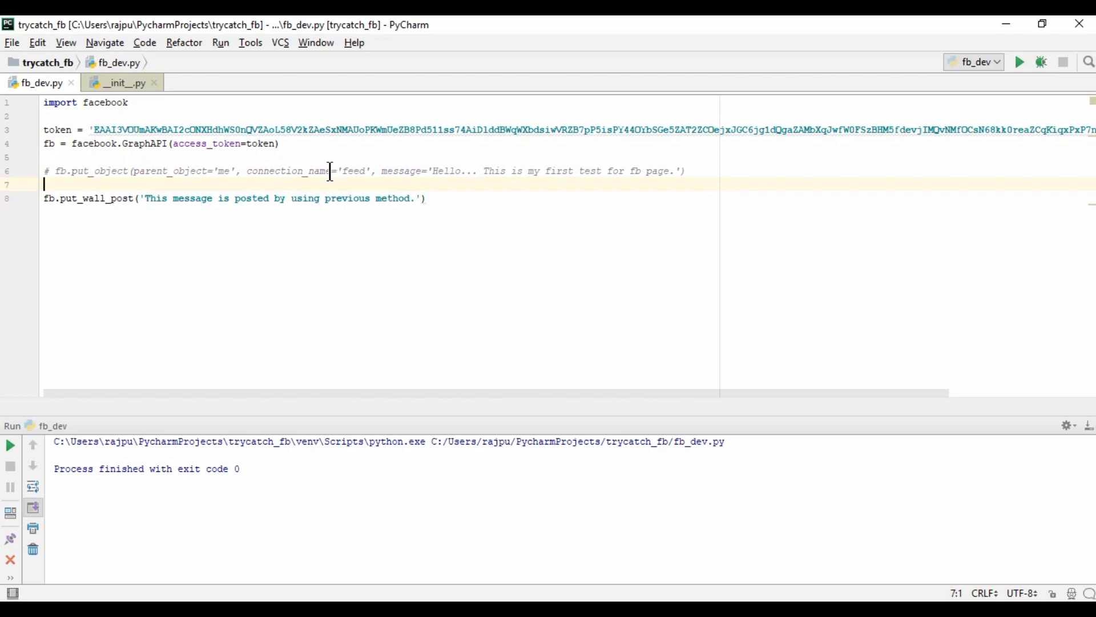
Run the script to post the message and switch to the browser
{"action": "left_click", "coordinate": [1020, 61]}
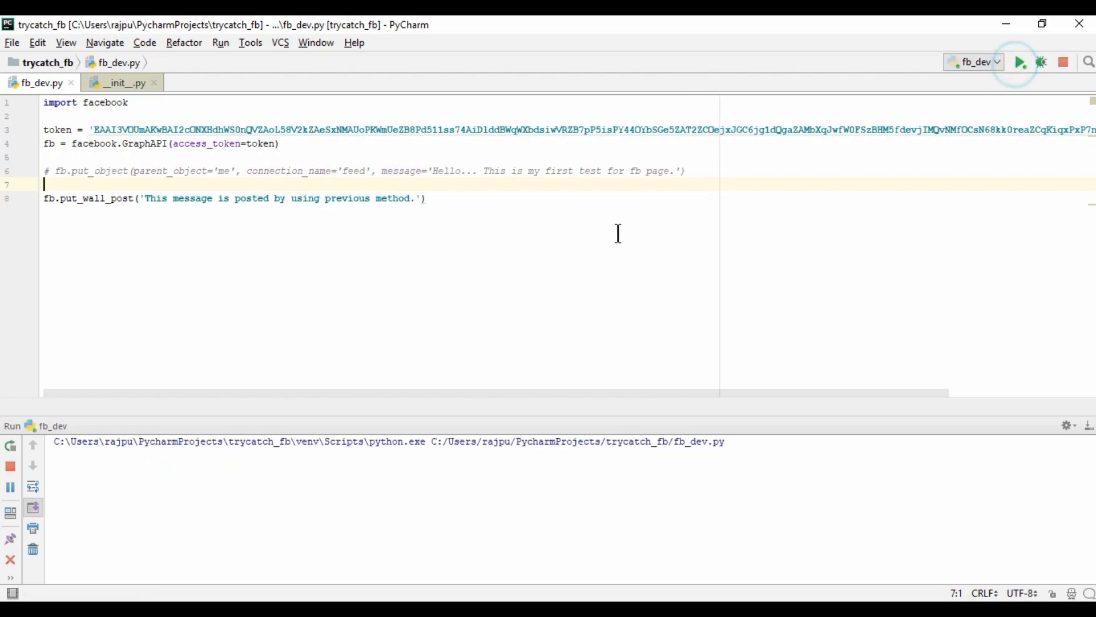
{"action": "left_click", "coordinate": [1020, 62]}
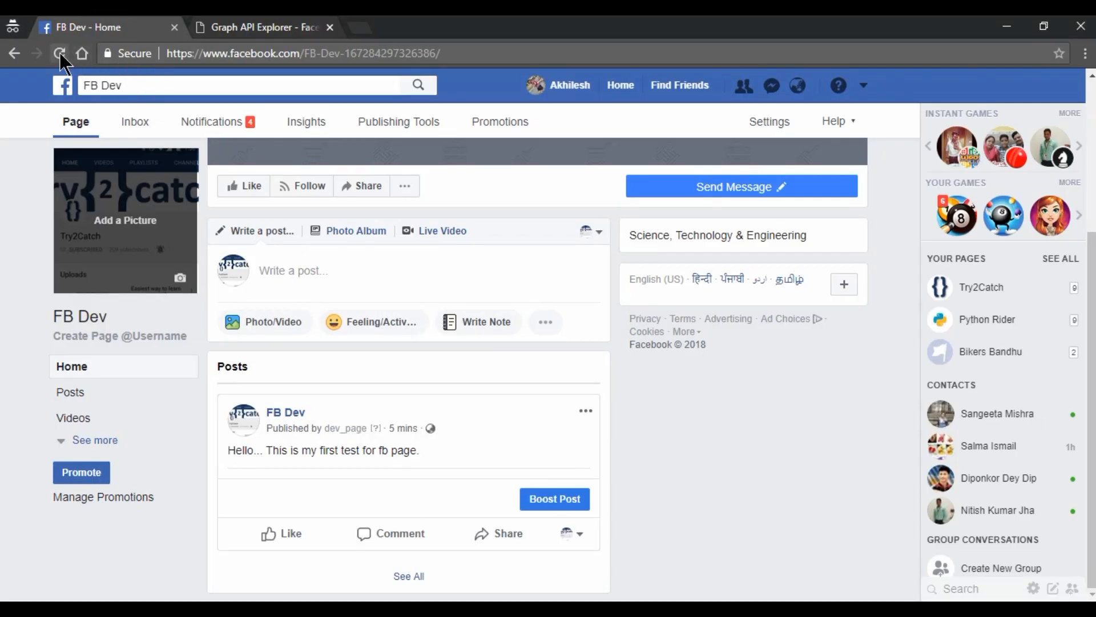
Reload the FB Dev page to see the put_wall_post message, then return to Graph API Explorer
{"action": "left_click", "coordinate": [59, 54]}
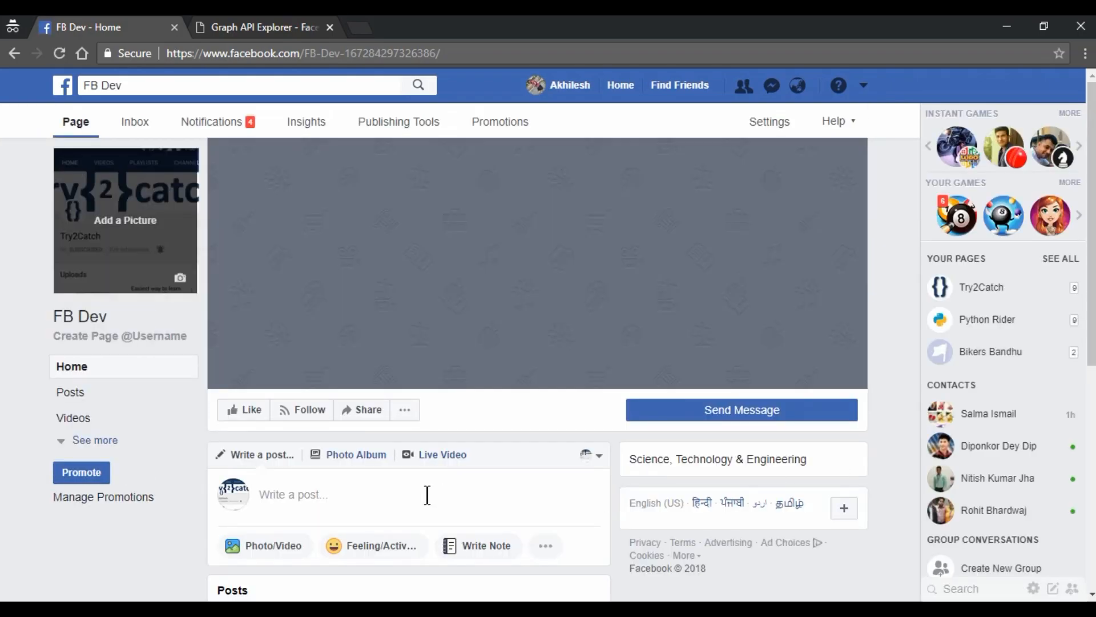
{"action": "scroll", "scroll_direction": "down", "scroll_amount": 3}
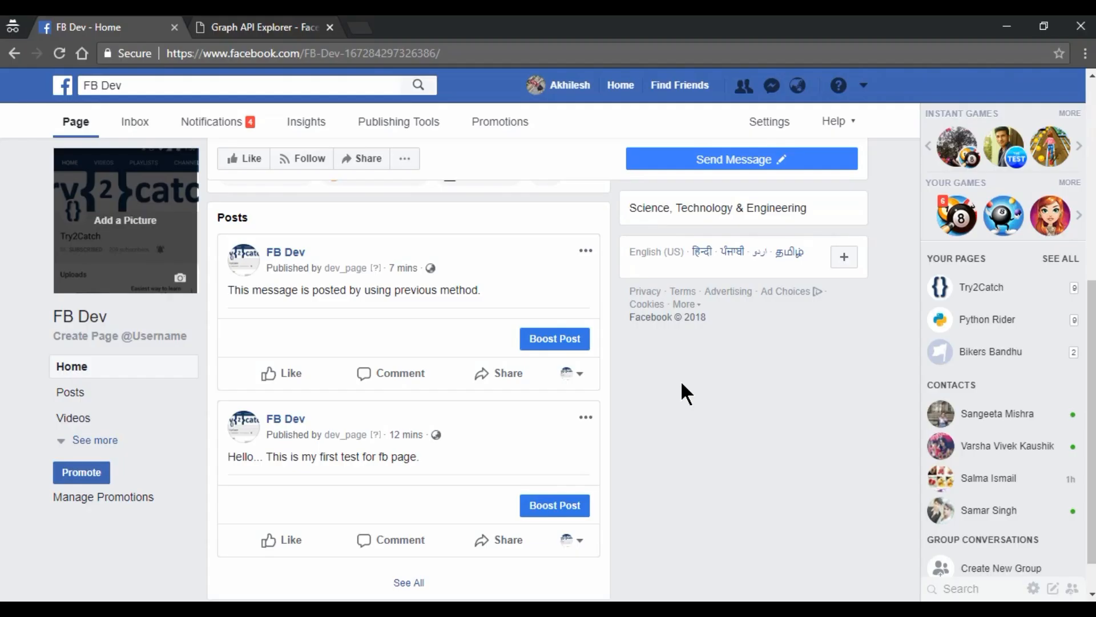
{"action": "left_click", "coordinate": [262, 27]}
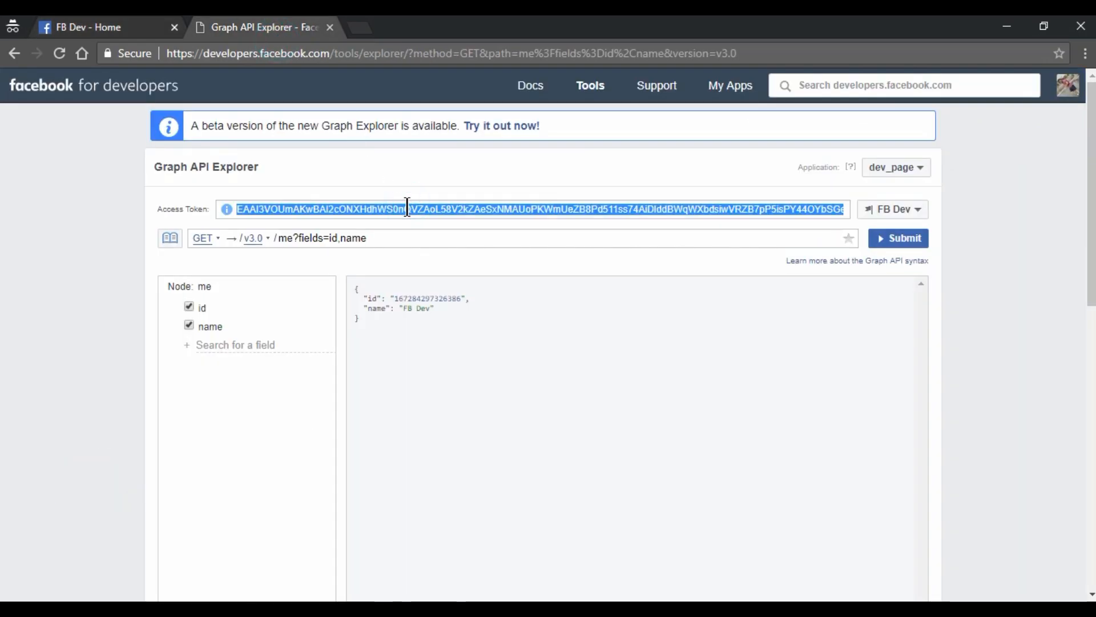
Extend the page token in the Access Token Tool to a long-lived token expiring September 6th, 2018
{"action": "left_click", "coordinate": [225, 209]}
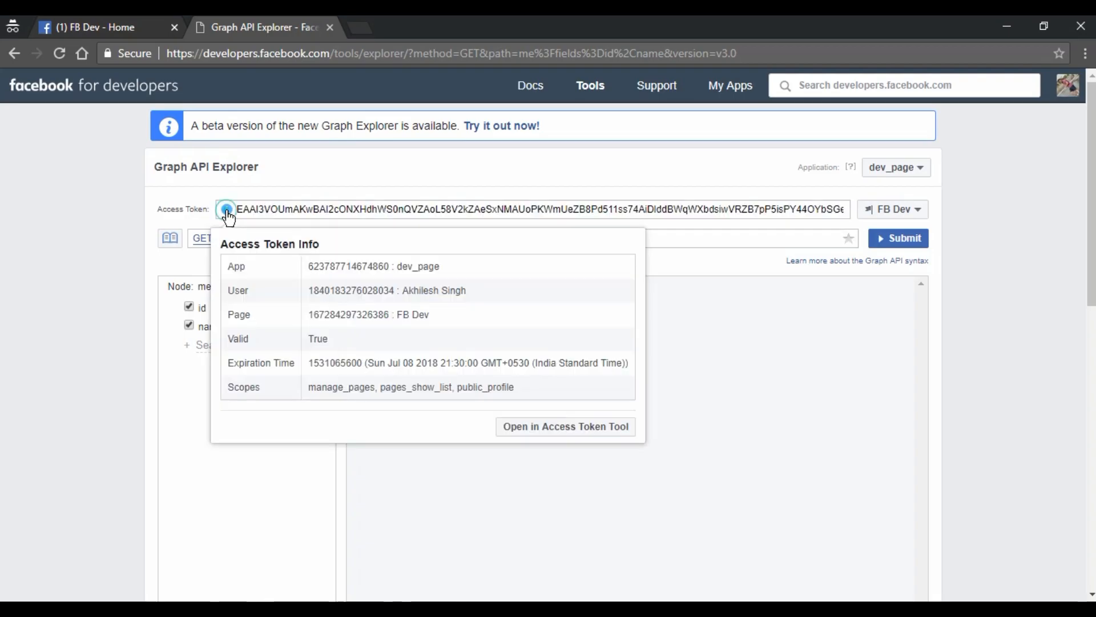
{"action": "mouse_move", "coordinate": [552, 430]}
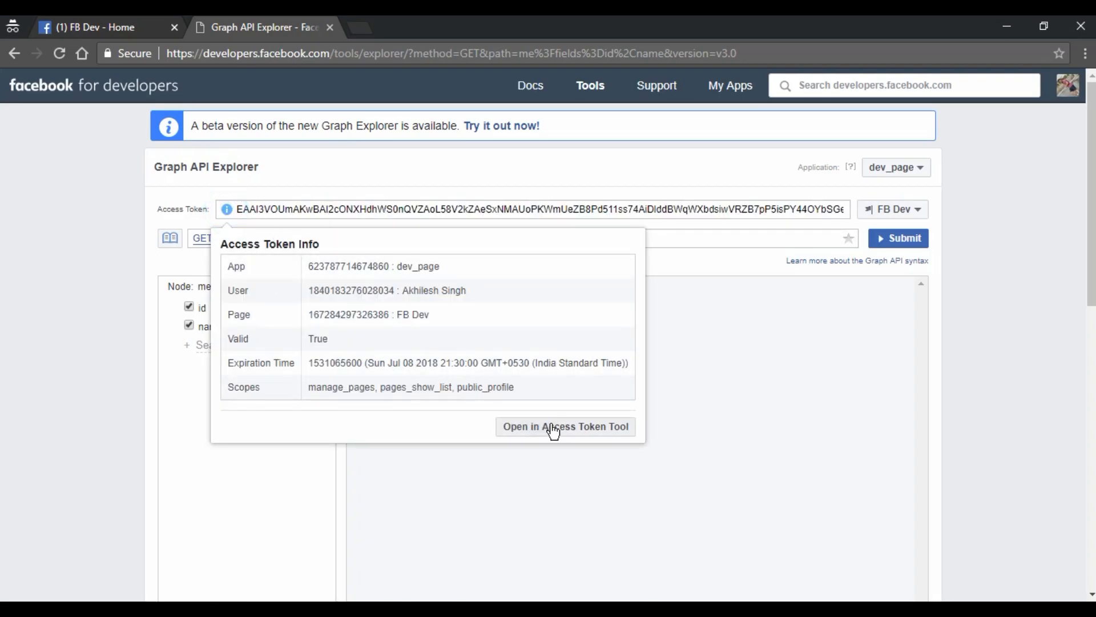
{"action": "left_click", "coordinate": [565, 426]}
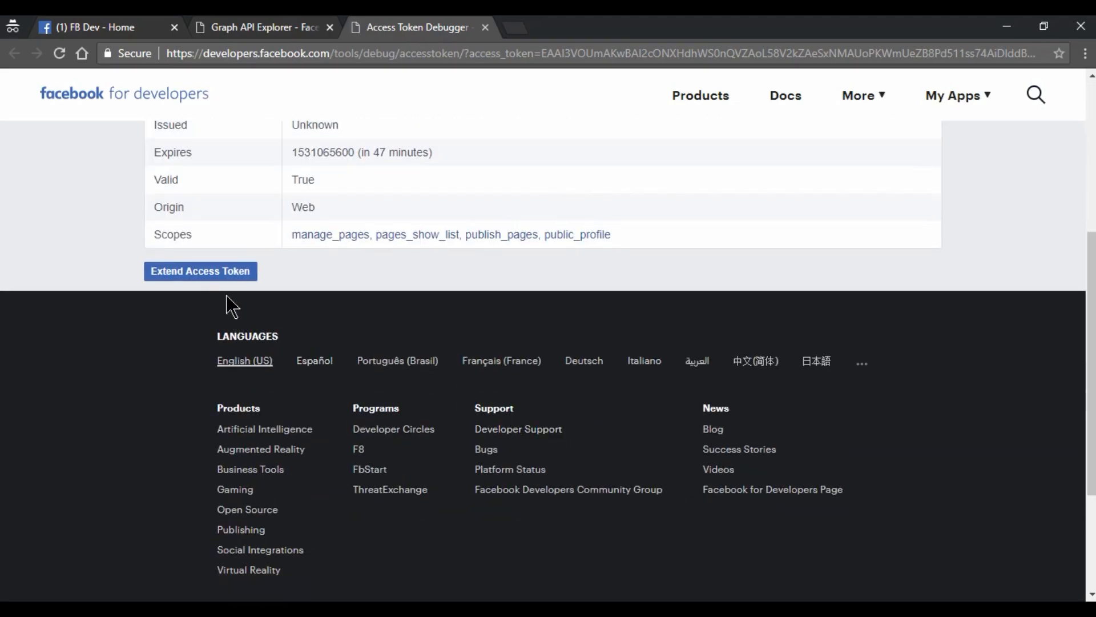
{"action": "left_click", "coordinate": [200, 270]}
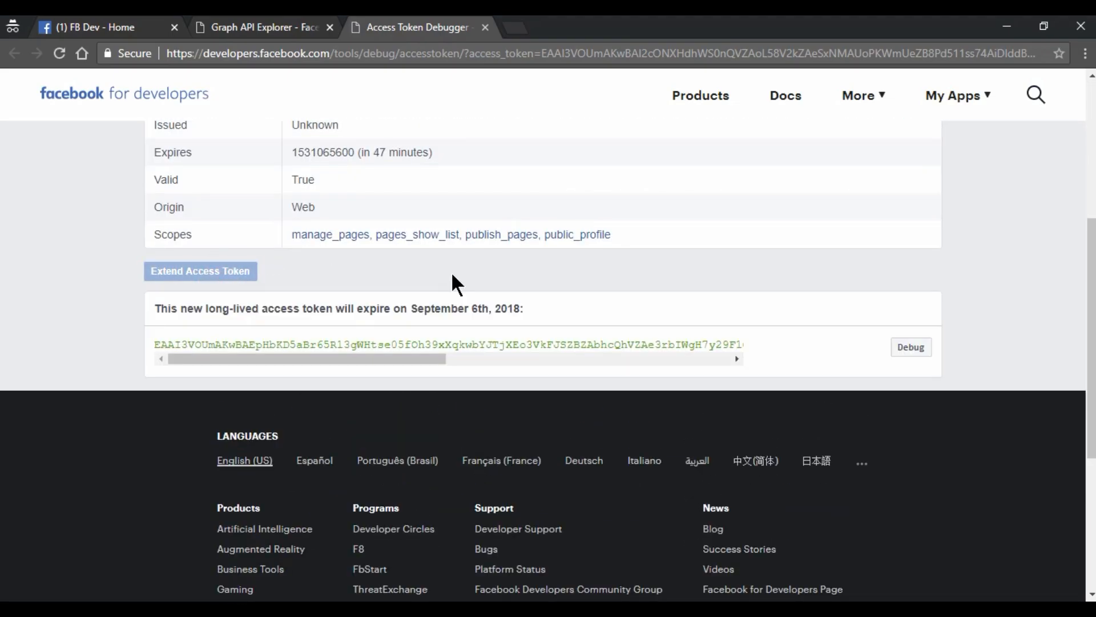
{"action": "triple_click", "coordinate": [448, 344]}
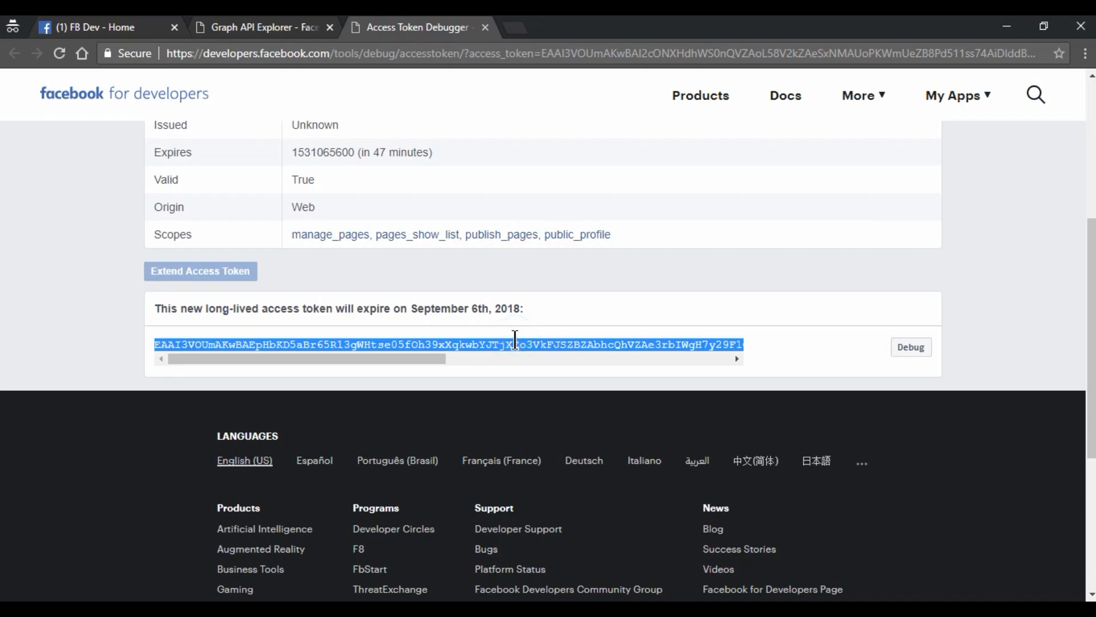
{"action": "mouse_move", "coordinate": [396, 316]}
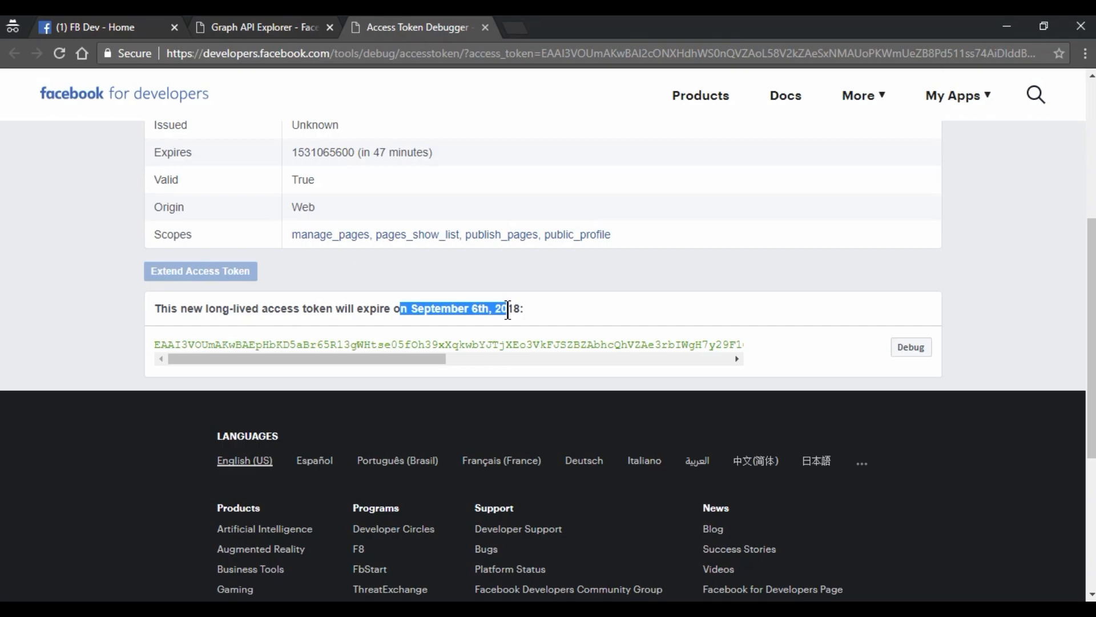
{"action": "scroll", "scroll_direction": "up", "scroll_amount": 3}
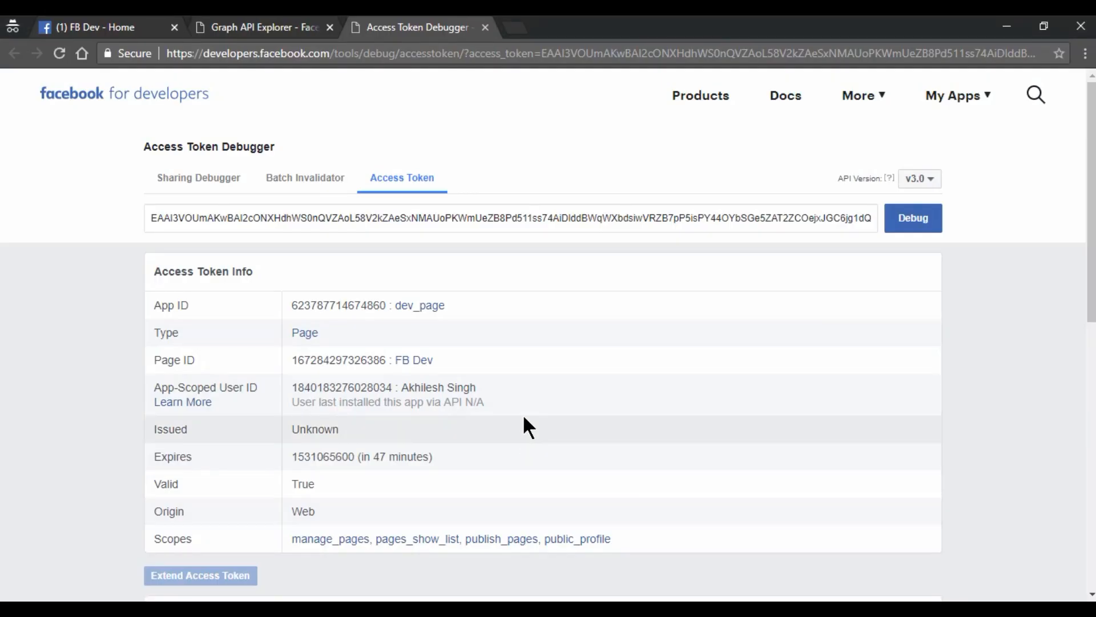